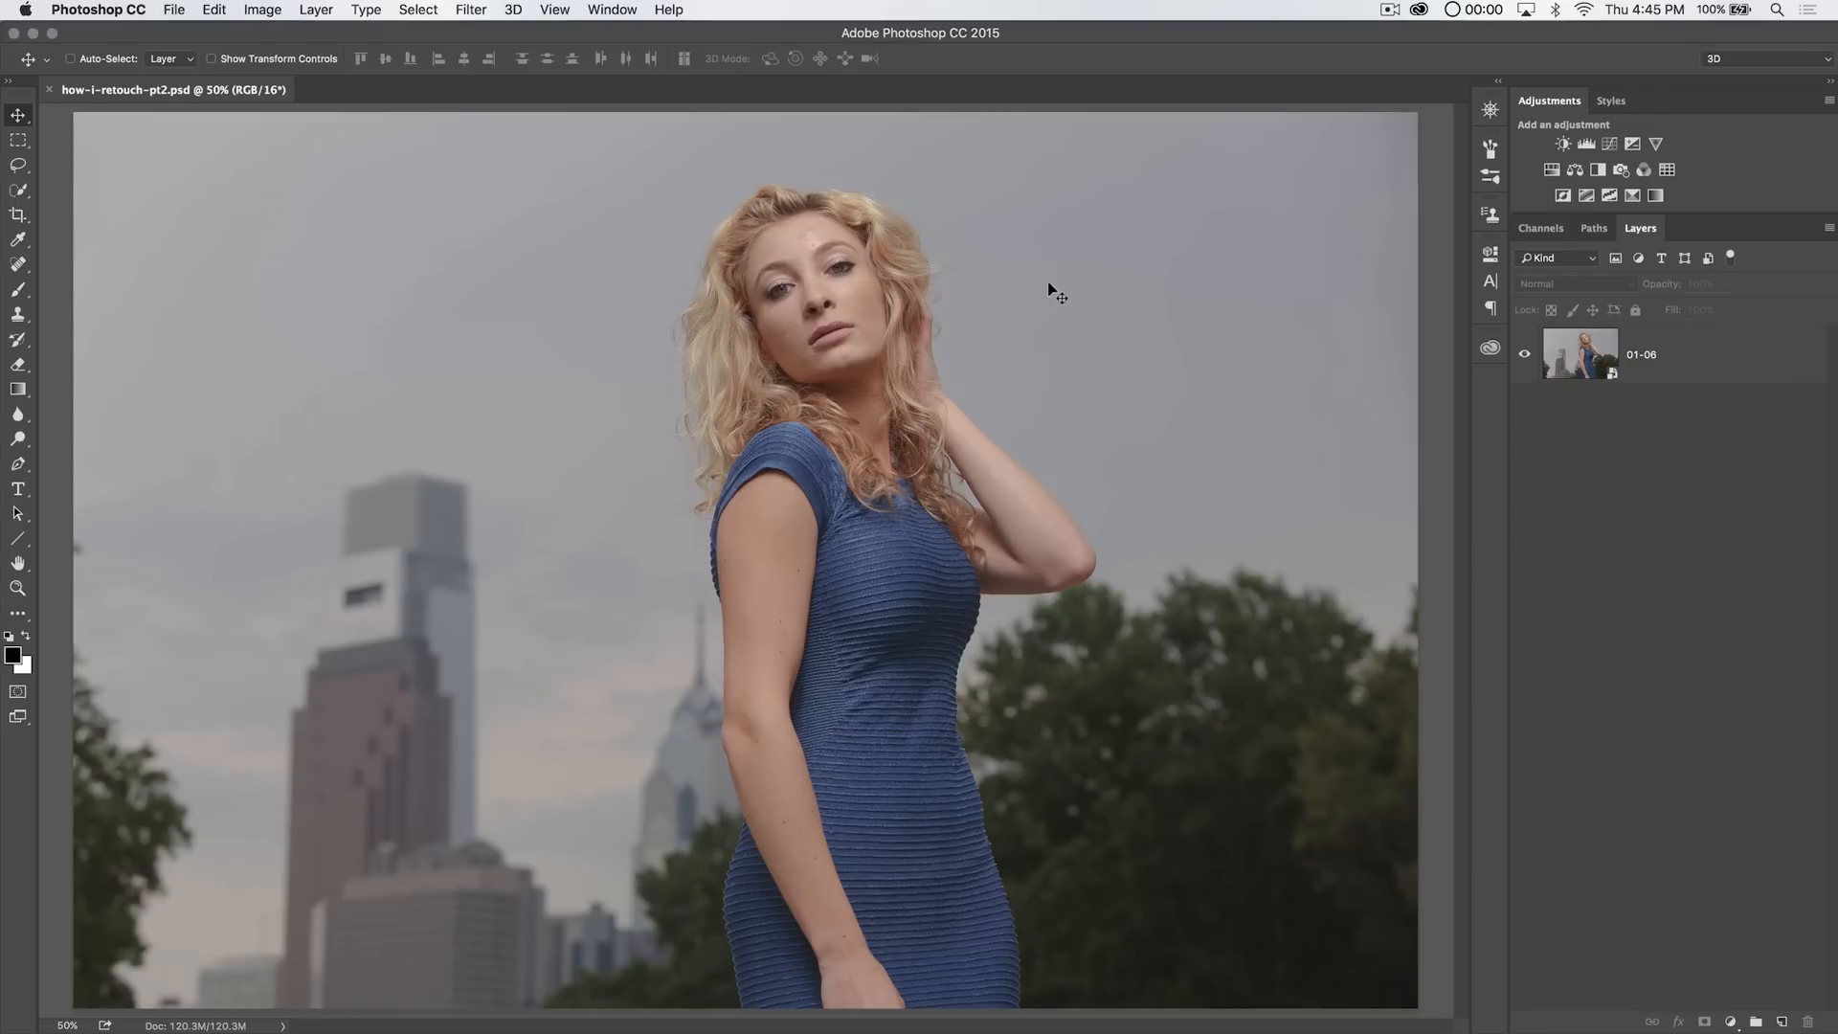
mouse_move(727, 559)
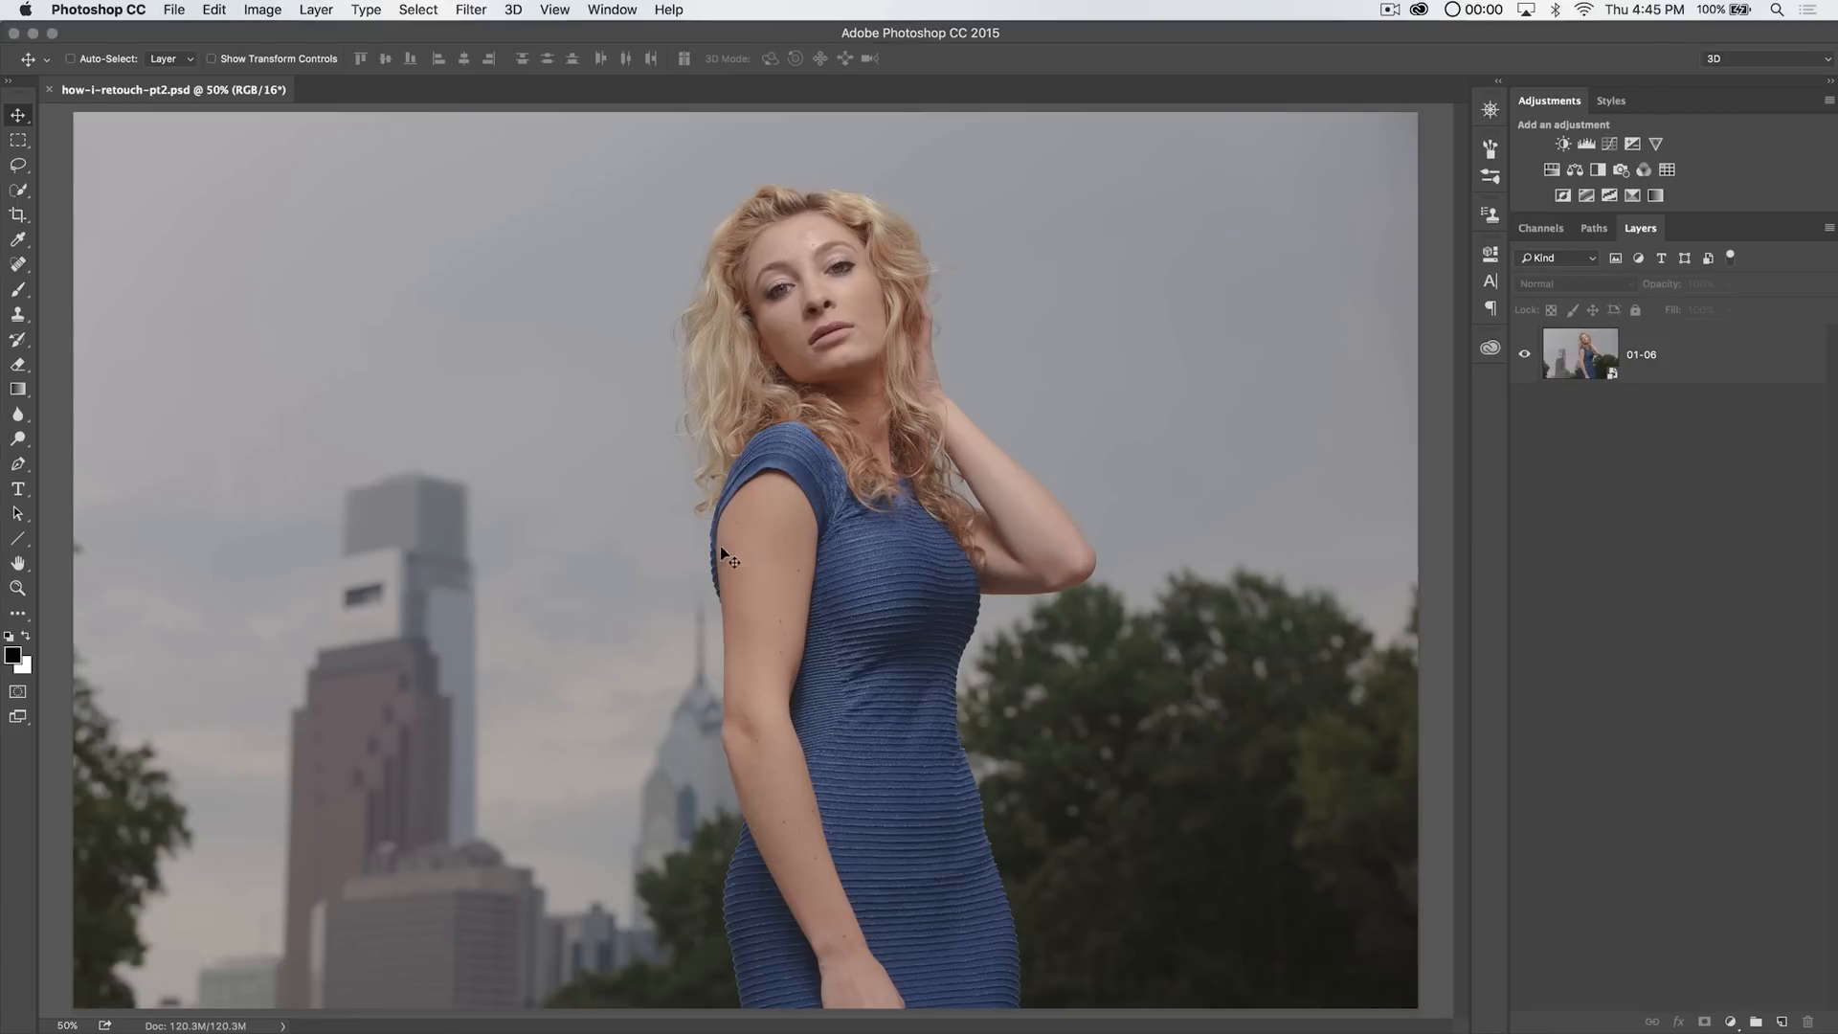
Select the 01-06 smart object layer in the Layers panel
click(1581, 354)
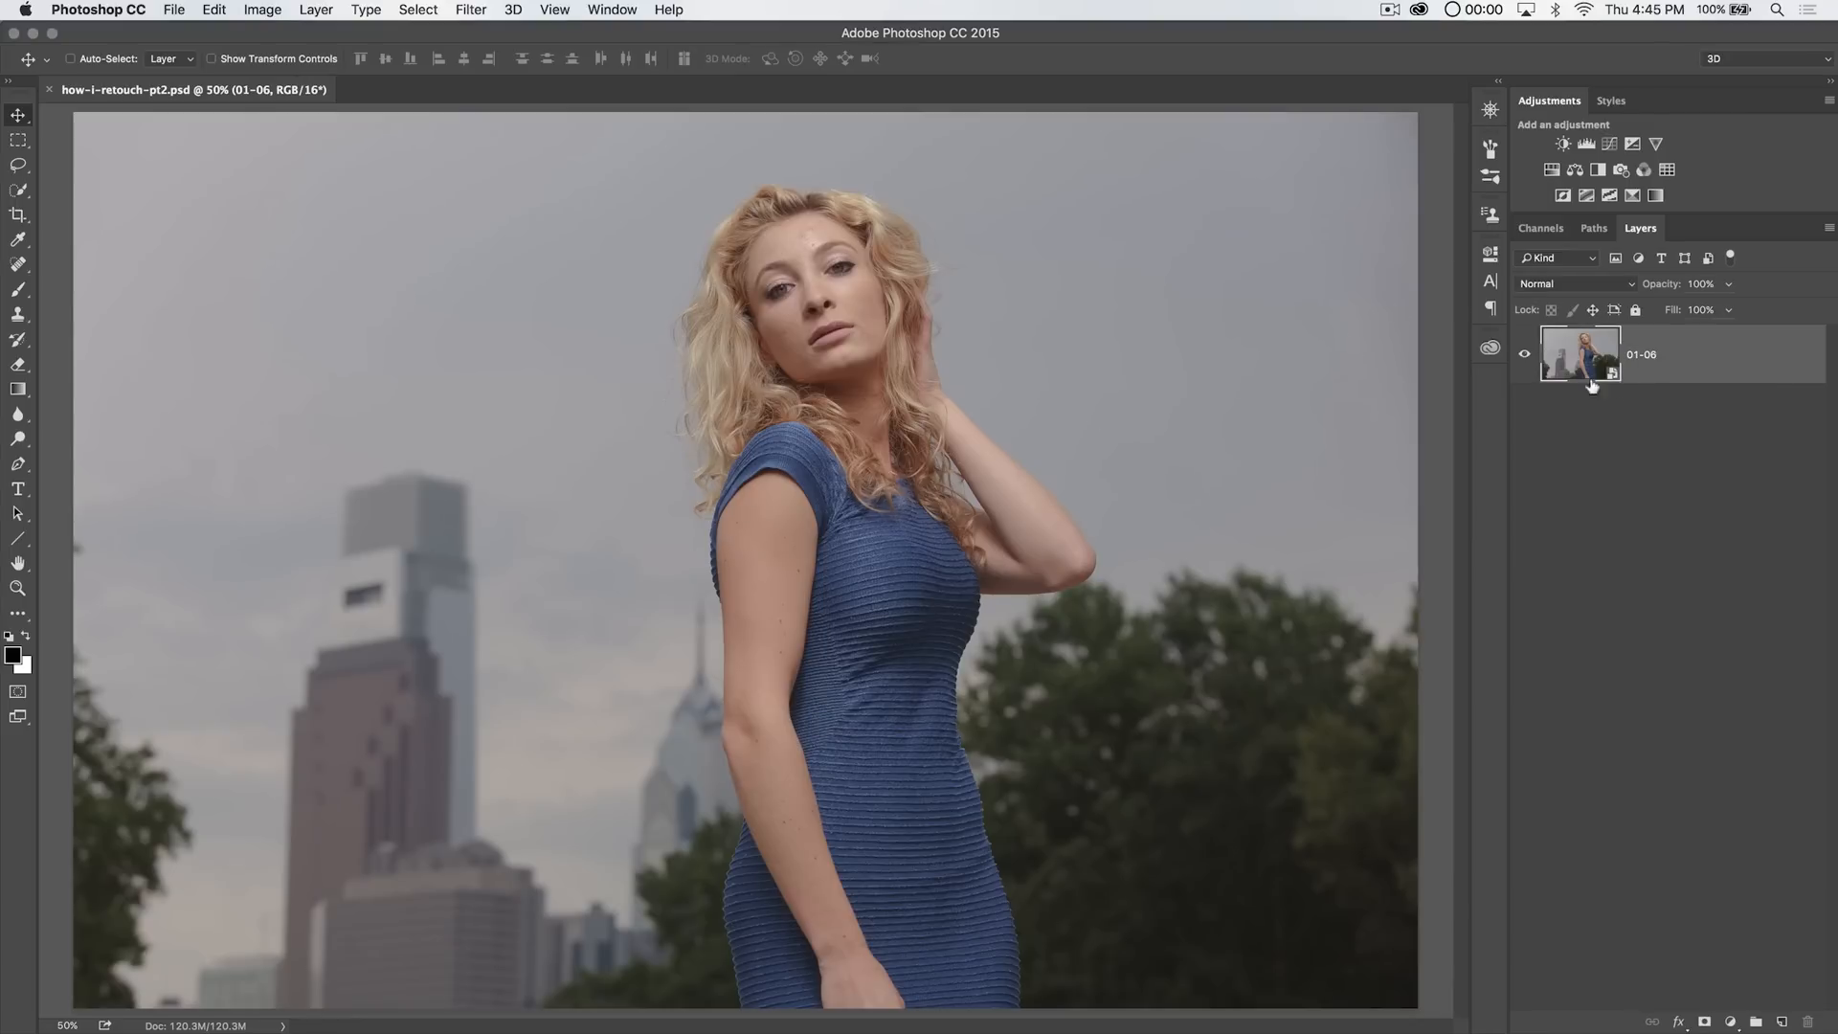
mouse_move(847, 908)
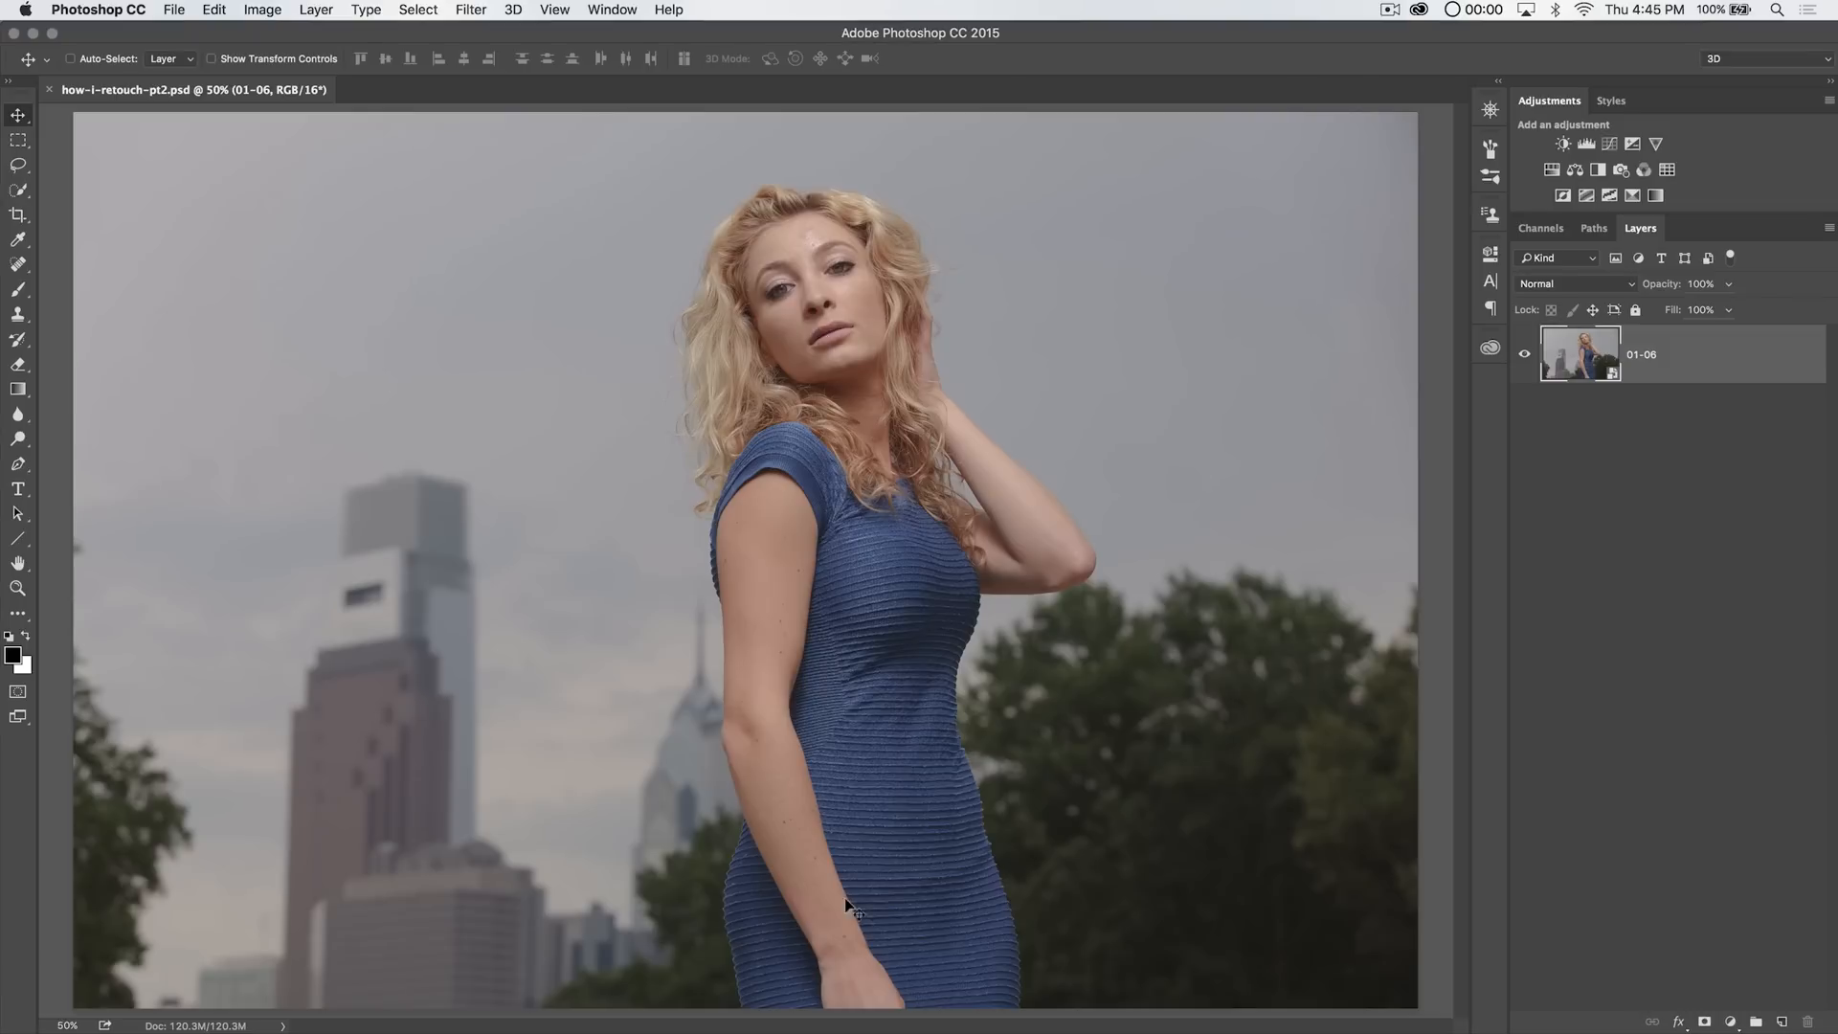
mouse_move(991, 935)
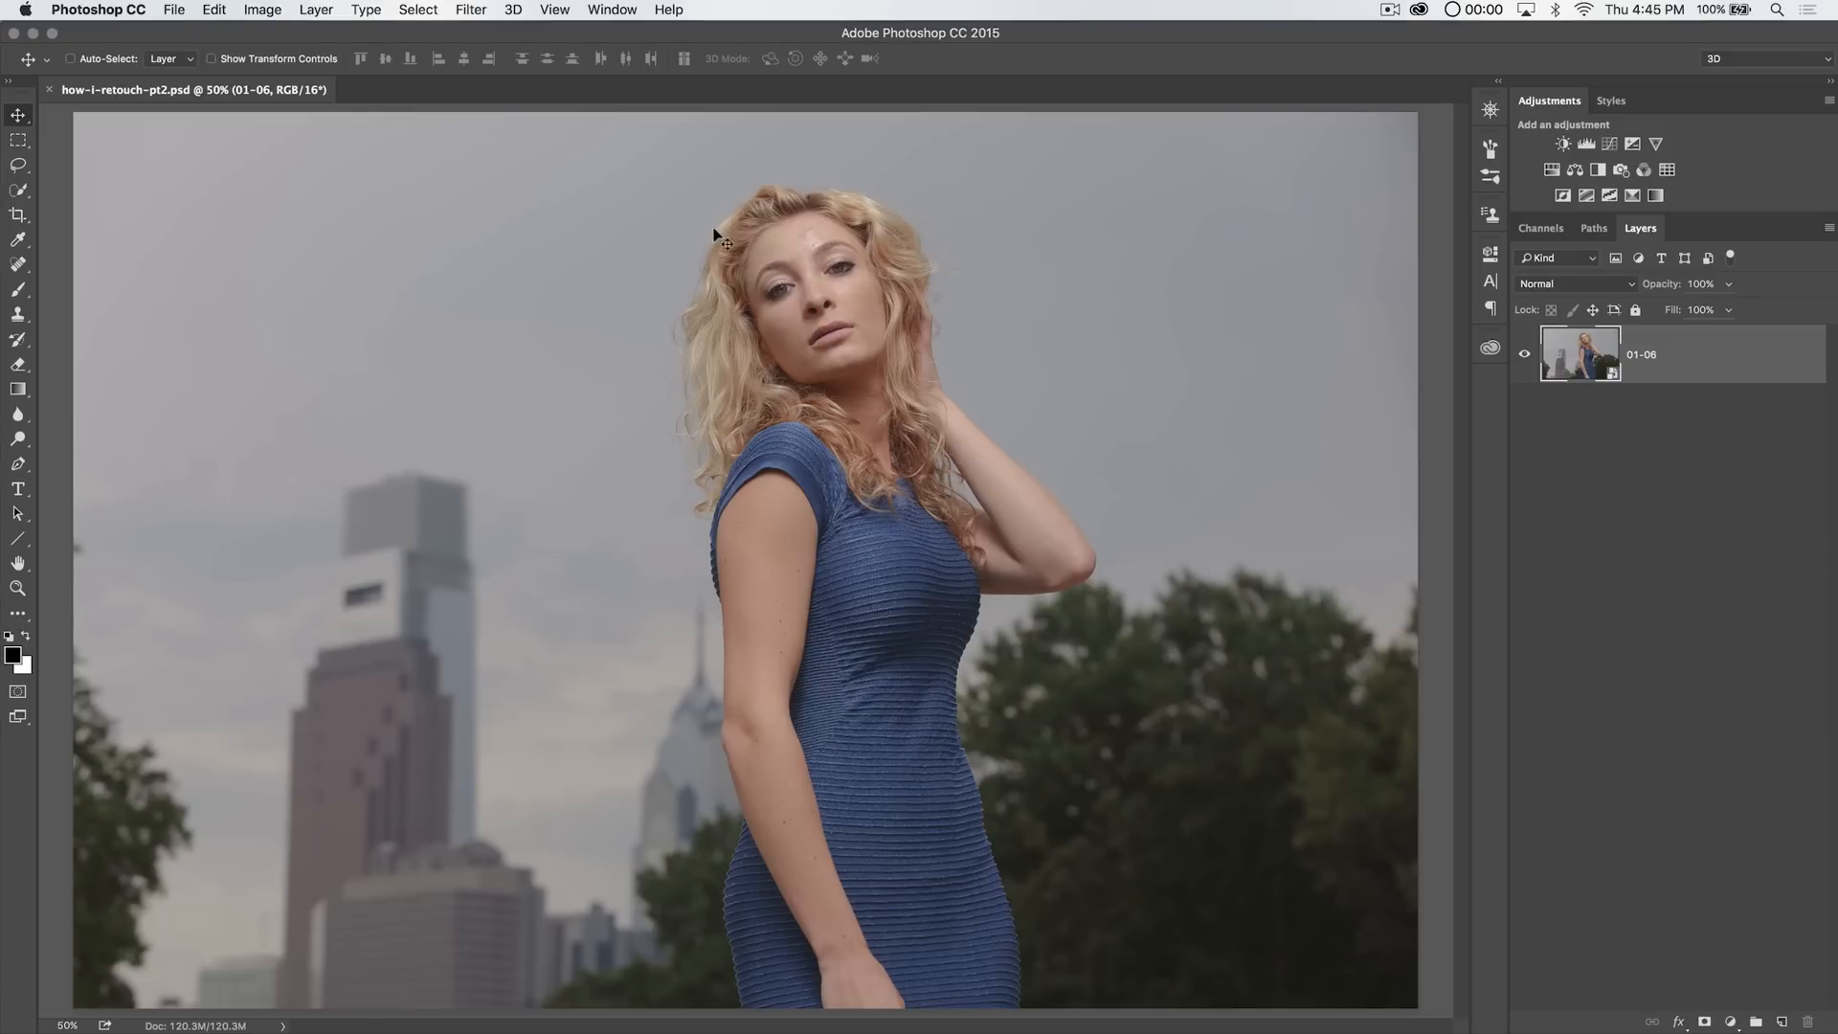
mouse_move(950, 338)
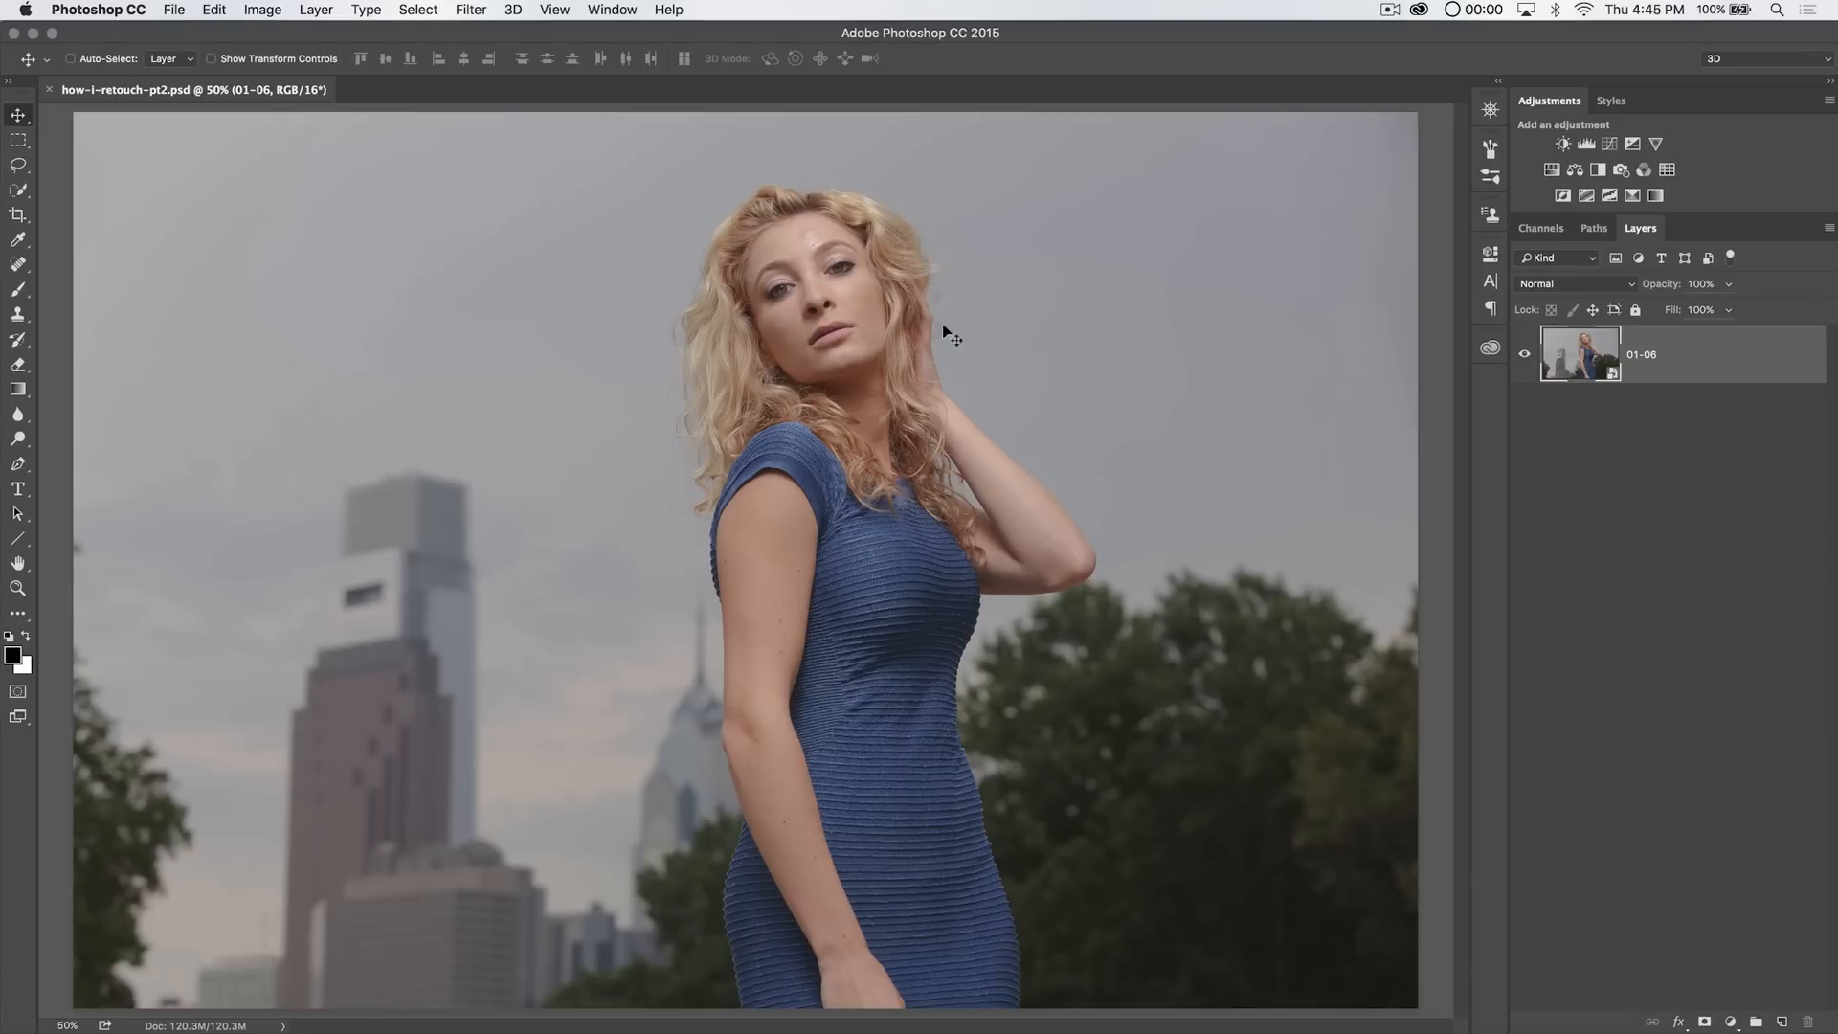
mouse_move(730, 455)
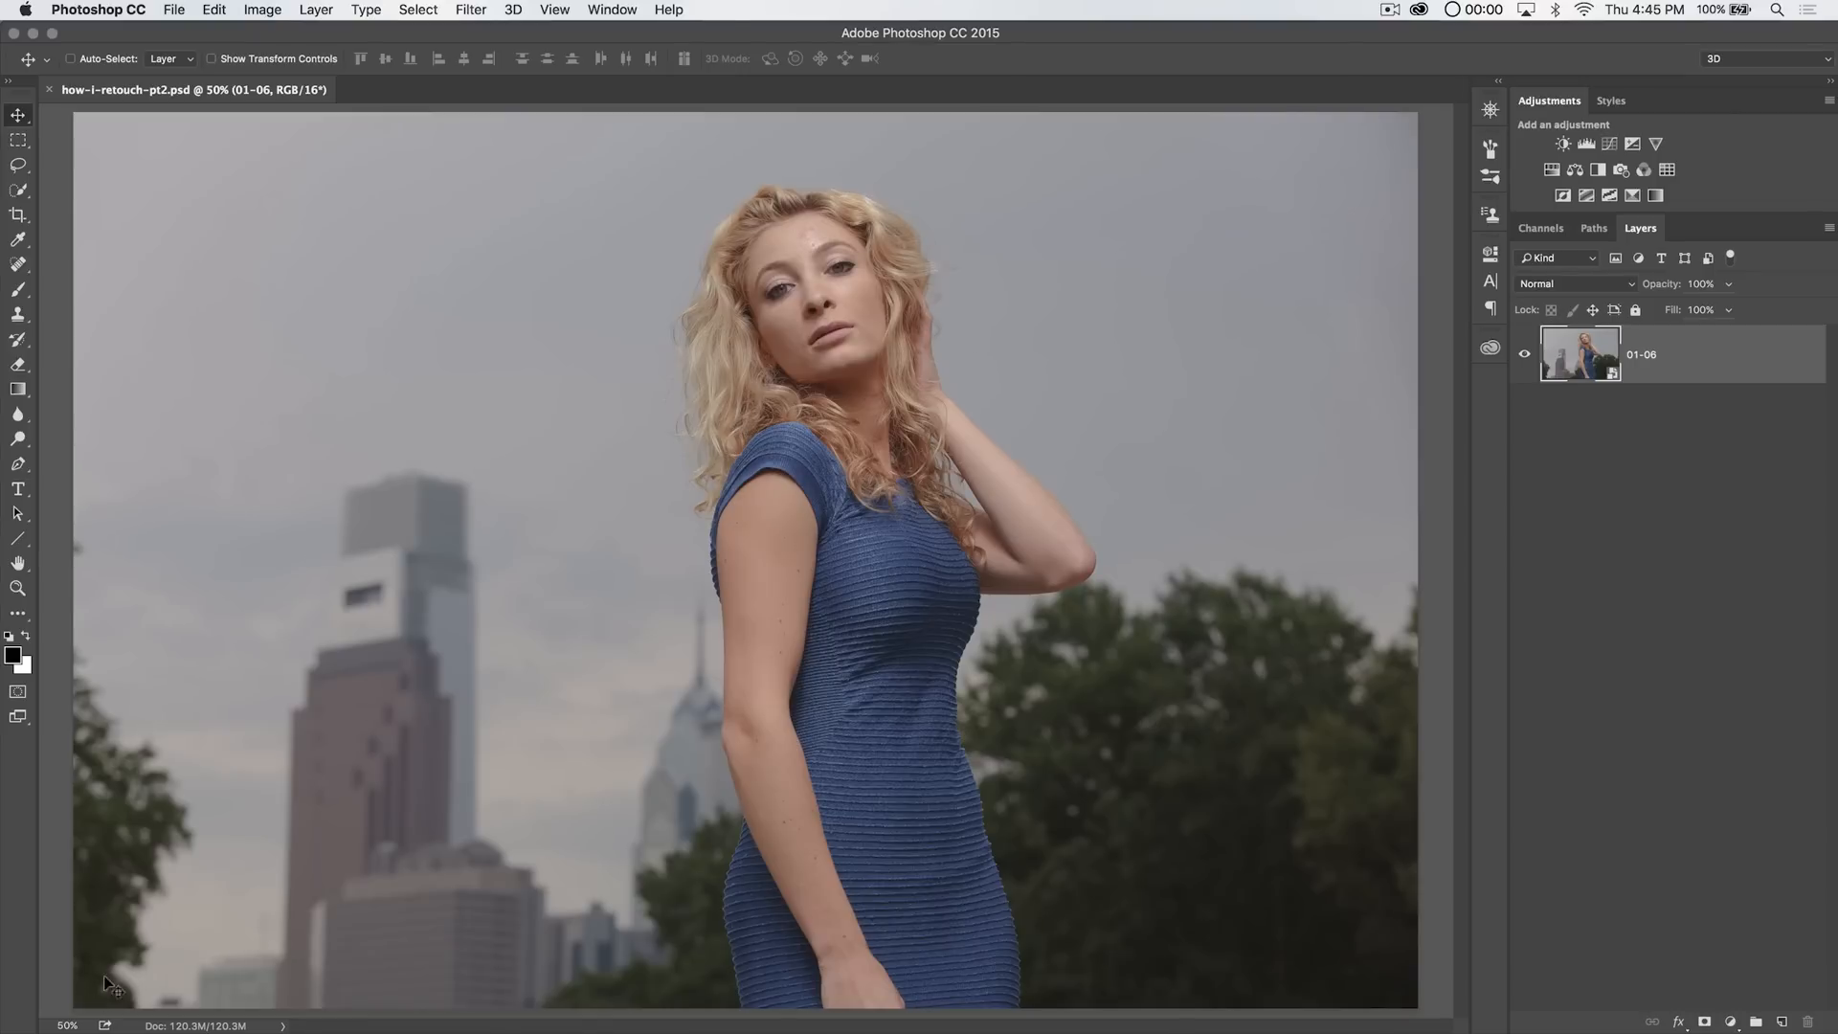
mouse_move(141, 772)
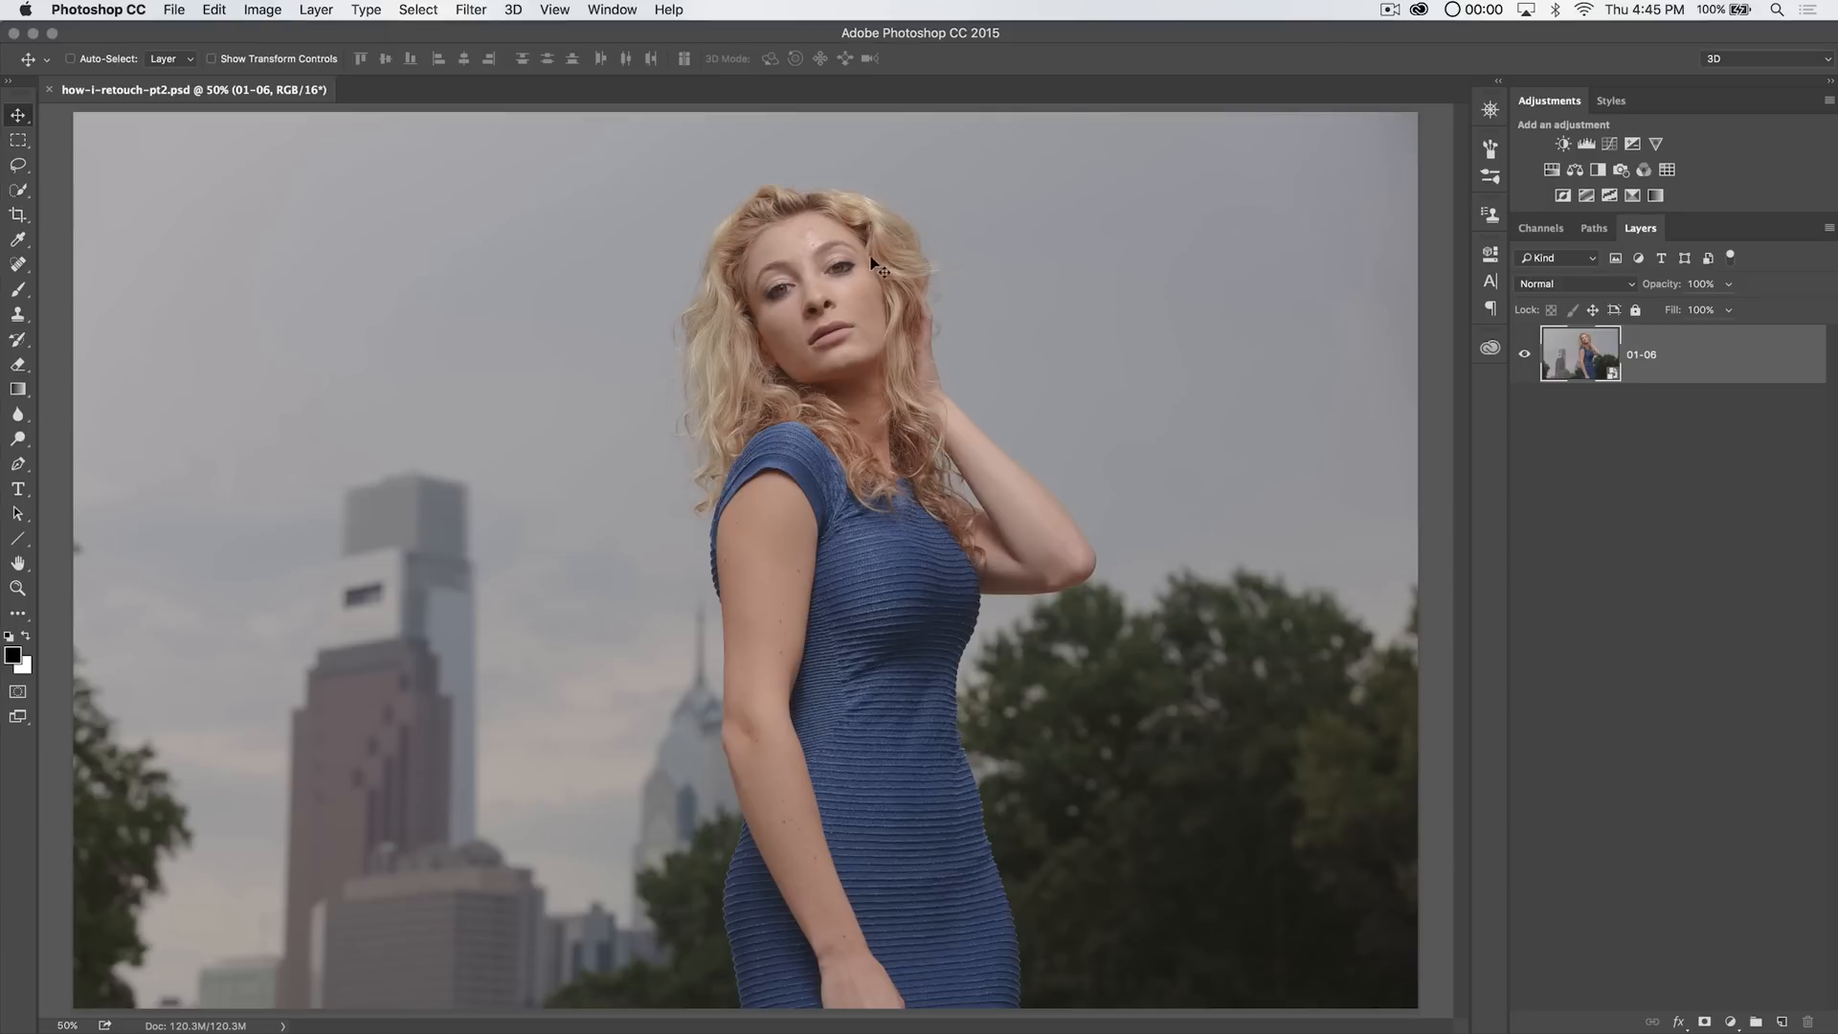
mouse_move(470, 17)
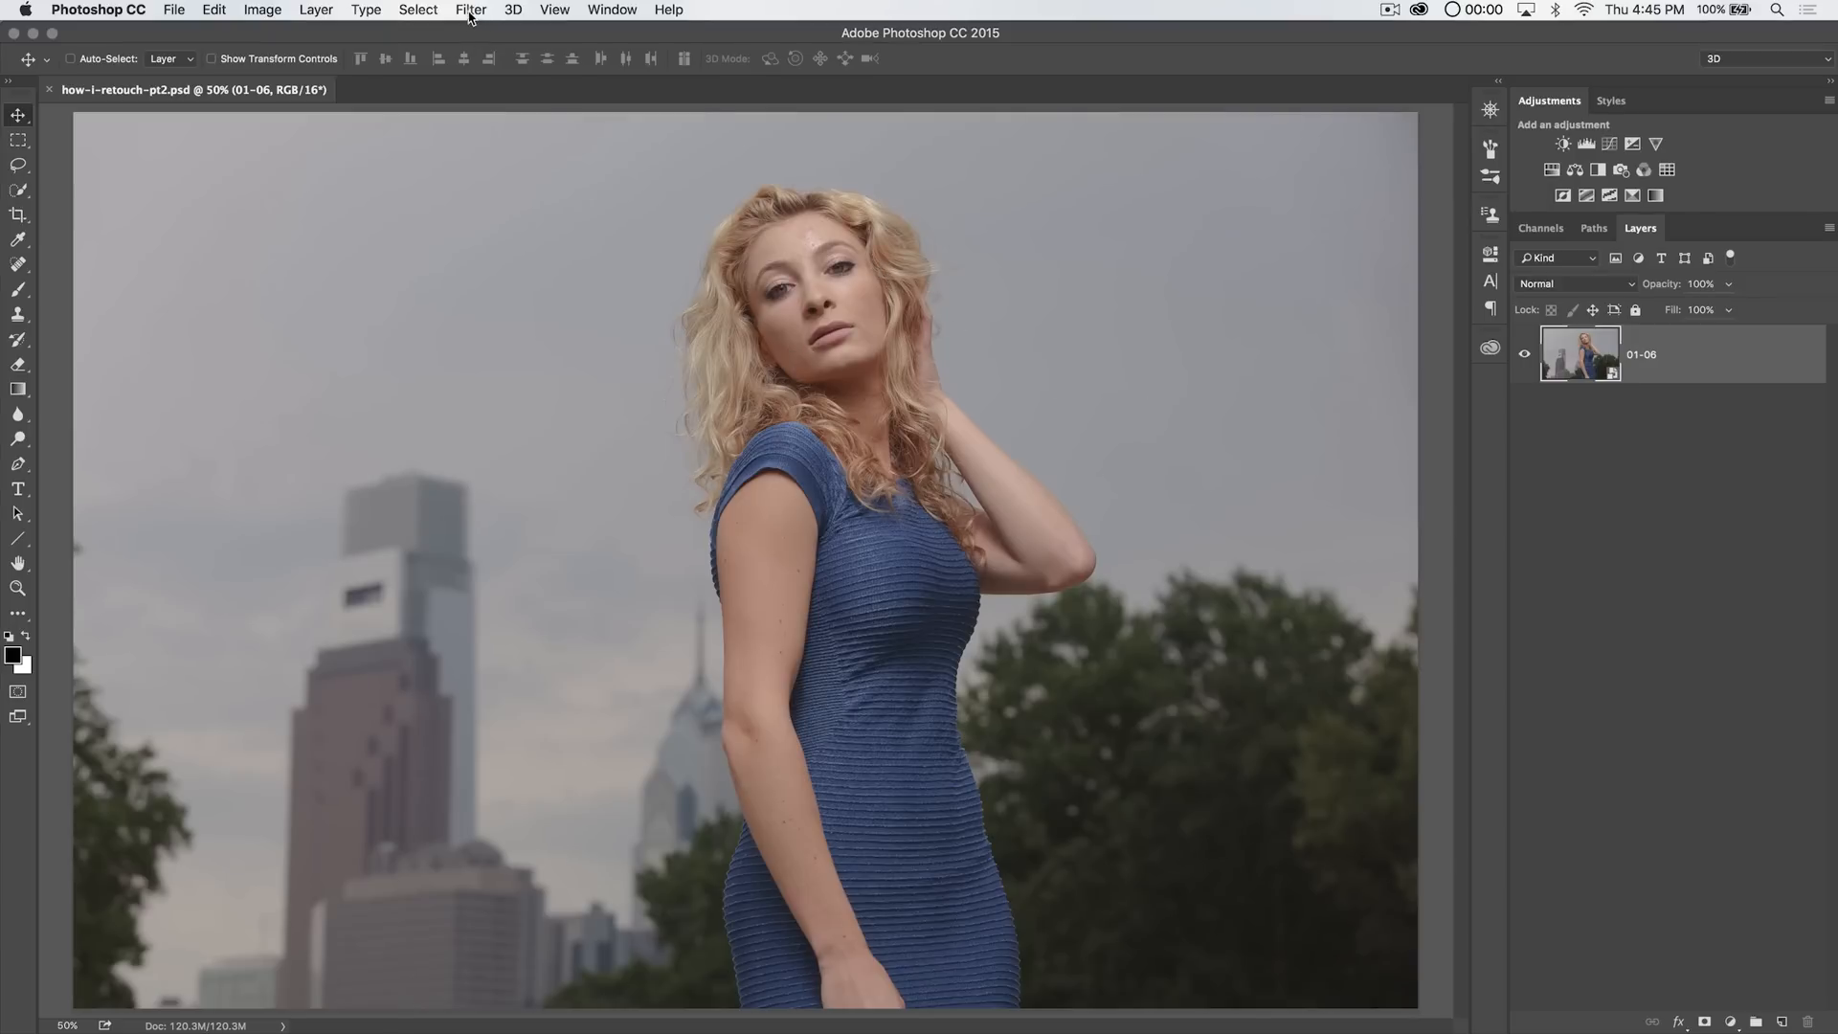
click(470, 10)
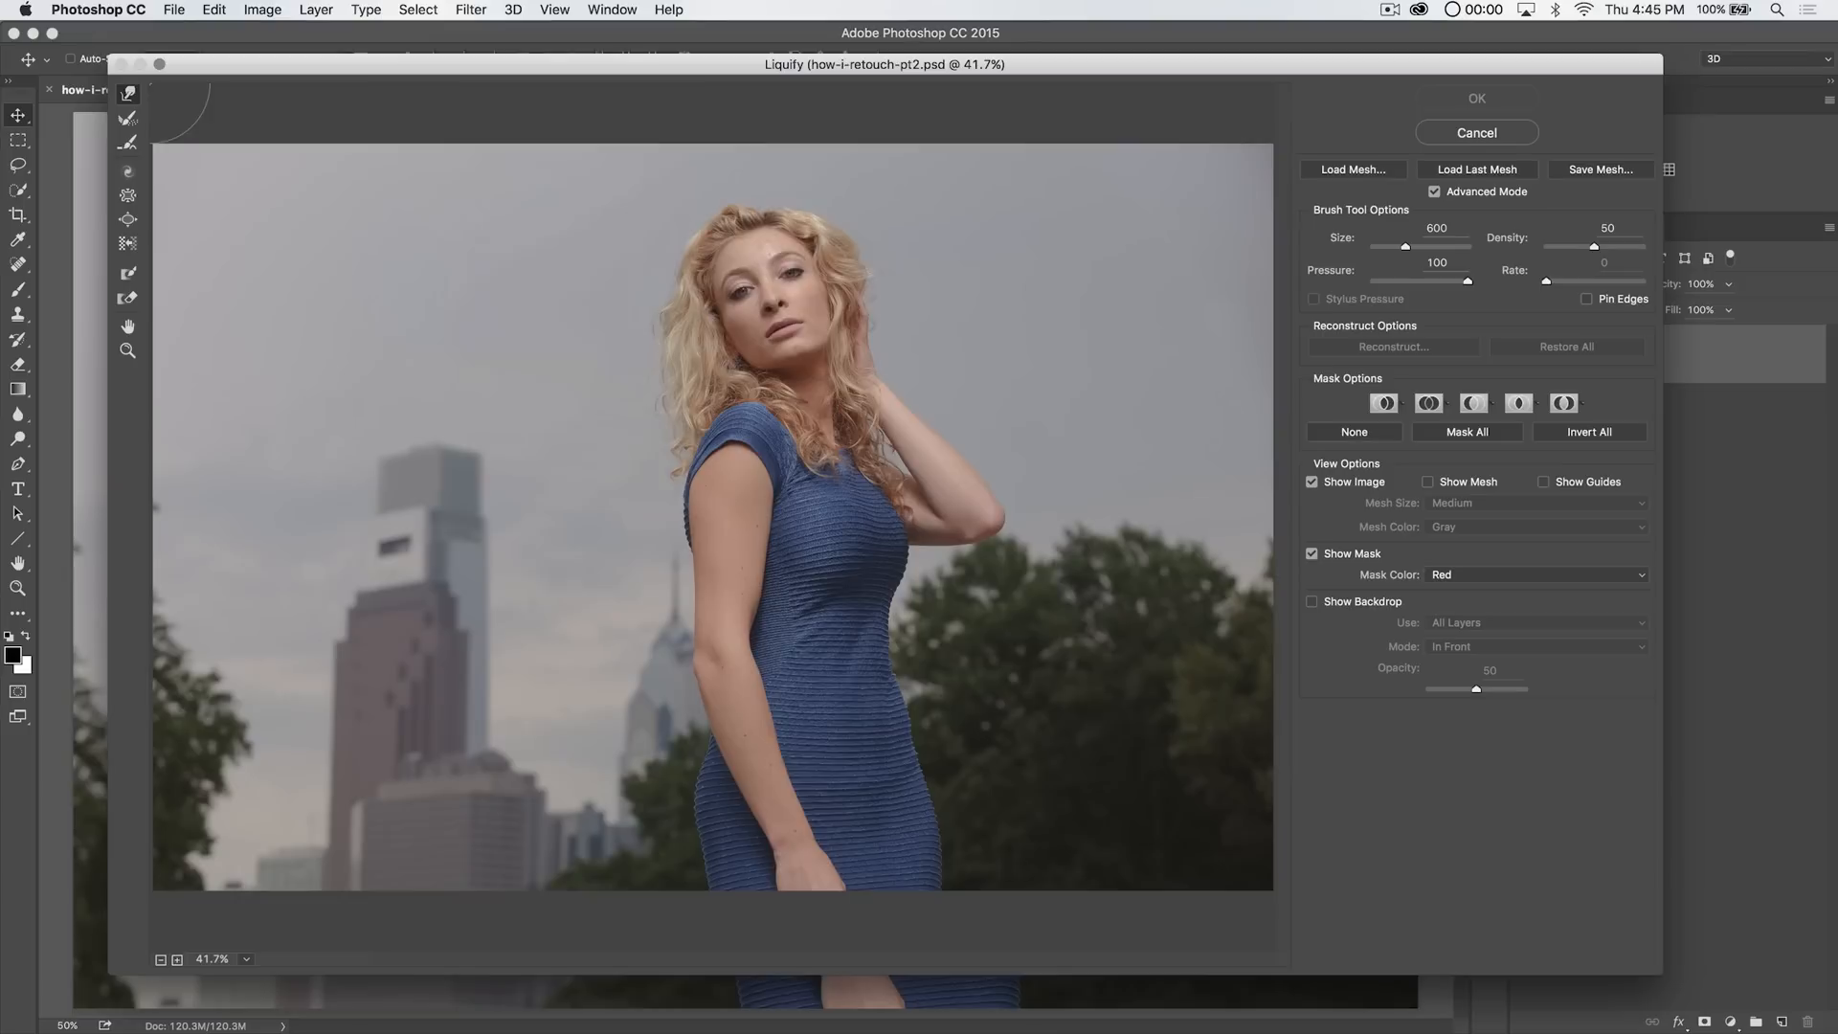
mouse_move(998, 288)
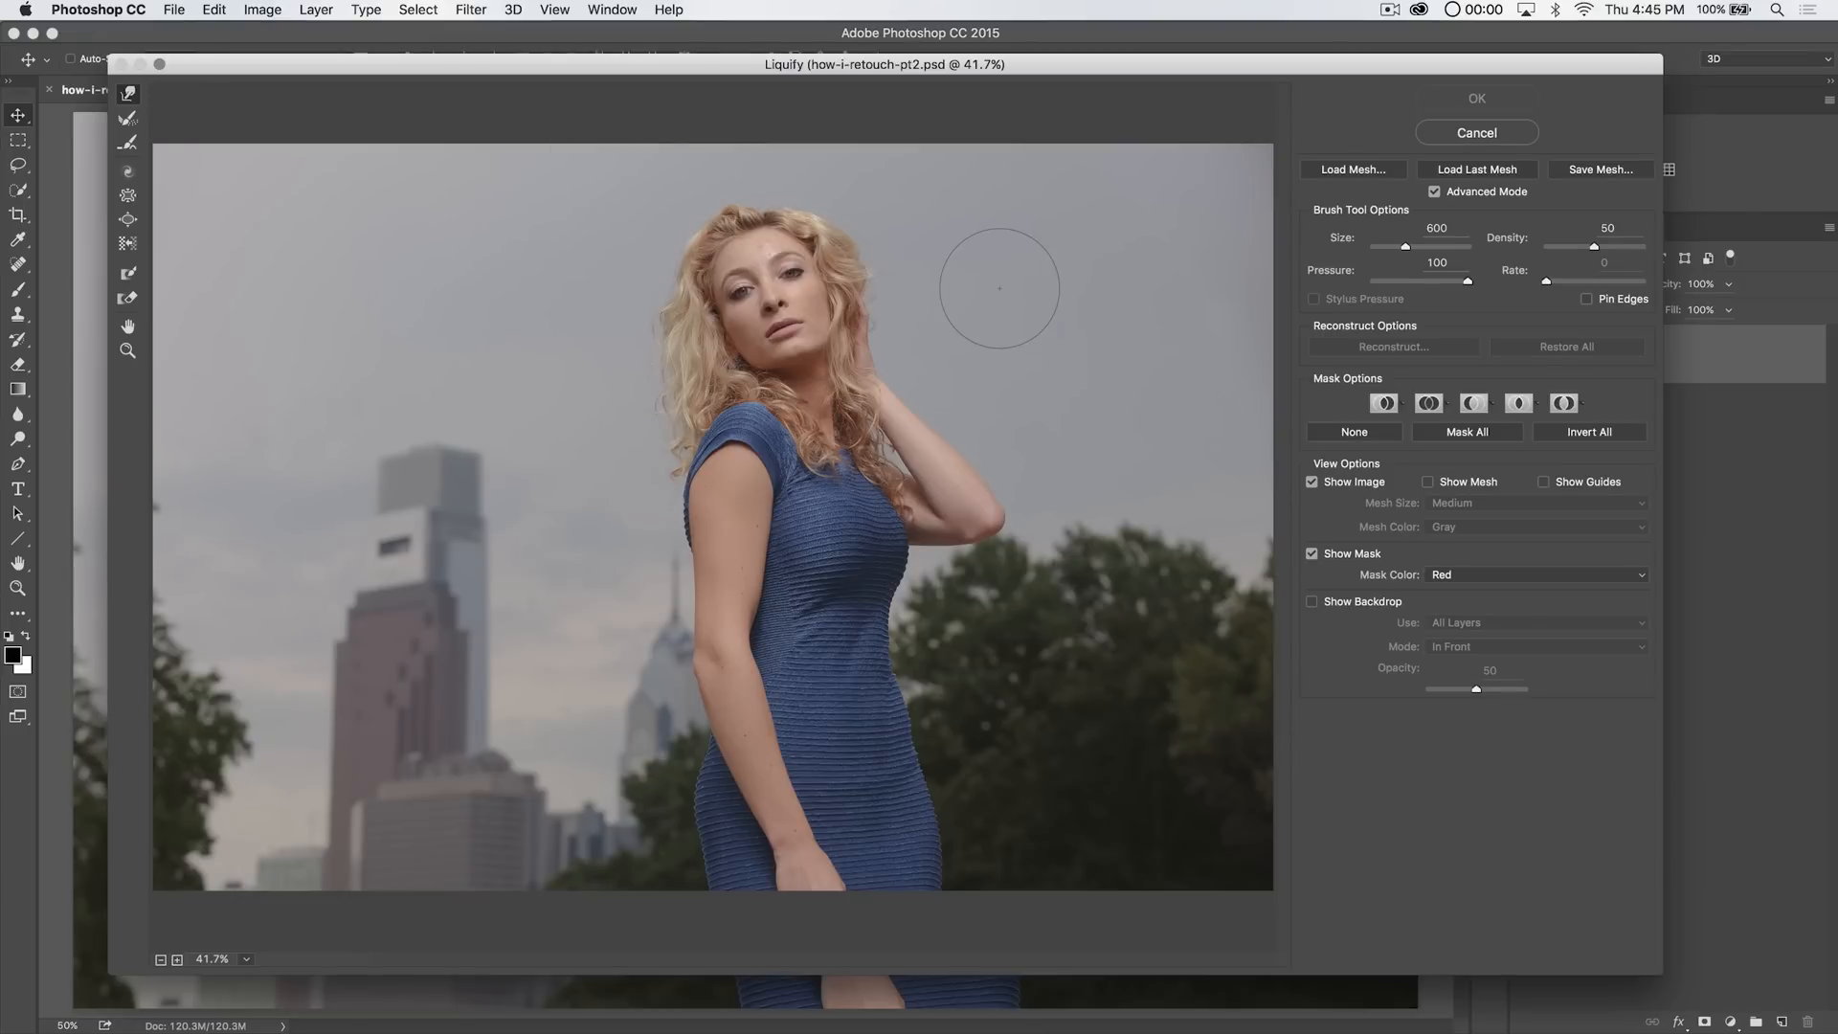
mouse_move(893, 308)
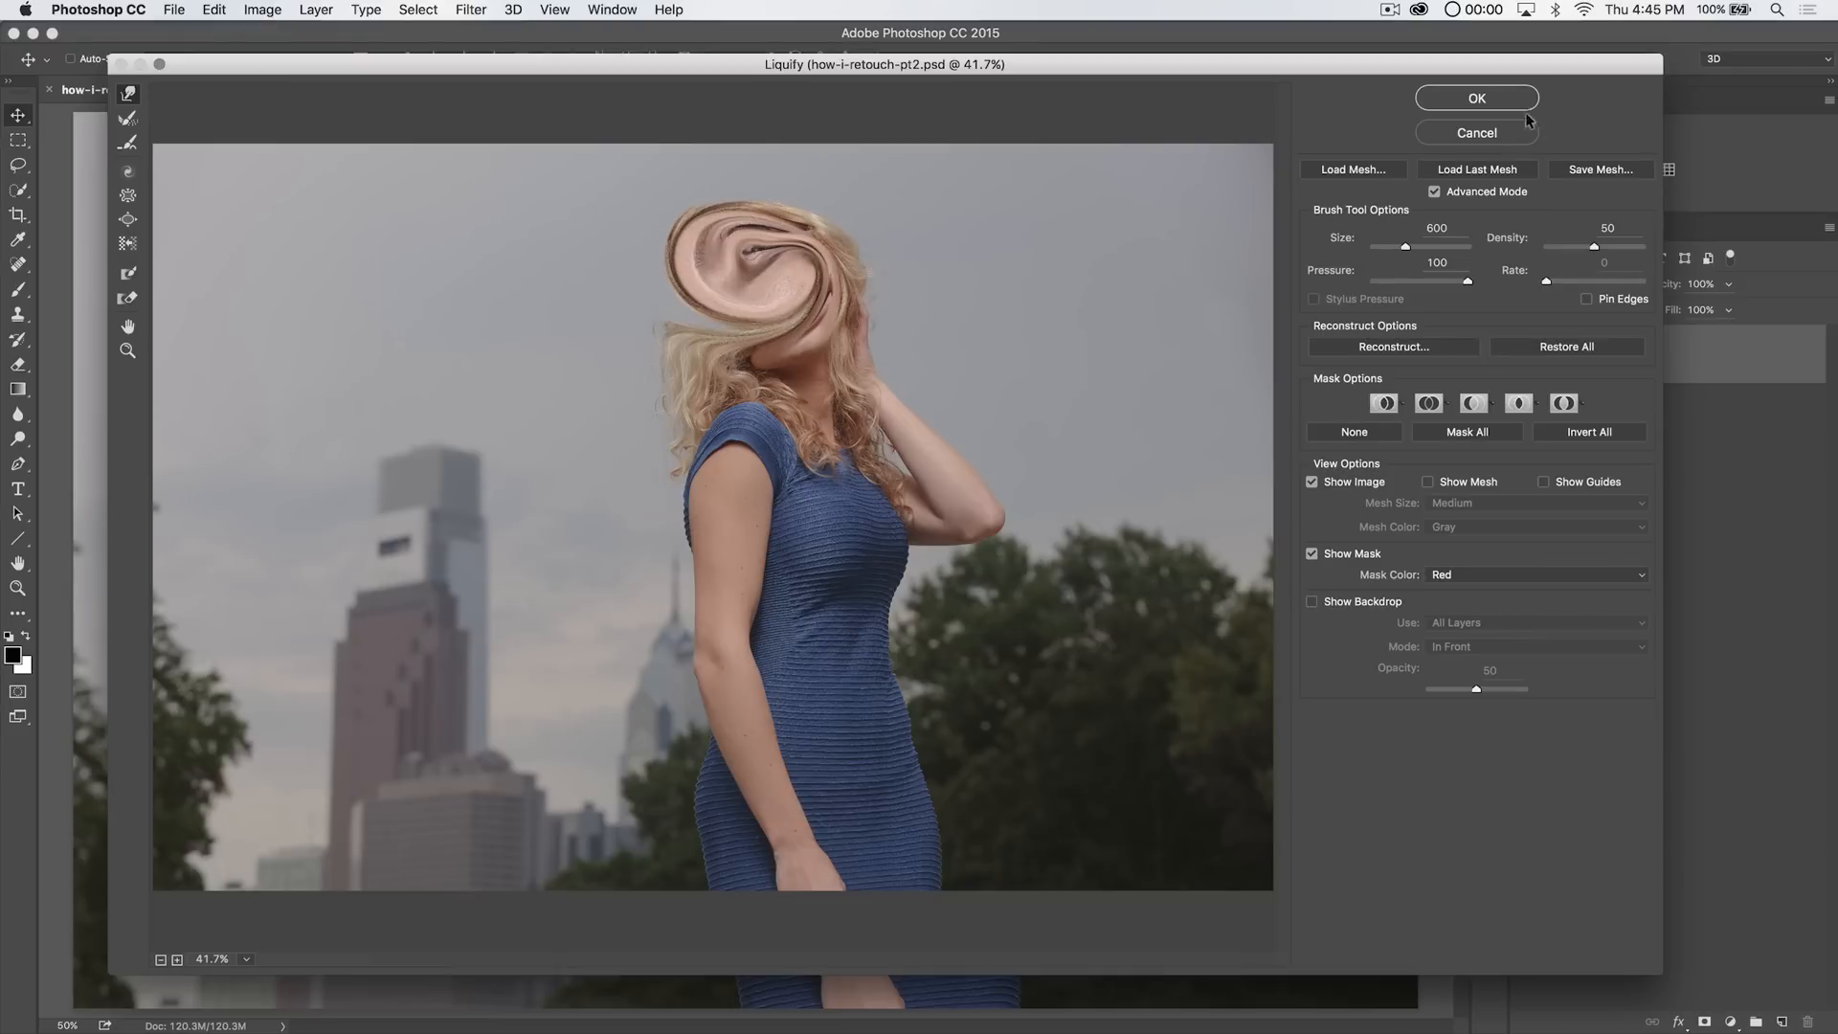
click(1476, 98)
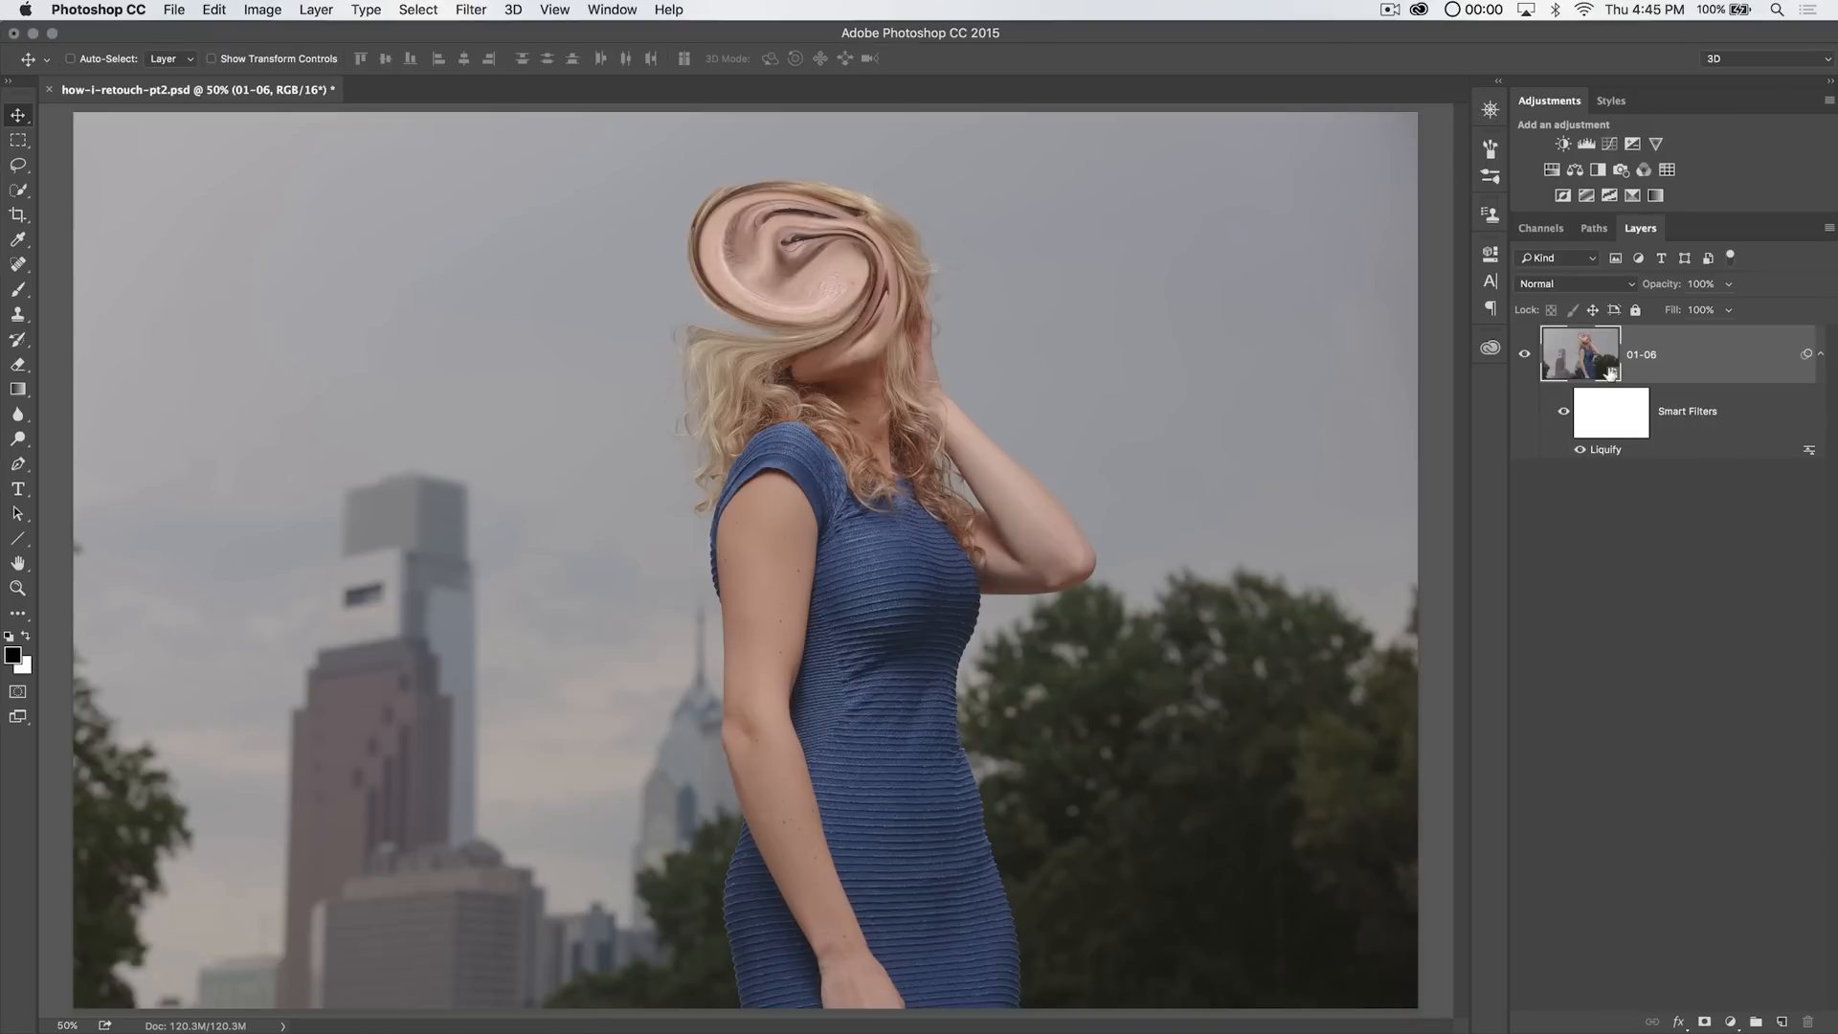
click(1578, 412)
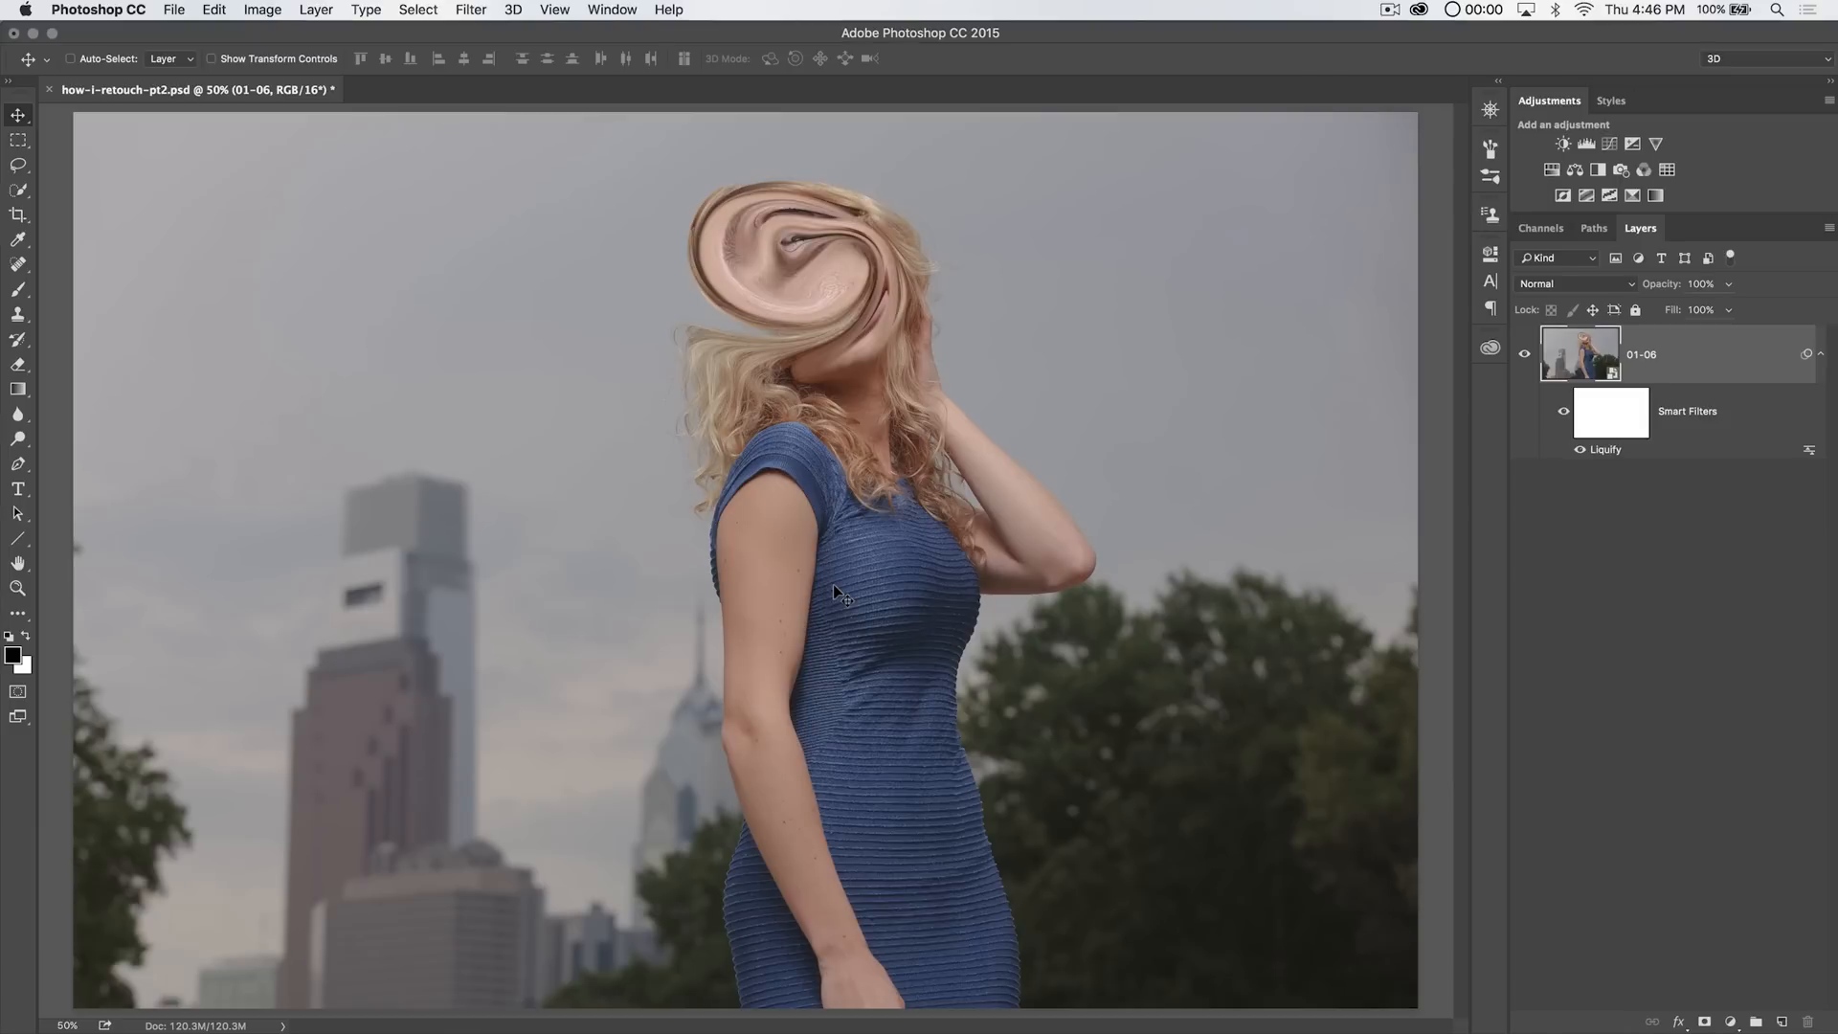
mouse_move(575, 346)
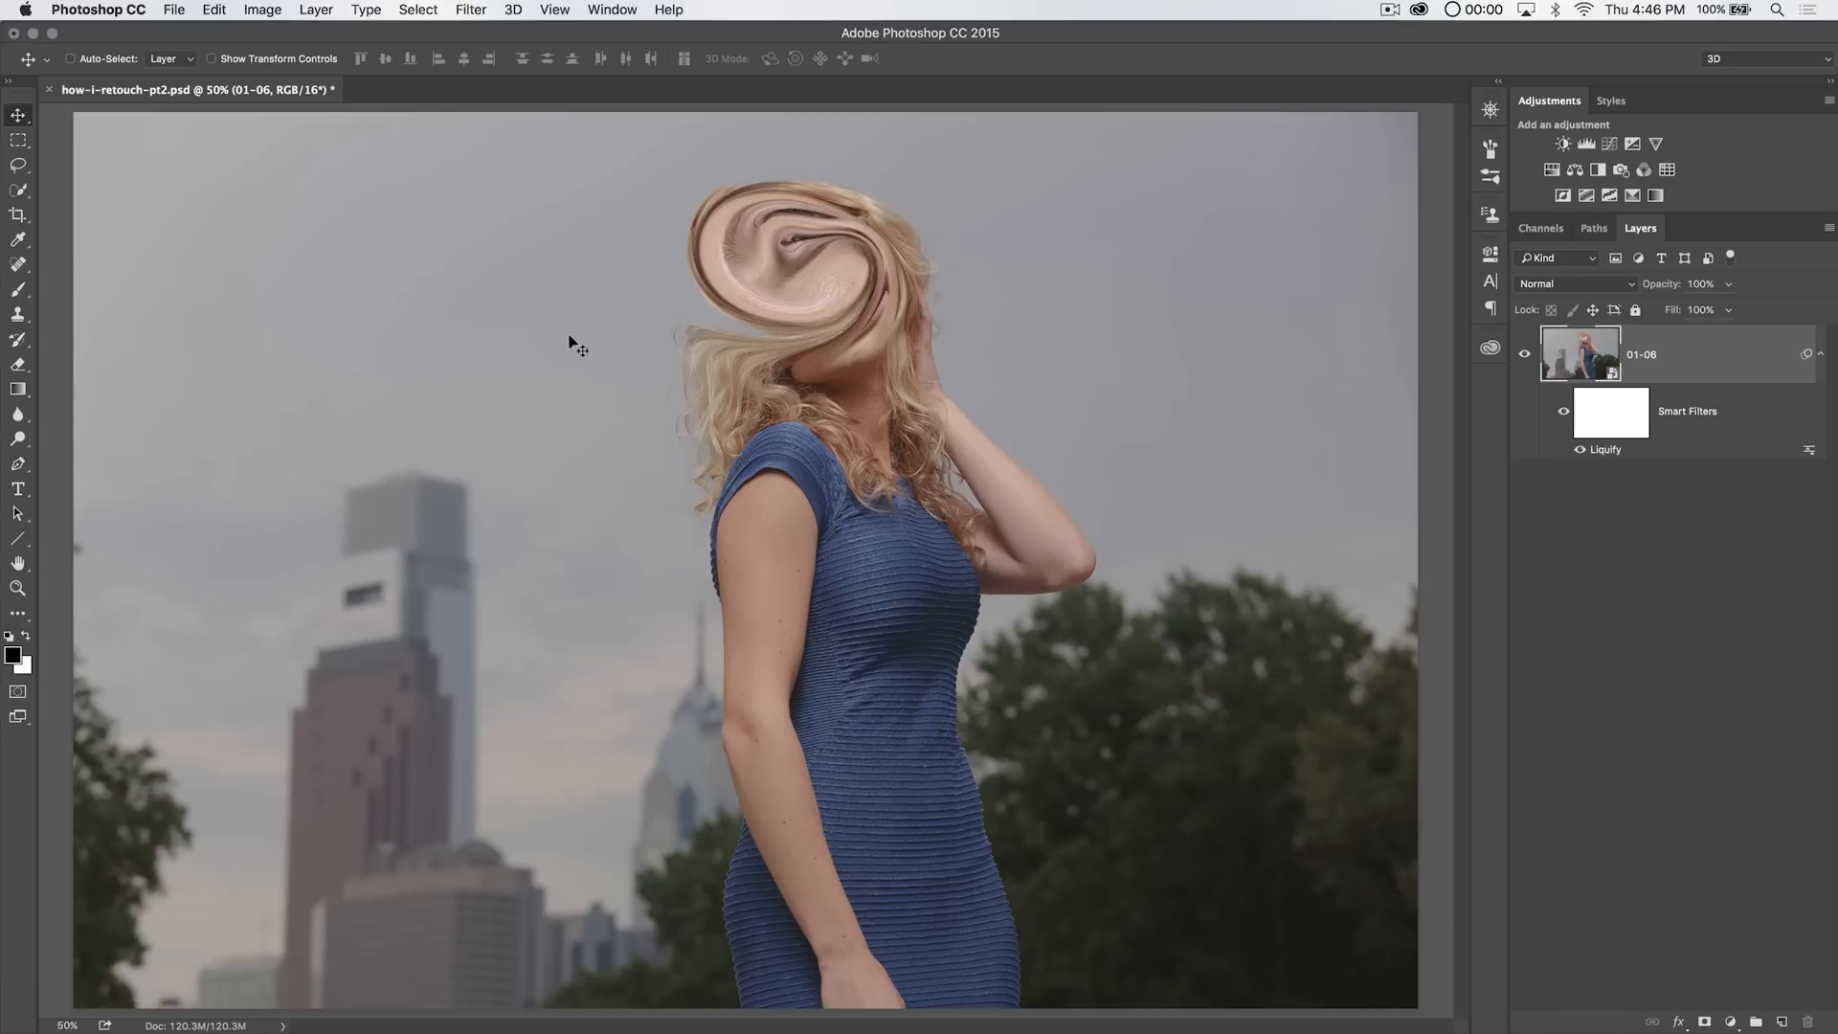
click(470, 9)
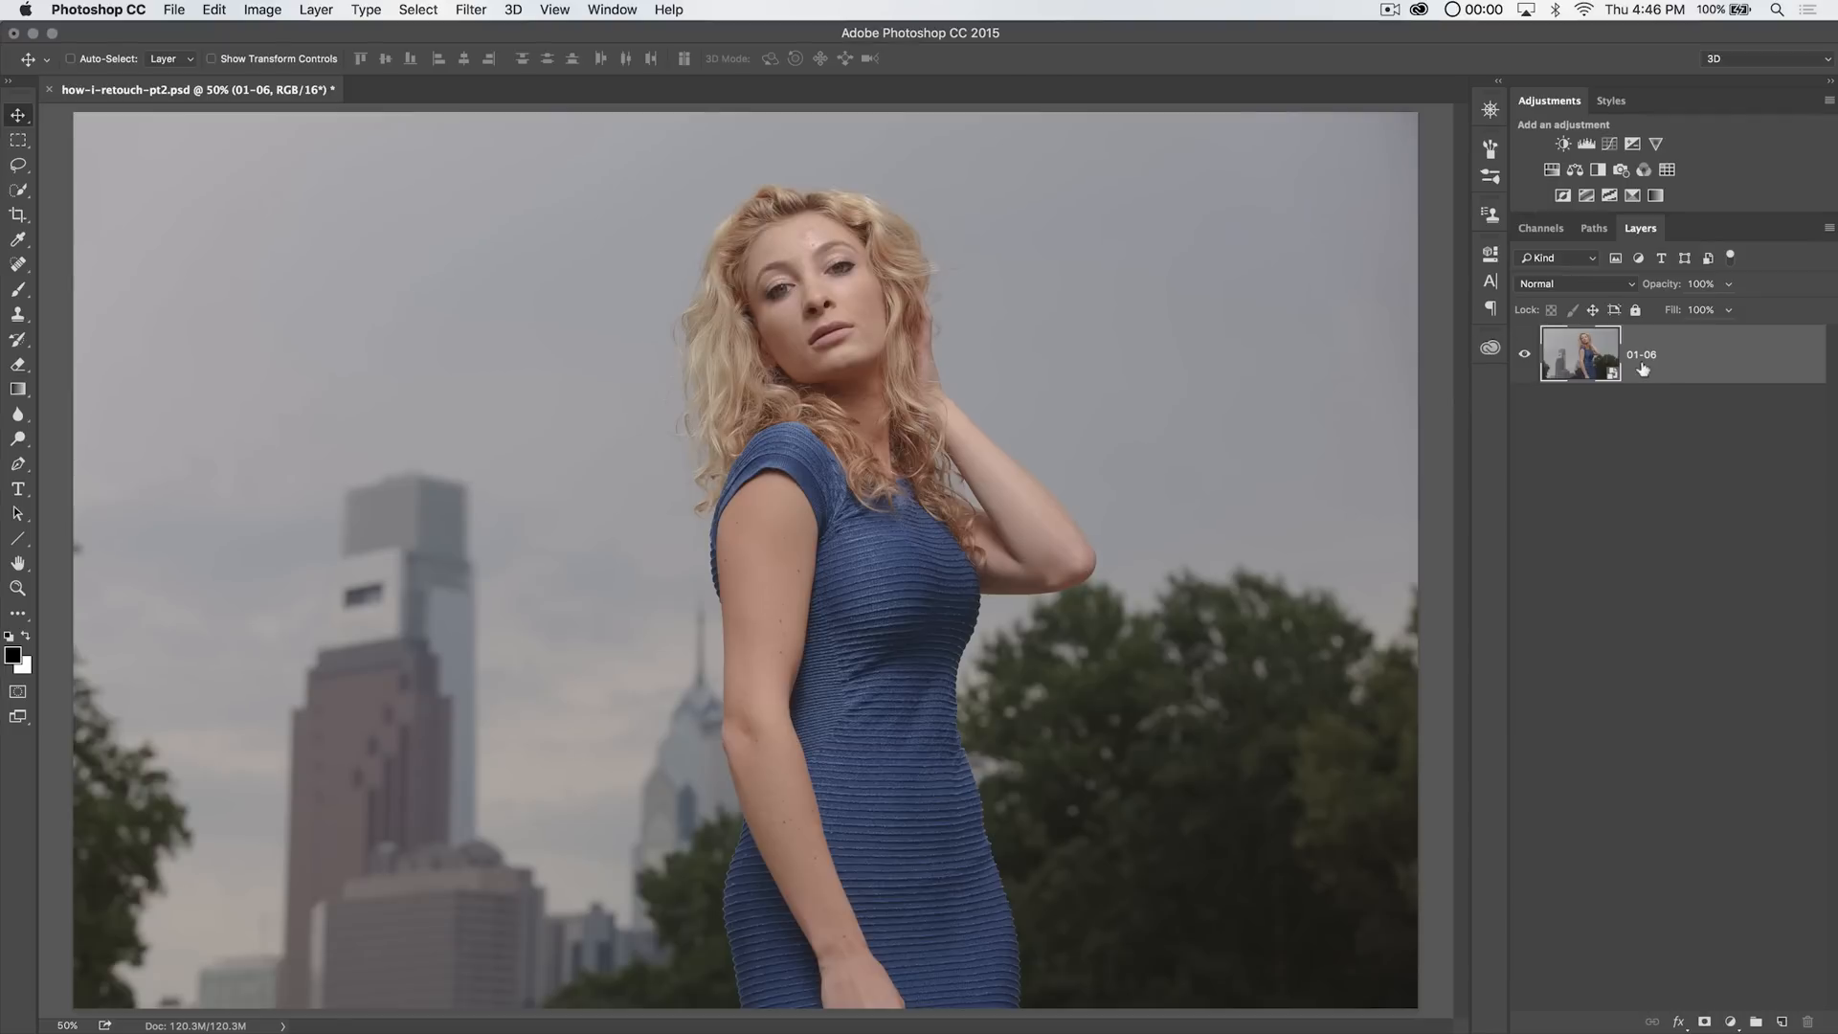
mouse_move(465, 15)
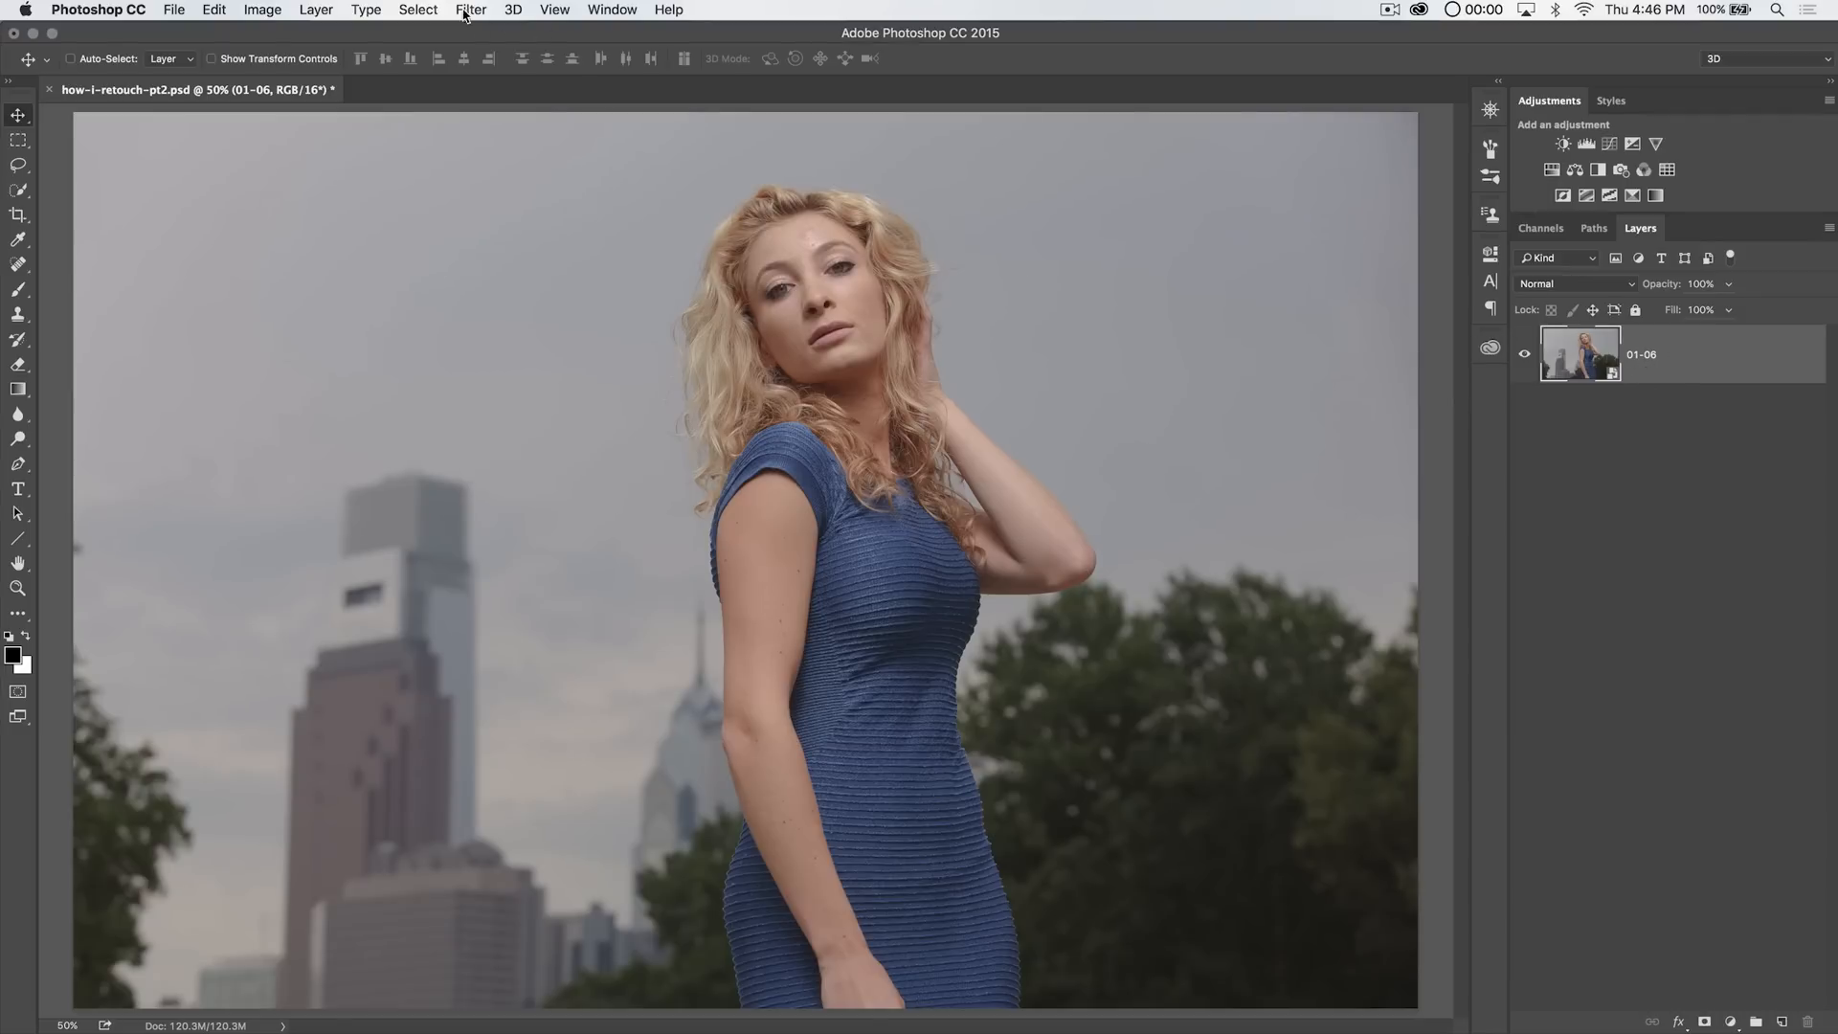
Reopen Filter > Liquify on the 01-06 portrait layer
click(470, 9)
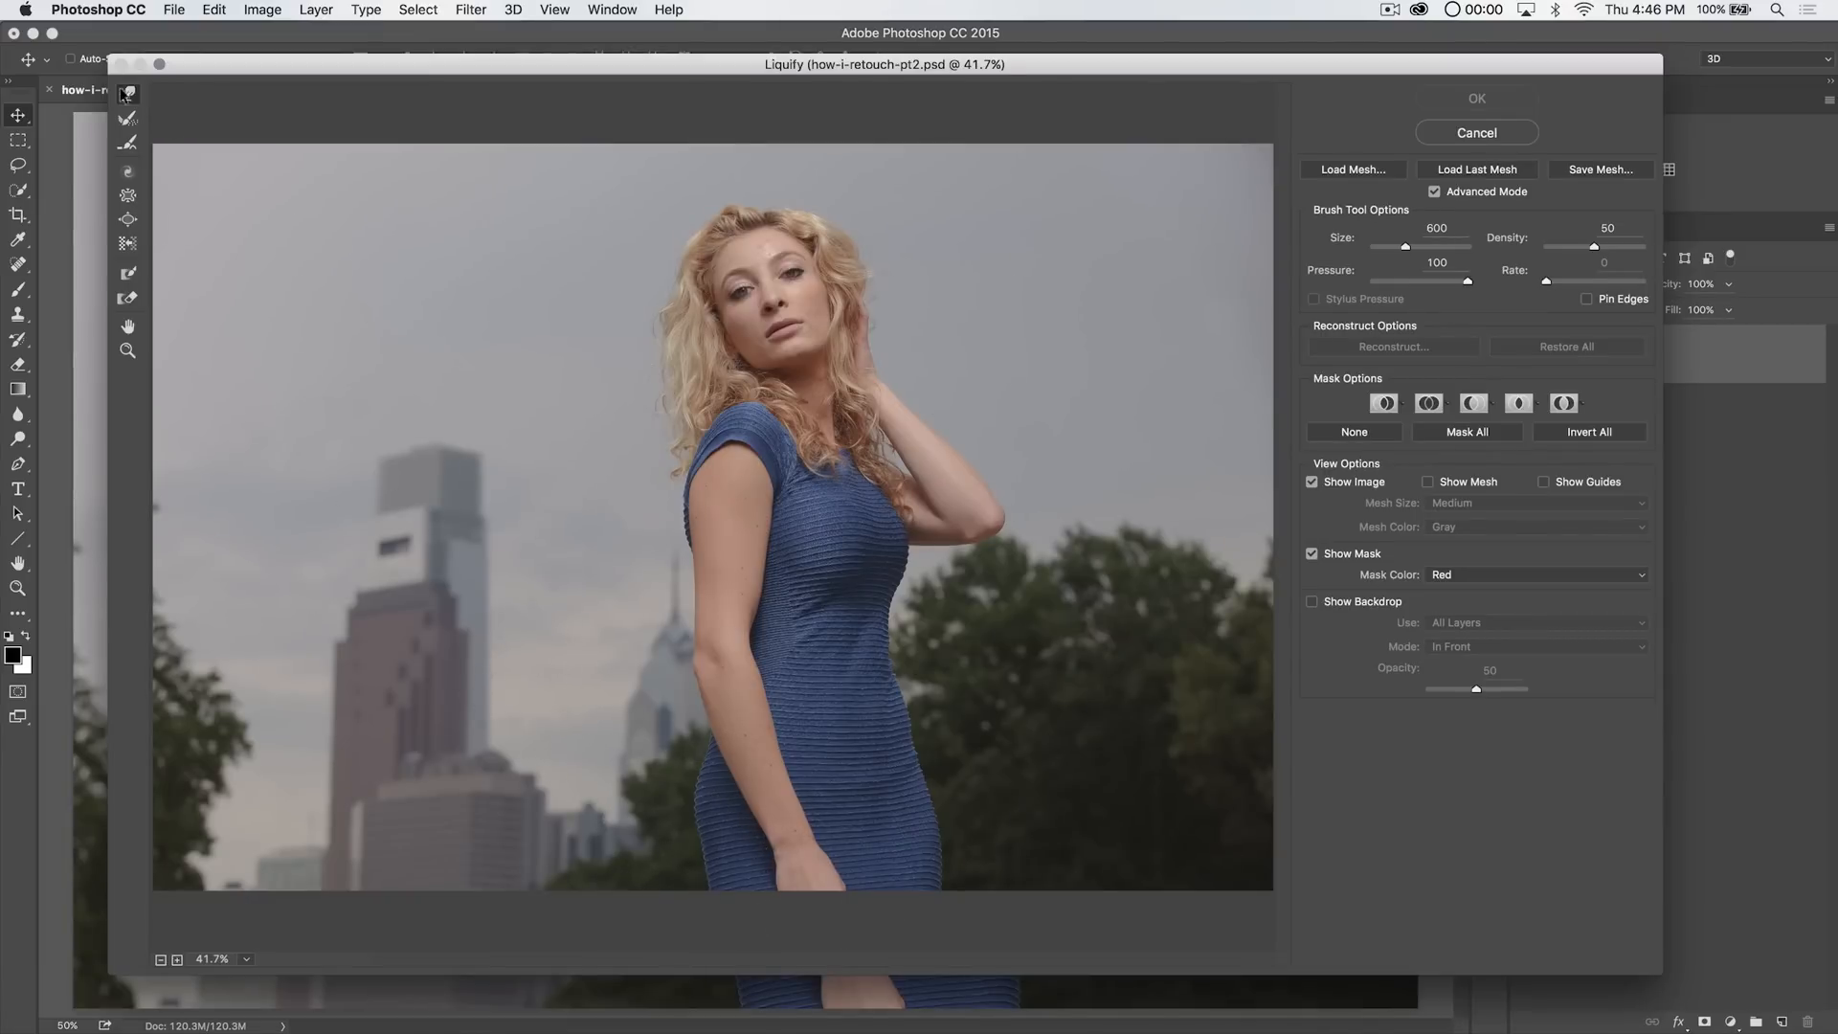
mouse_move(127, 94)
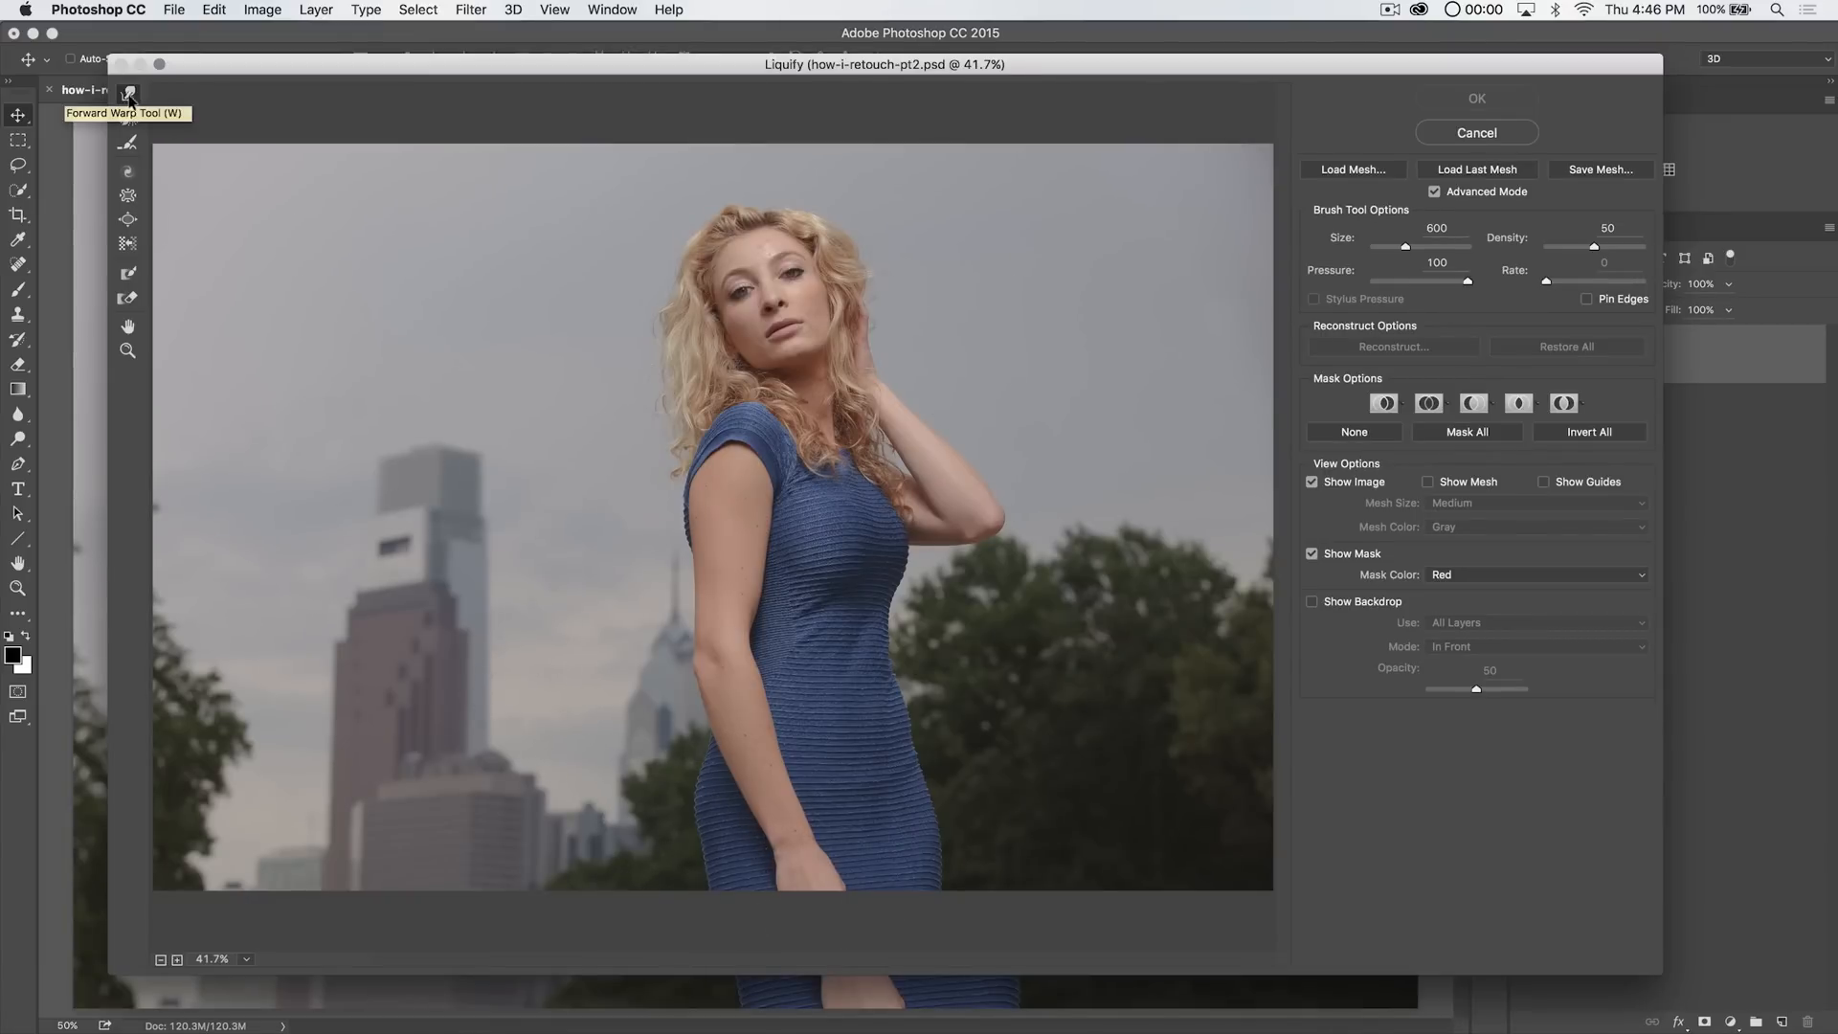
mouse_move(497, 381)
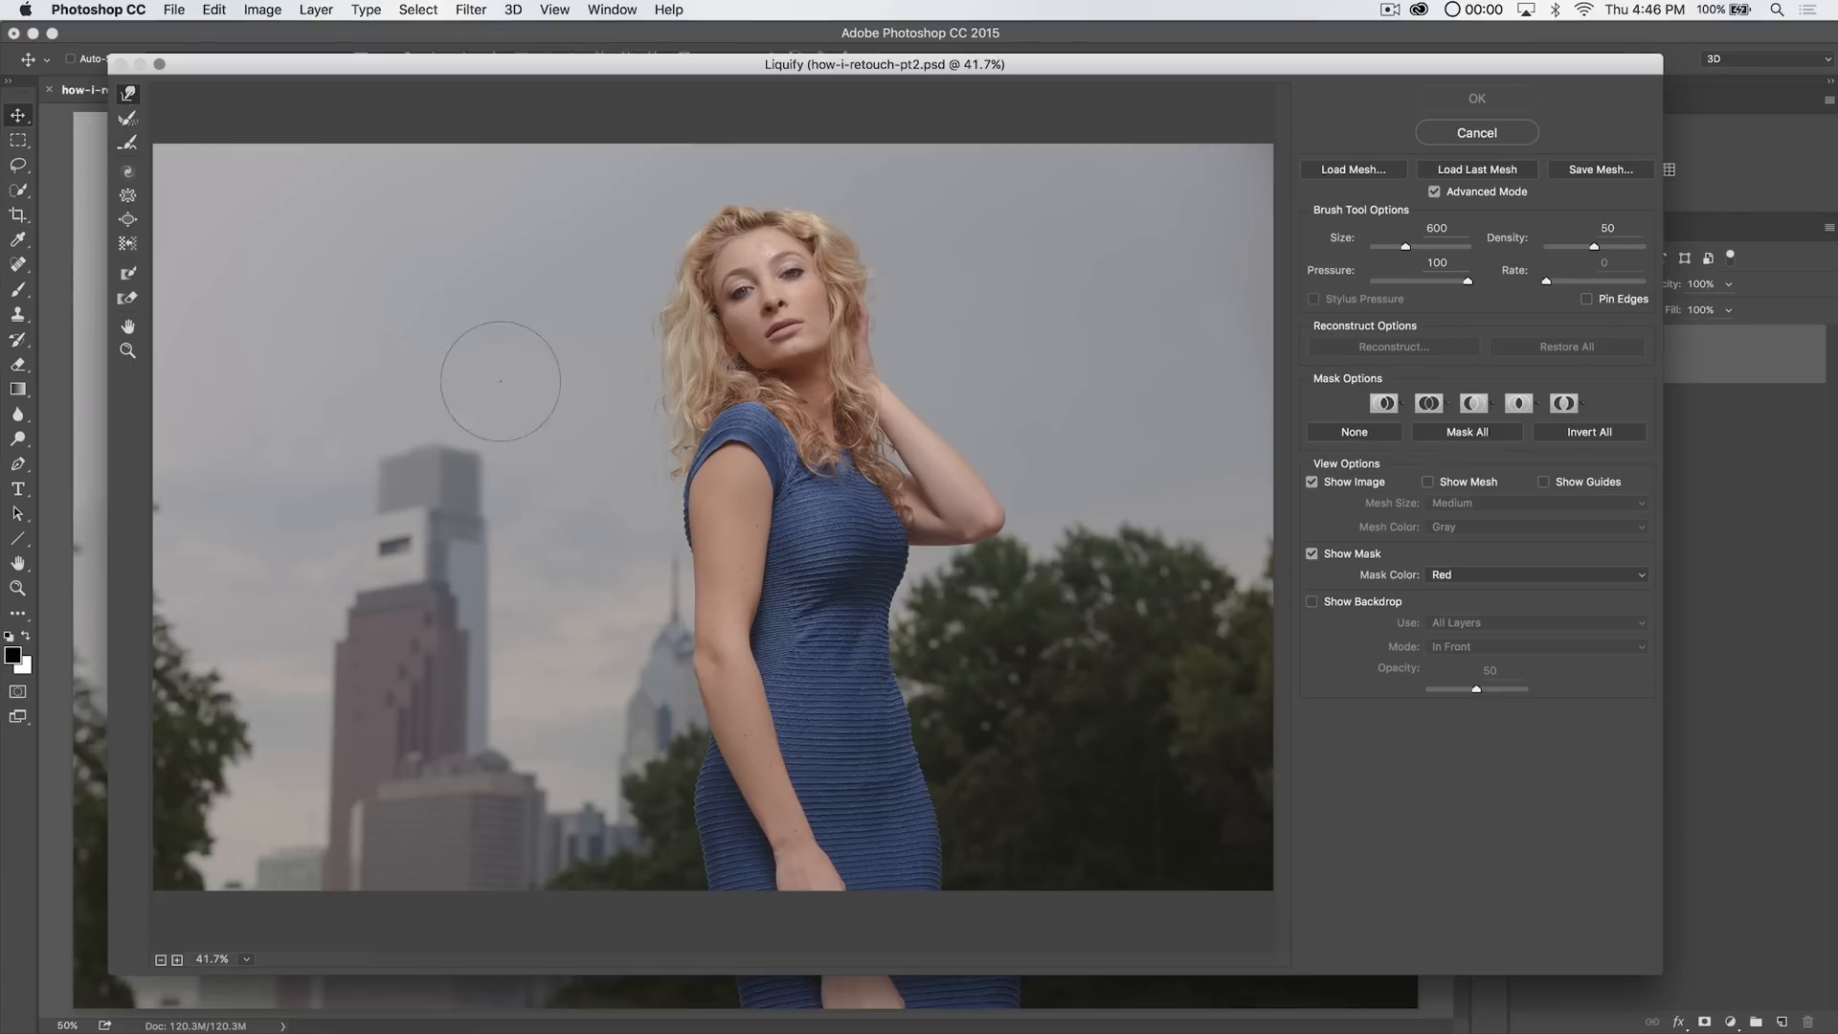
mouse_move(634, 778)
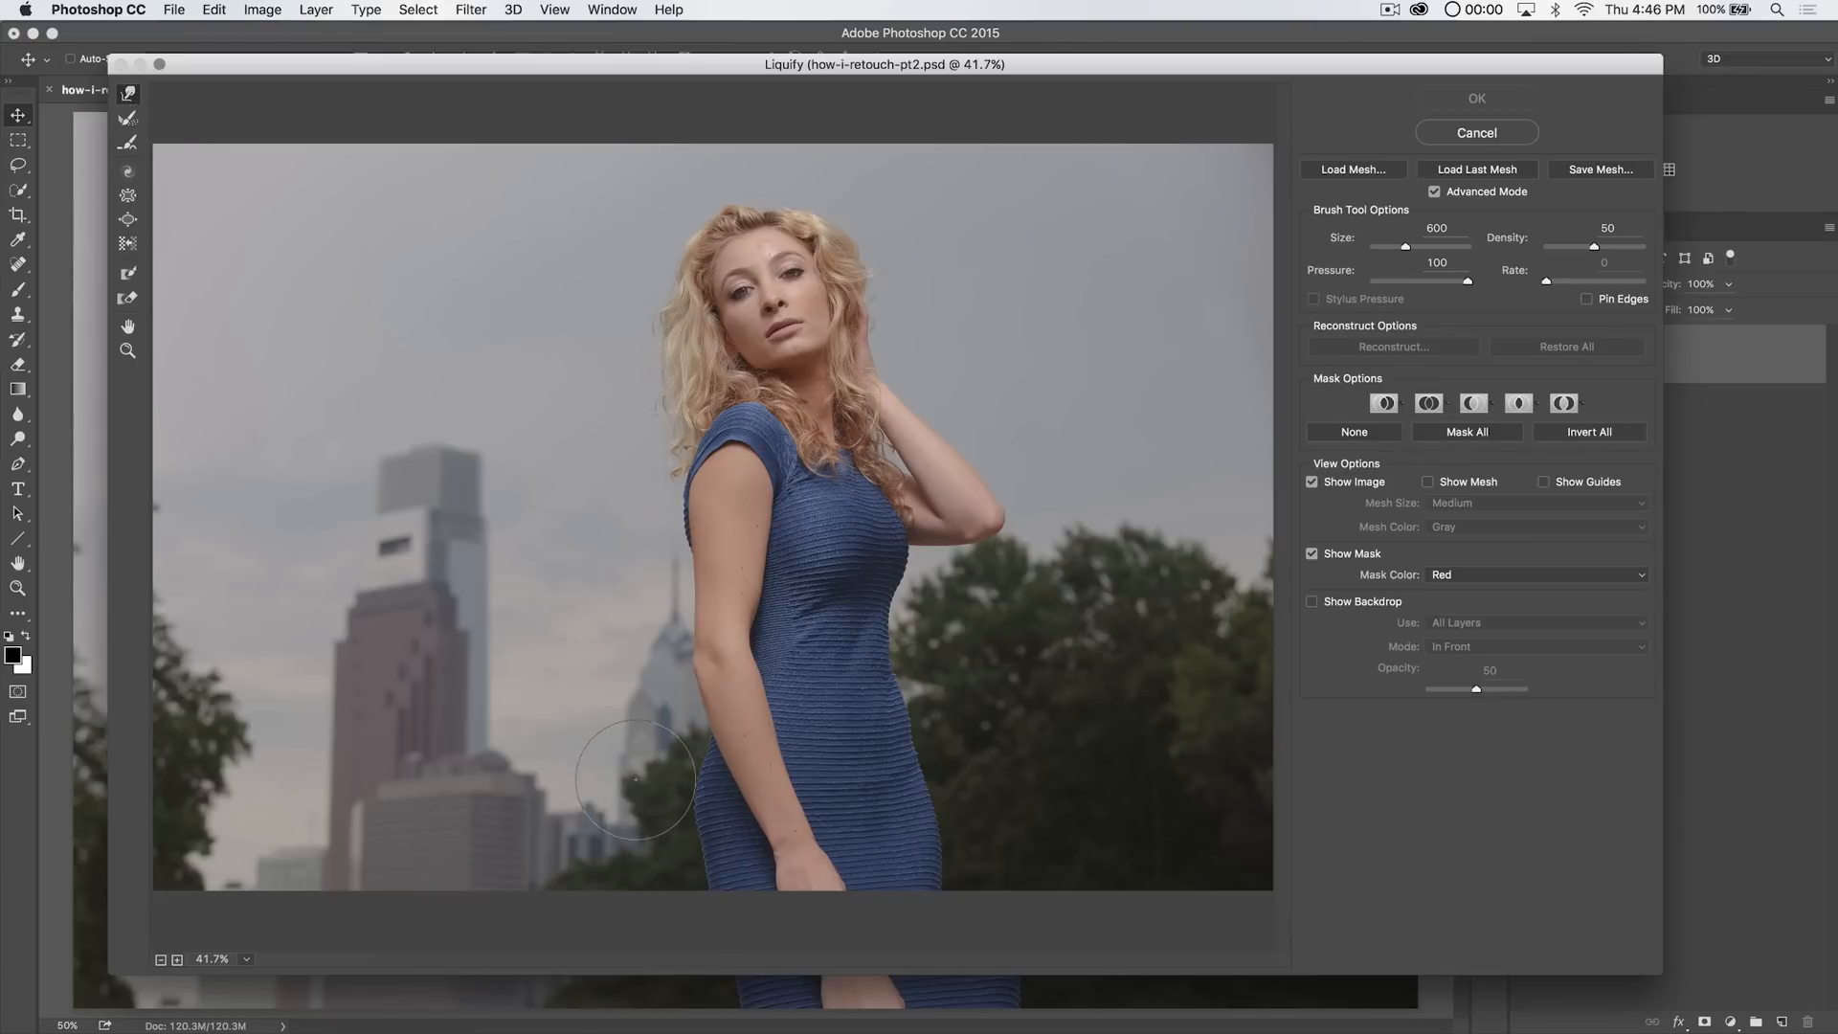
mouse_move(651, 821)
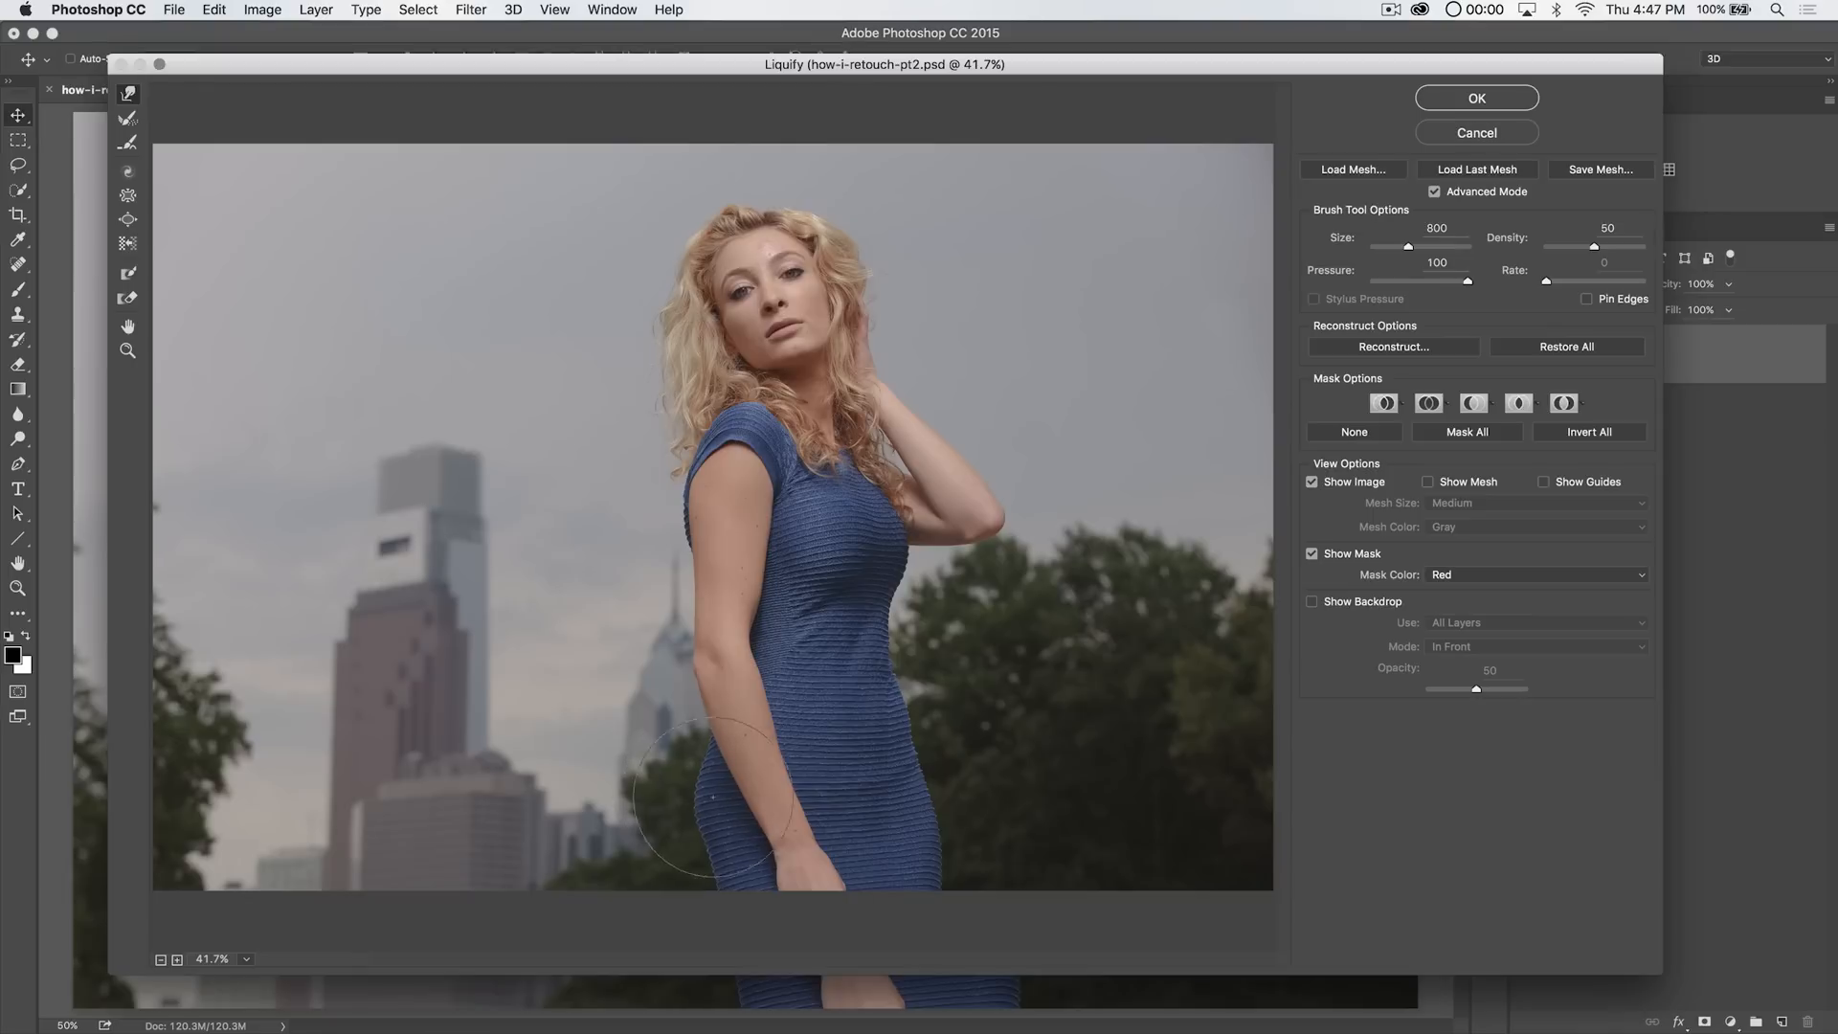
mouse_move(628, 745)
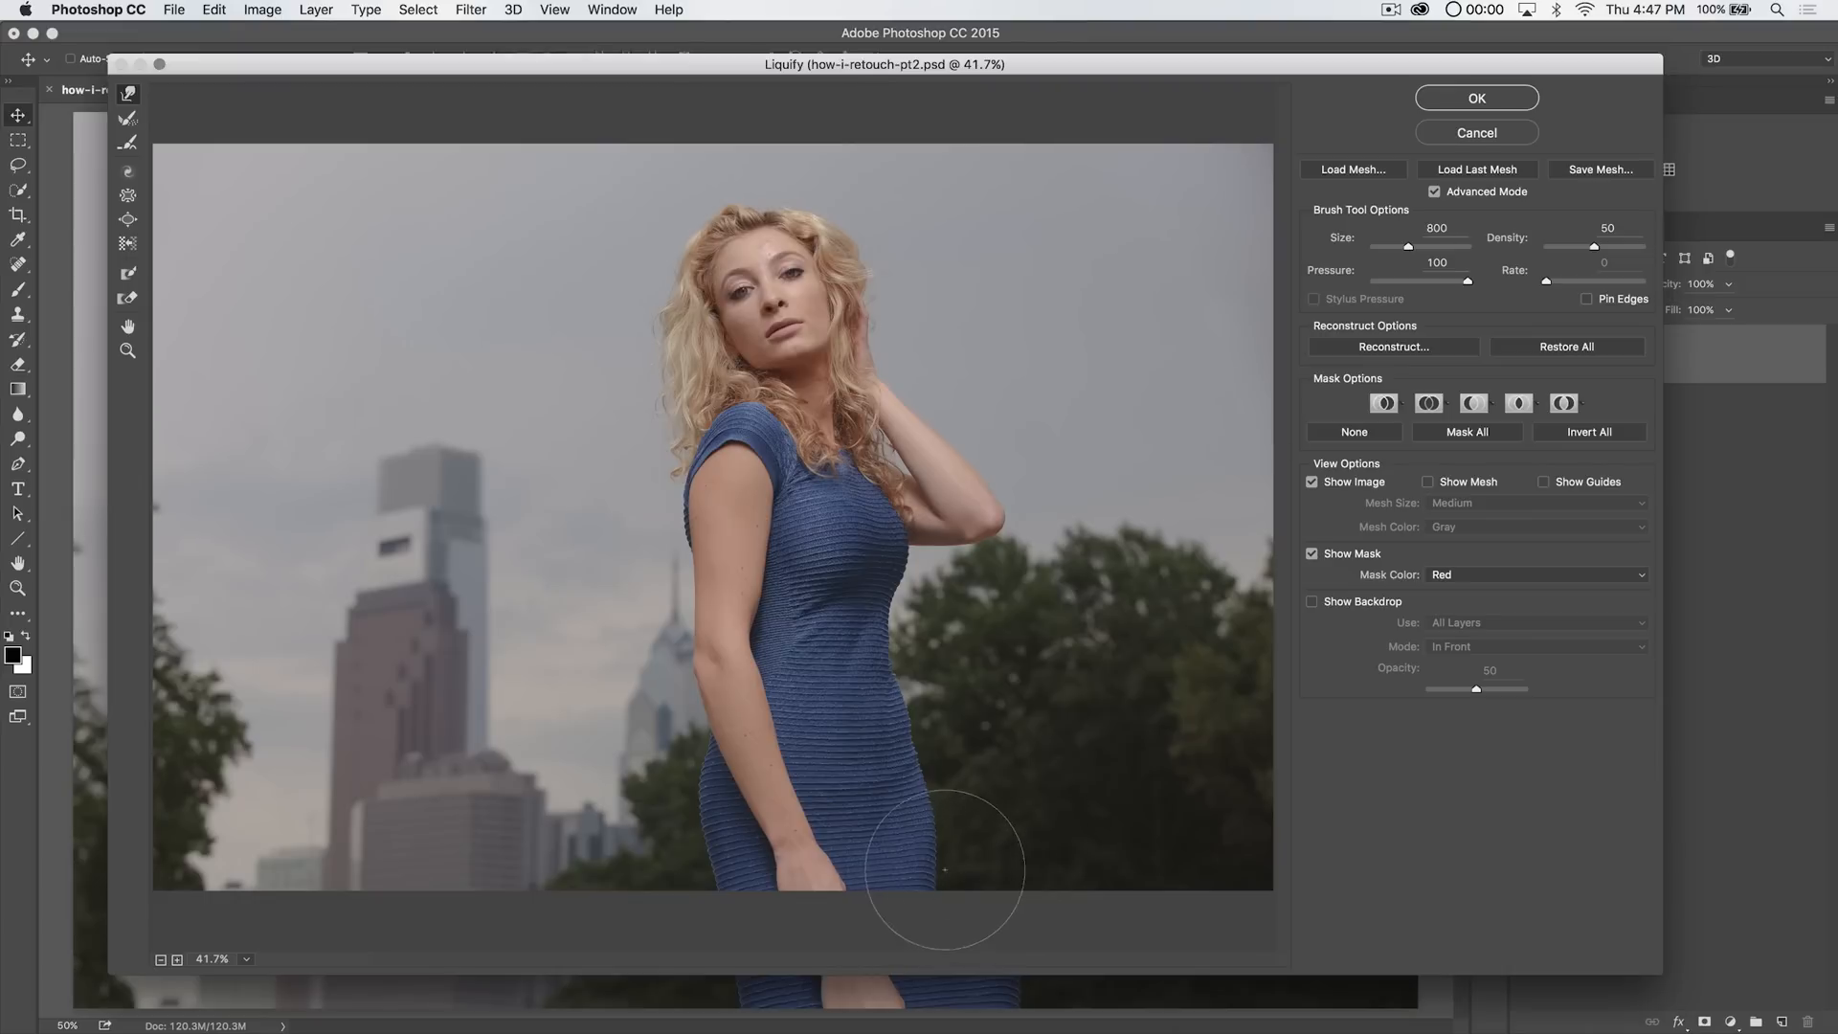
mouse_move(935, 920)
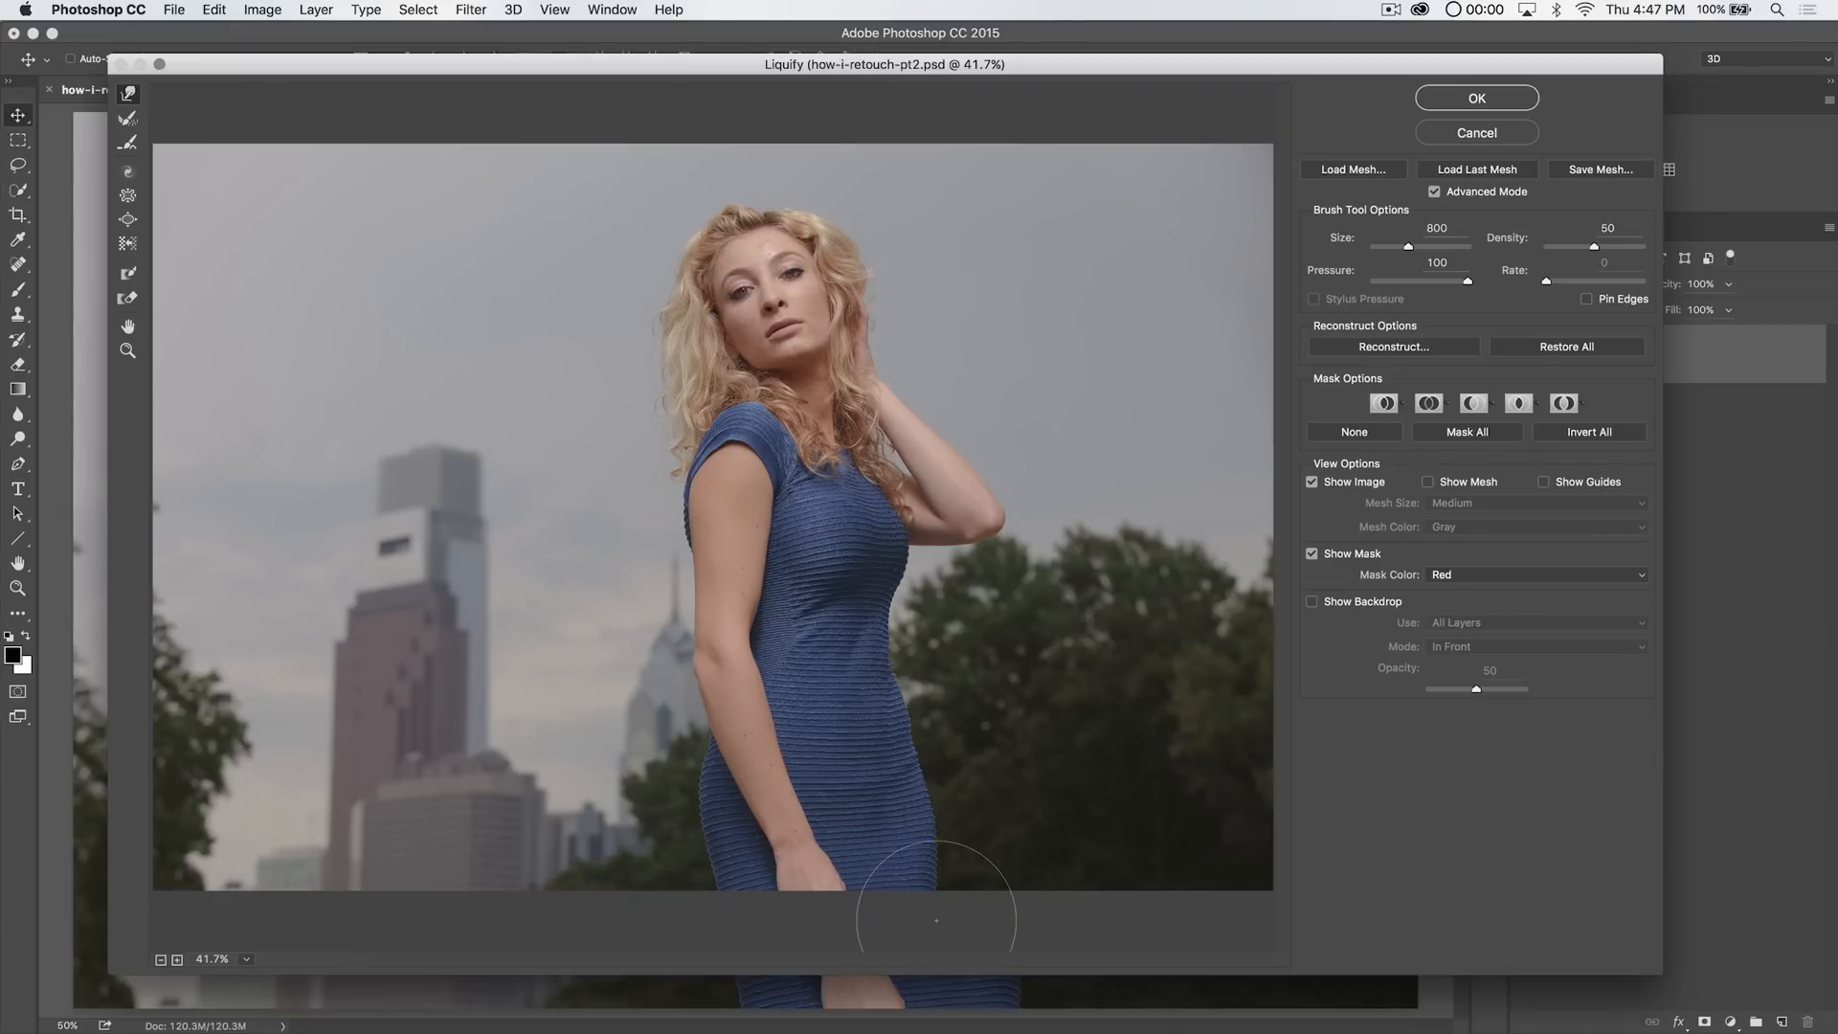
mouse_move(894, 771)
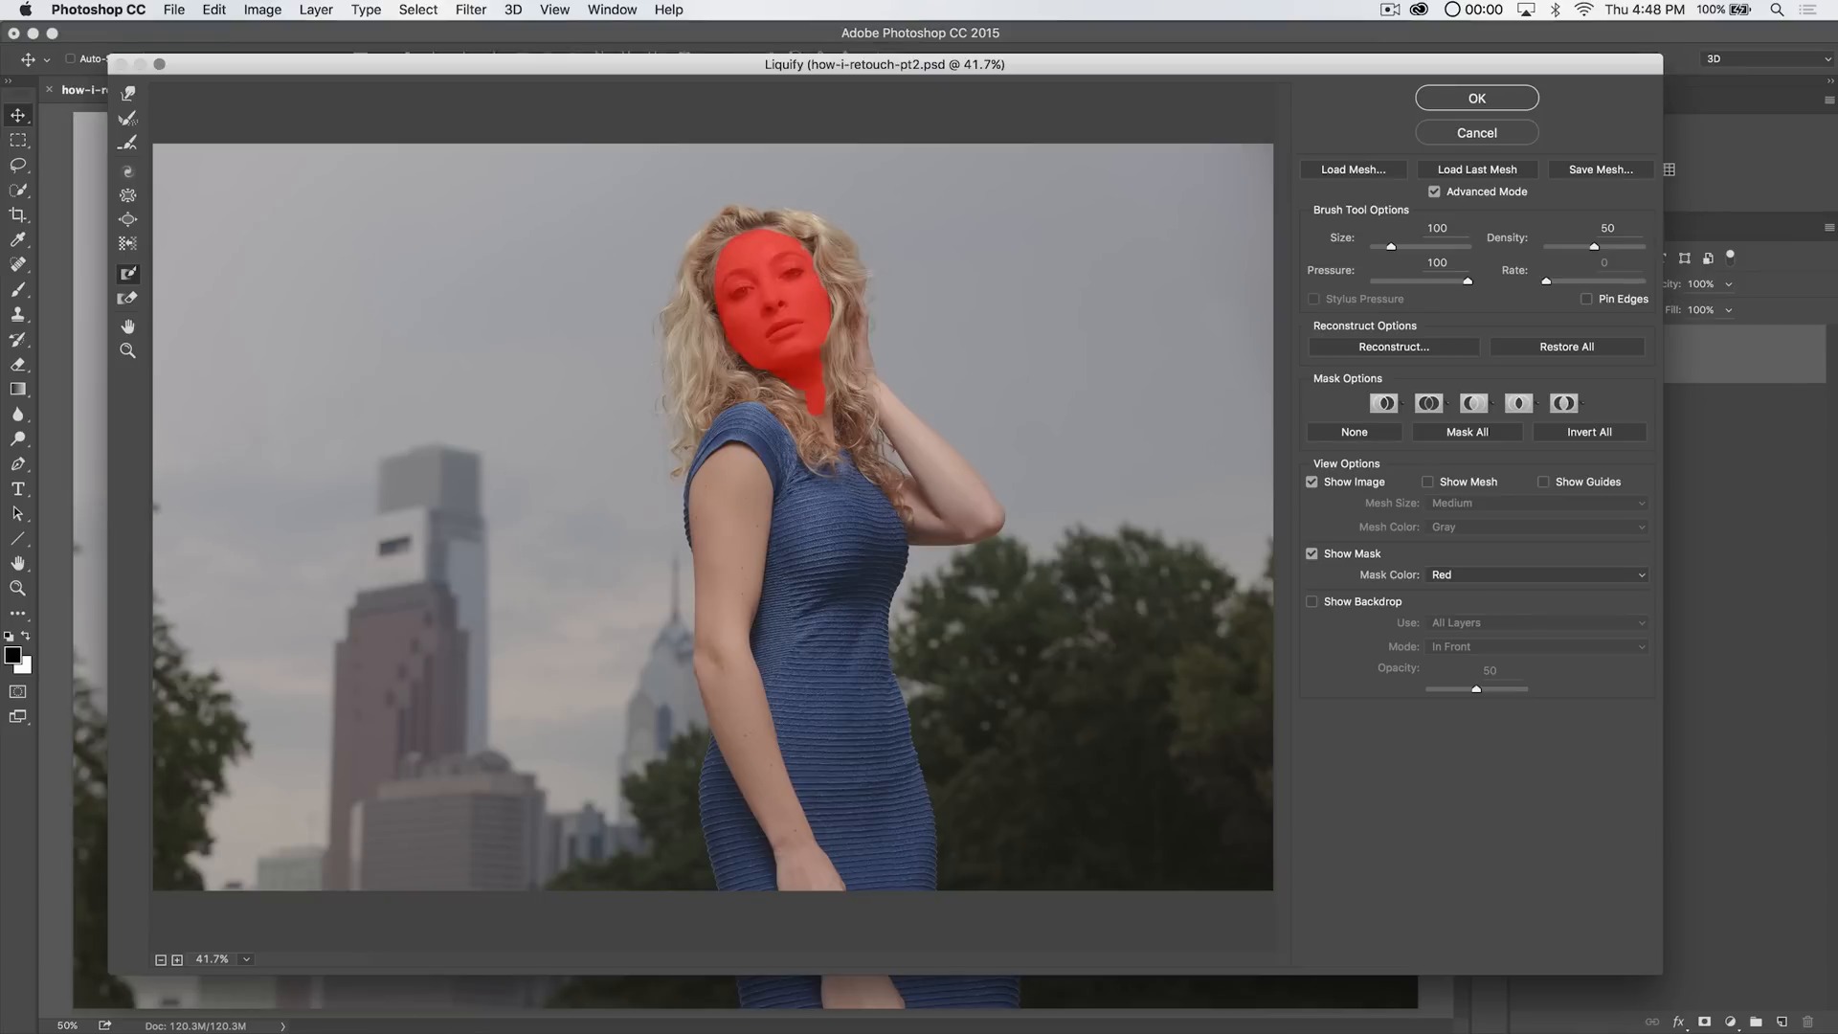
mouse_move(176, 192)
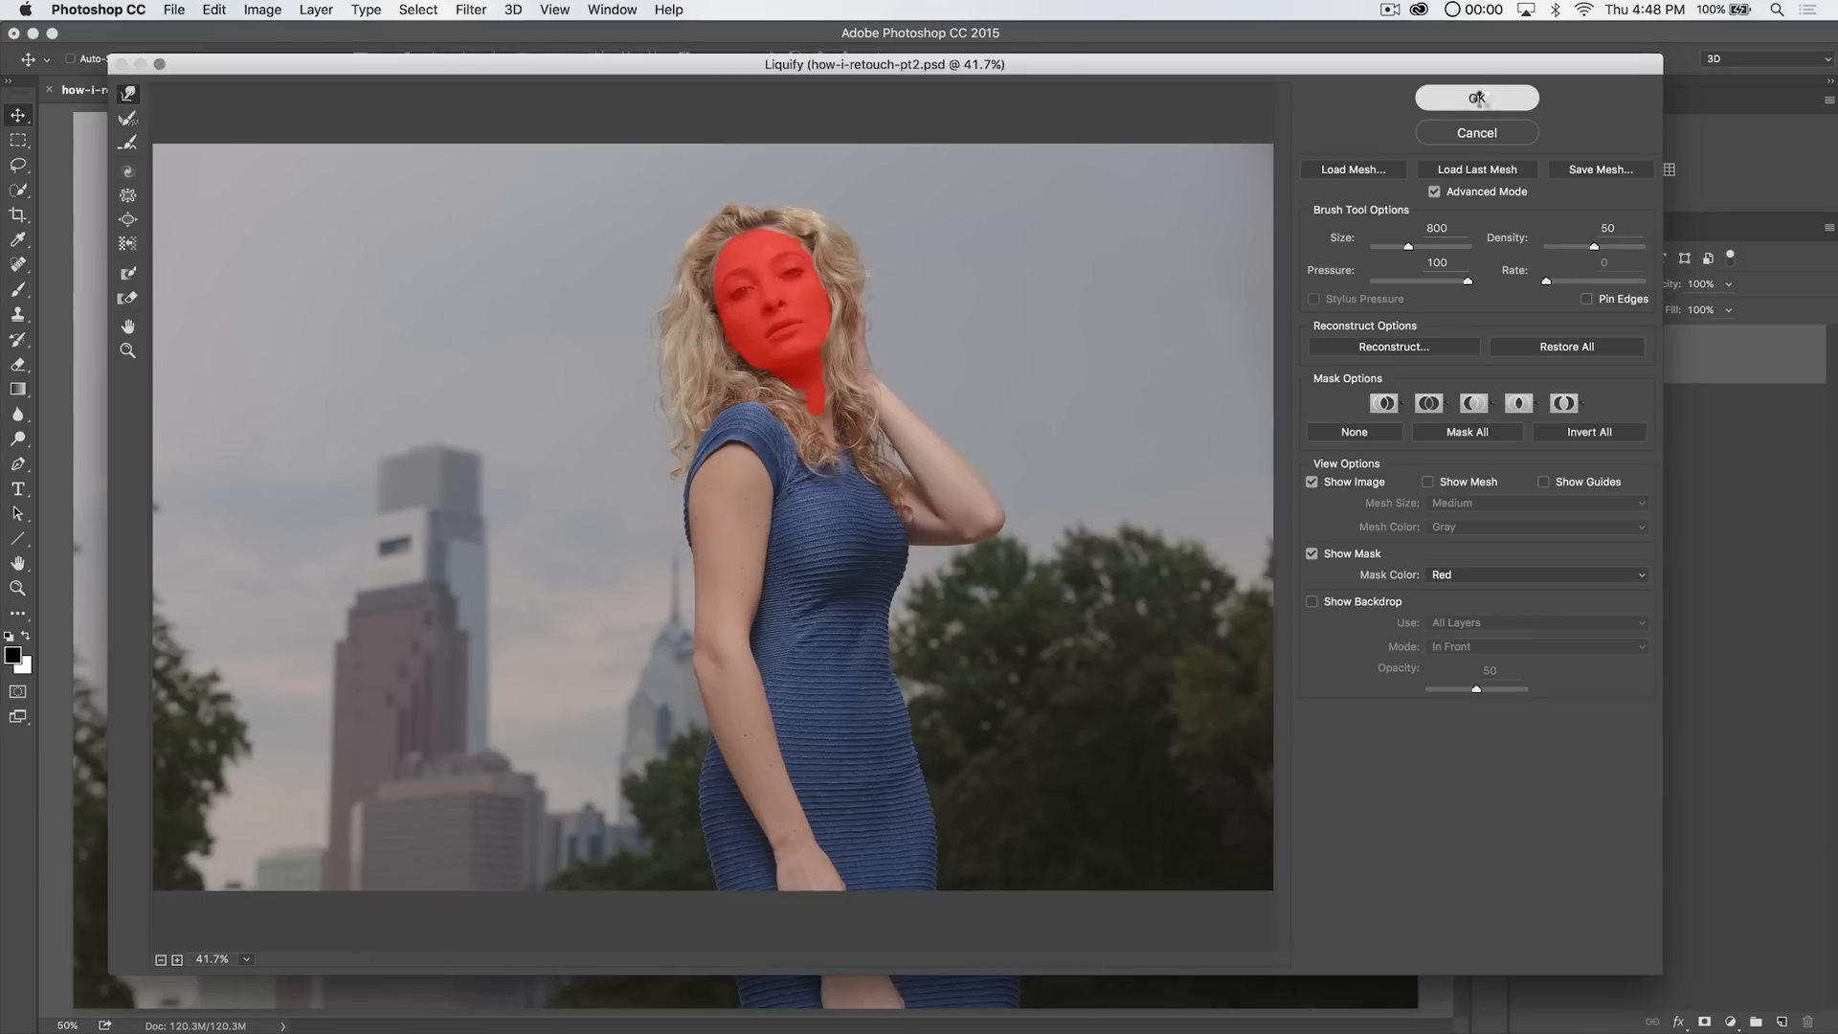
Commit the Liquify hip-slimming edits, keeping the face masked
click(1476, 97)
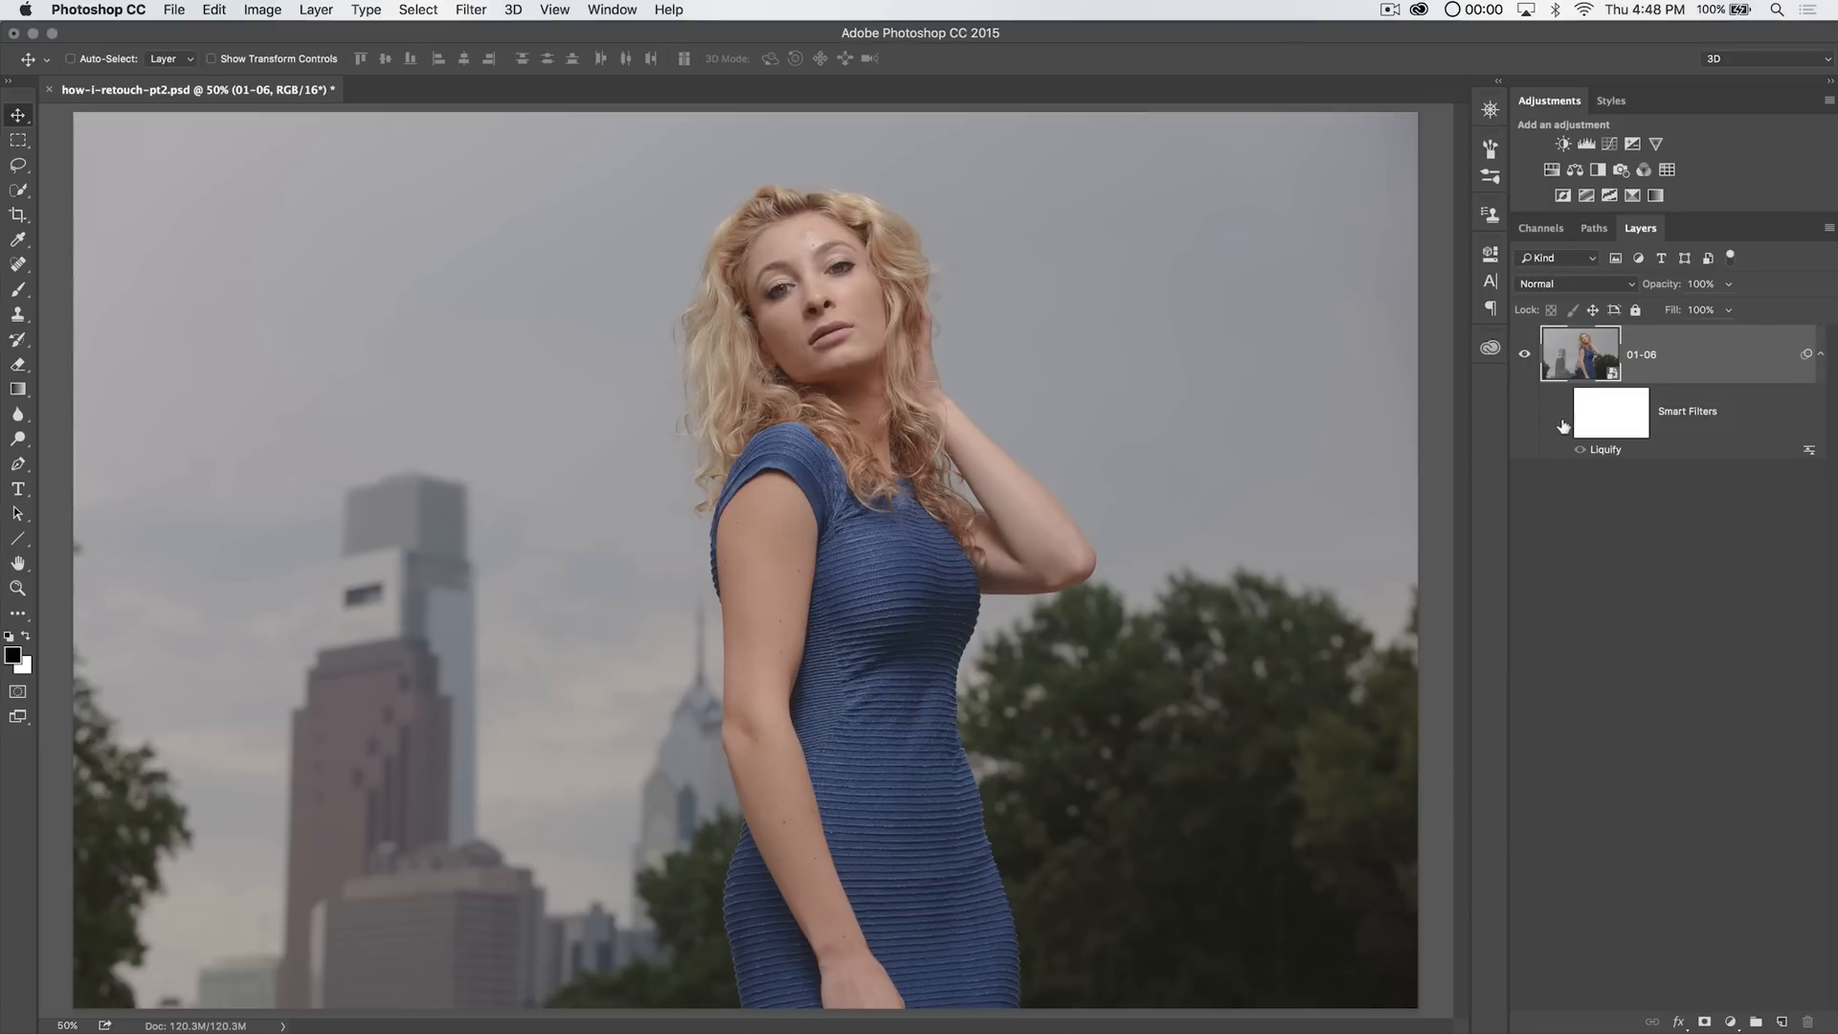
Toggle the Liquify smart filter to compare before and after, then add Layer 1
click(1563, 411)
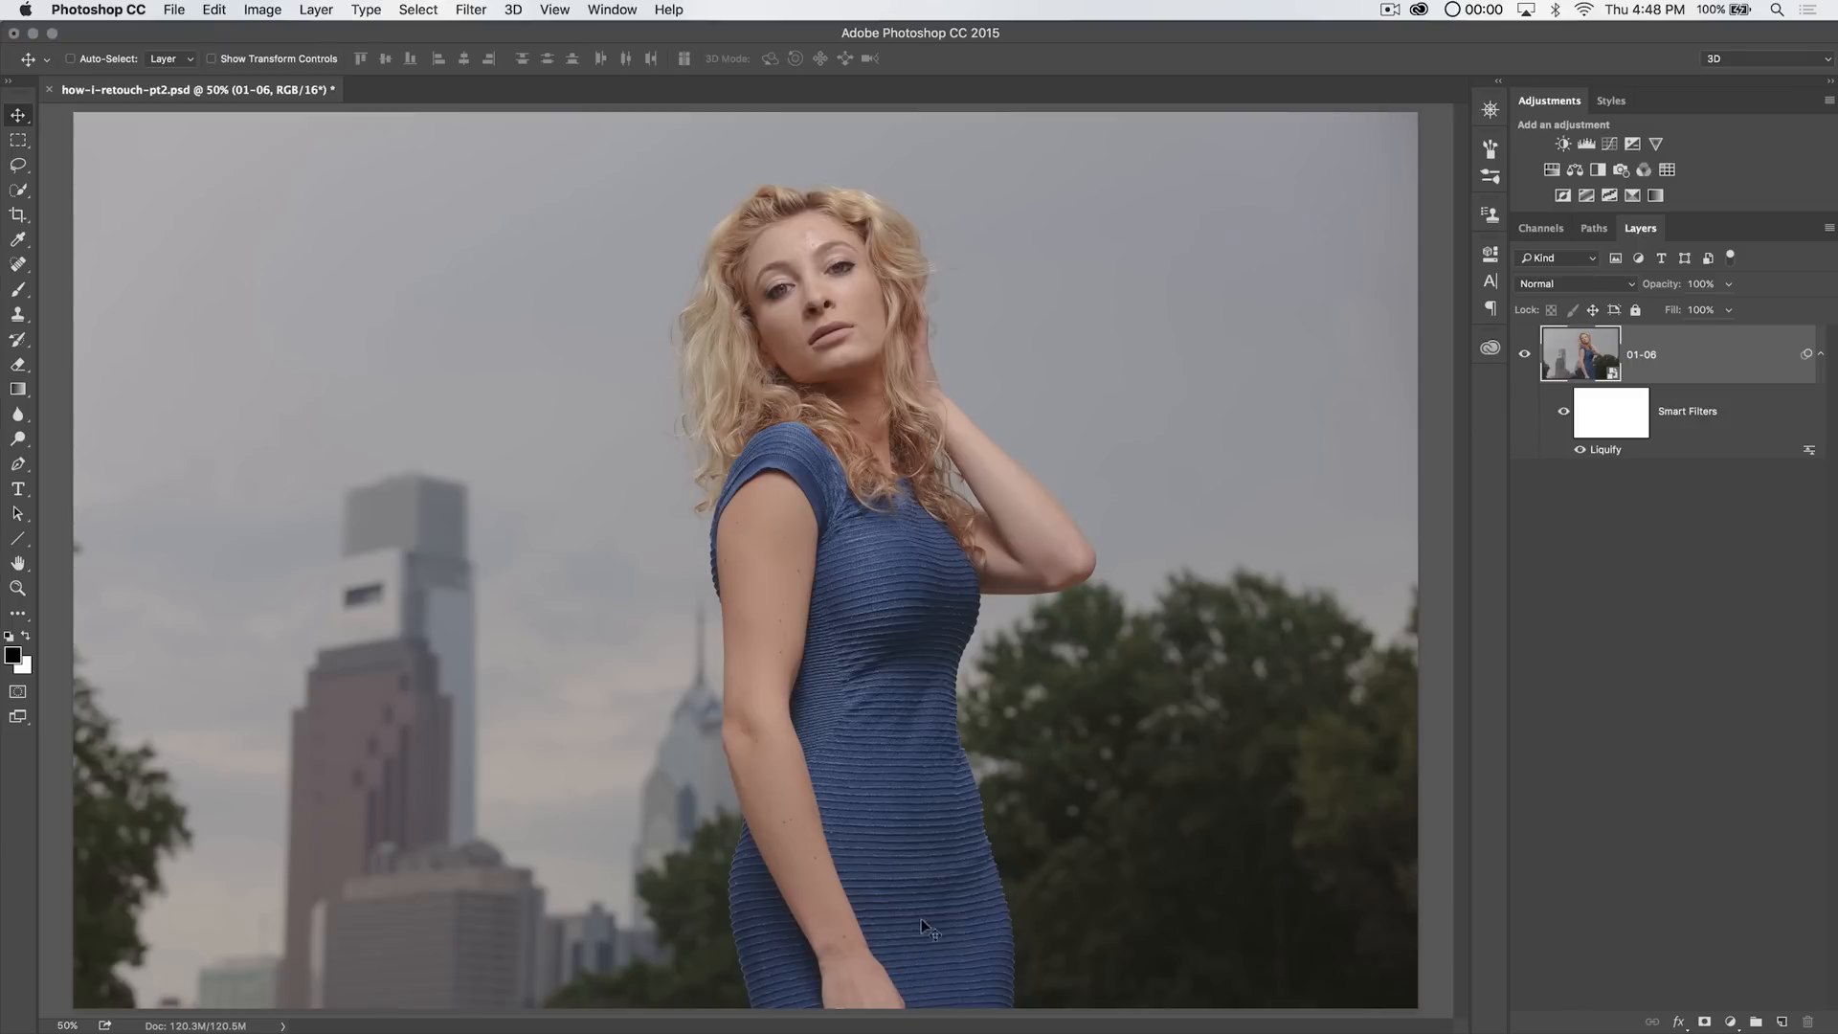
mouse_move(1817, 364)
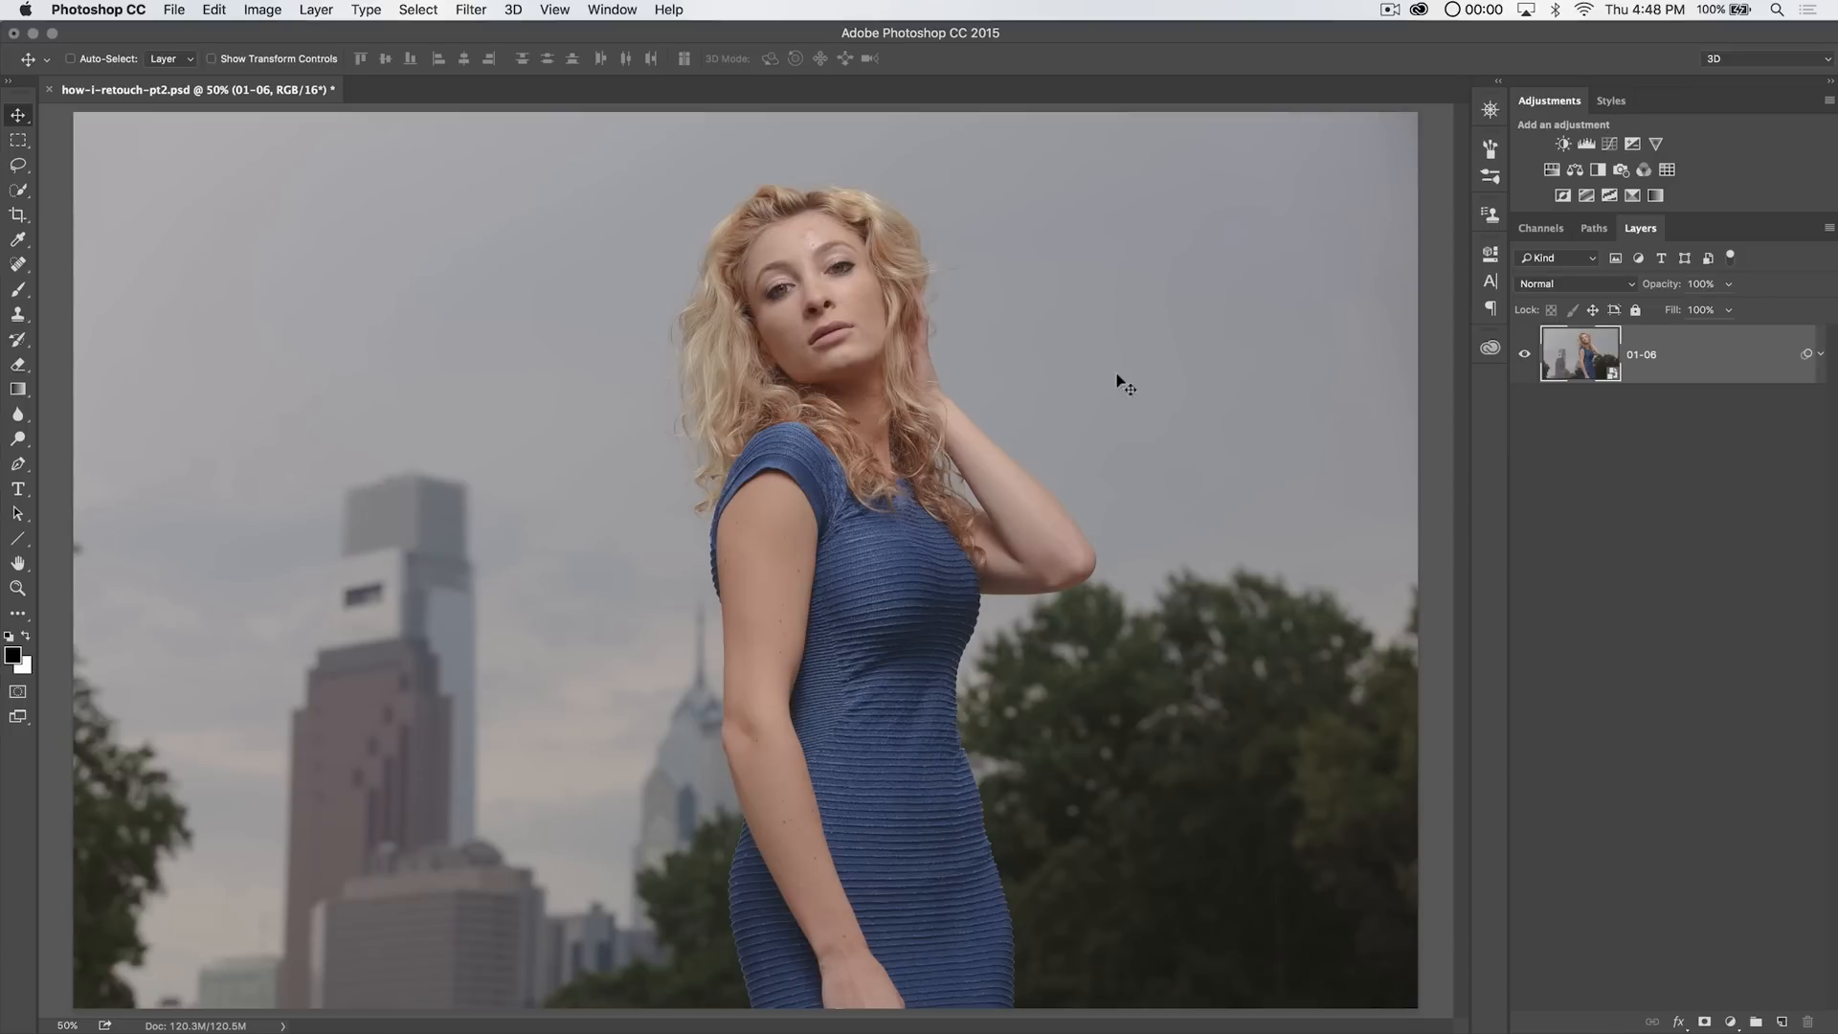
mouse_move(791, 251)
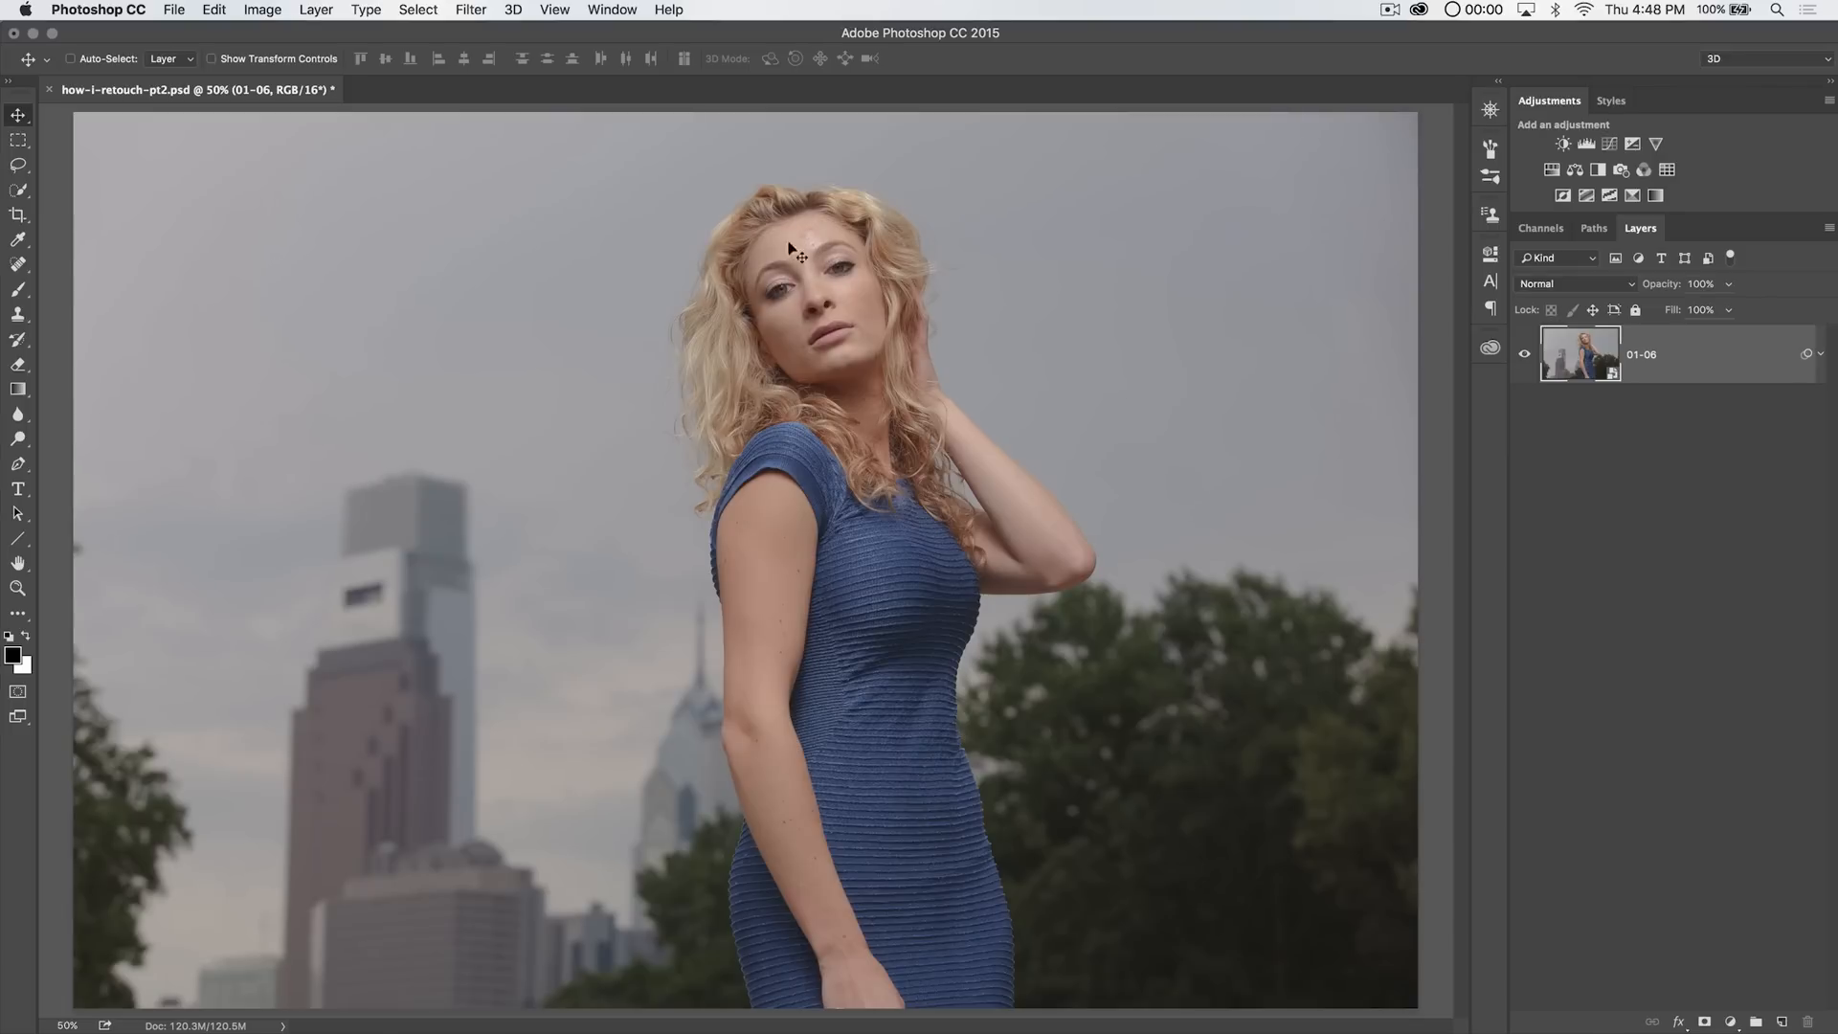
mouse_move(777, 262)
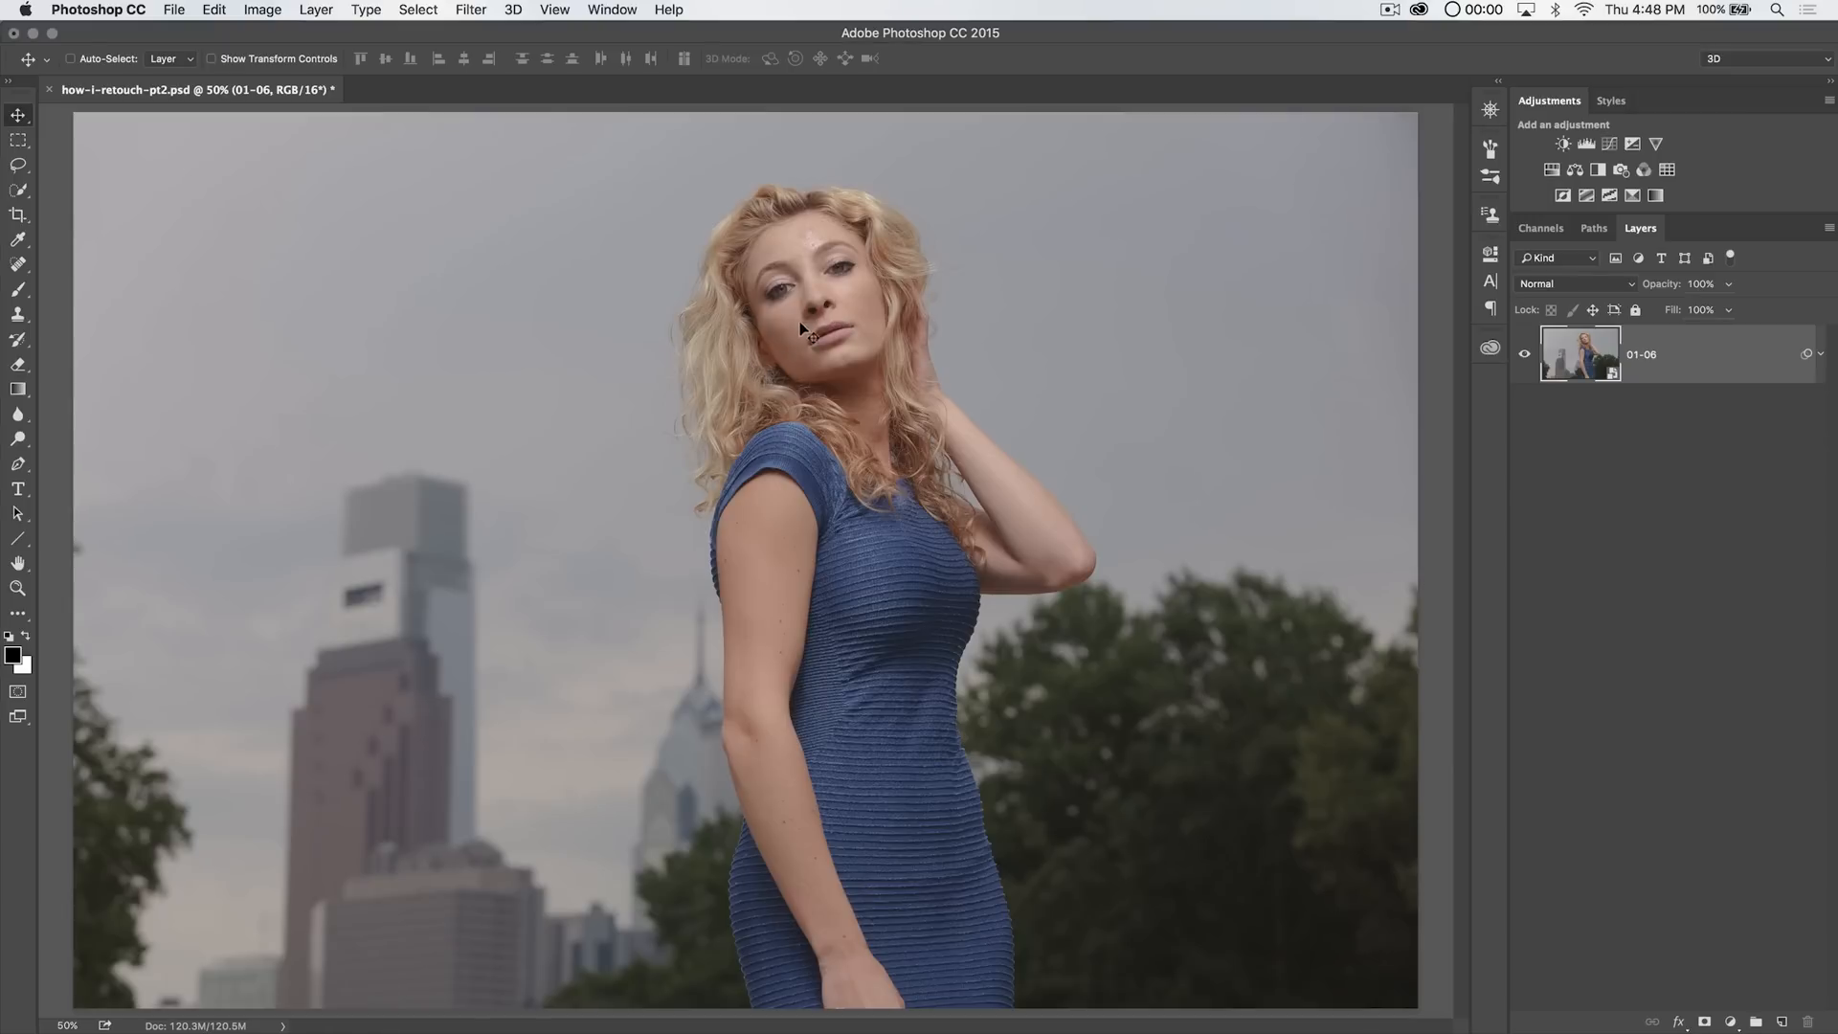
mouse_move(751, 317)
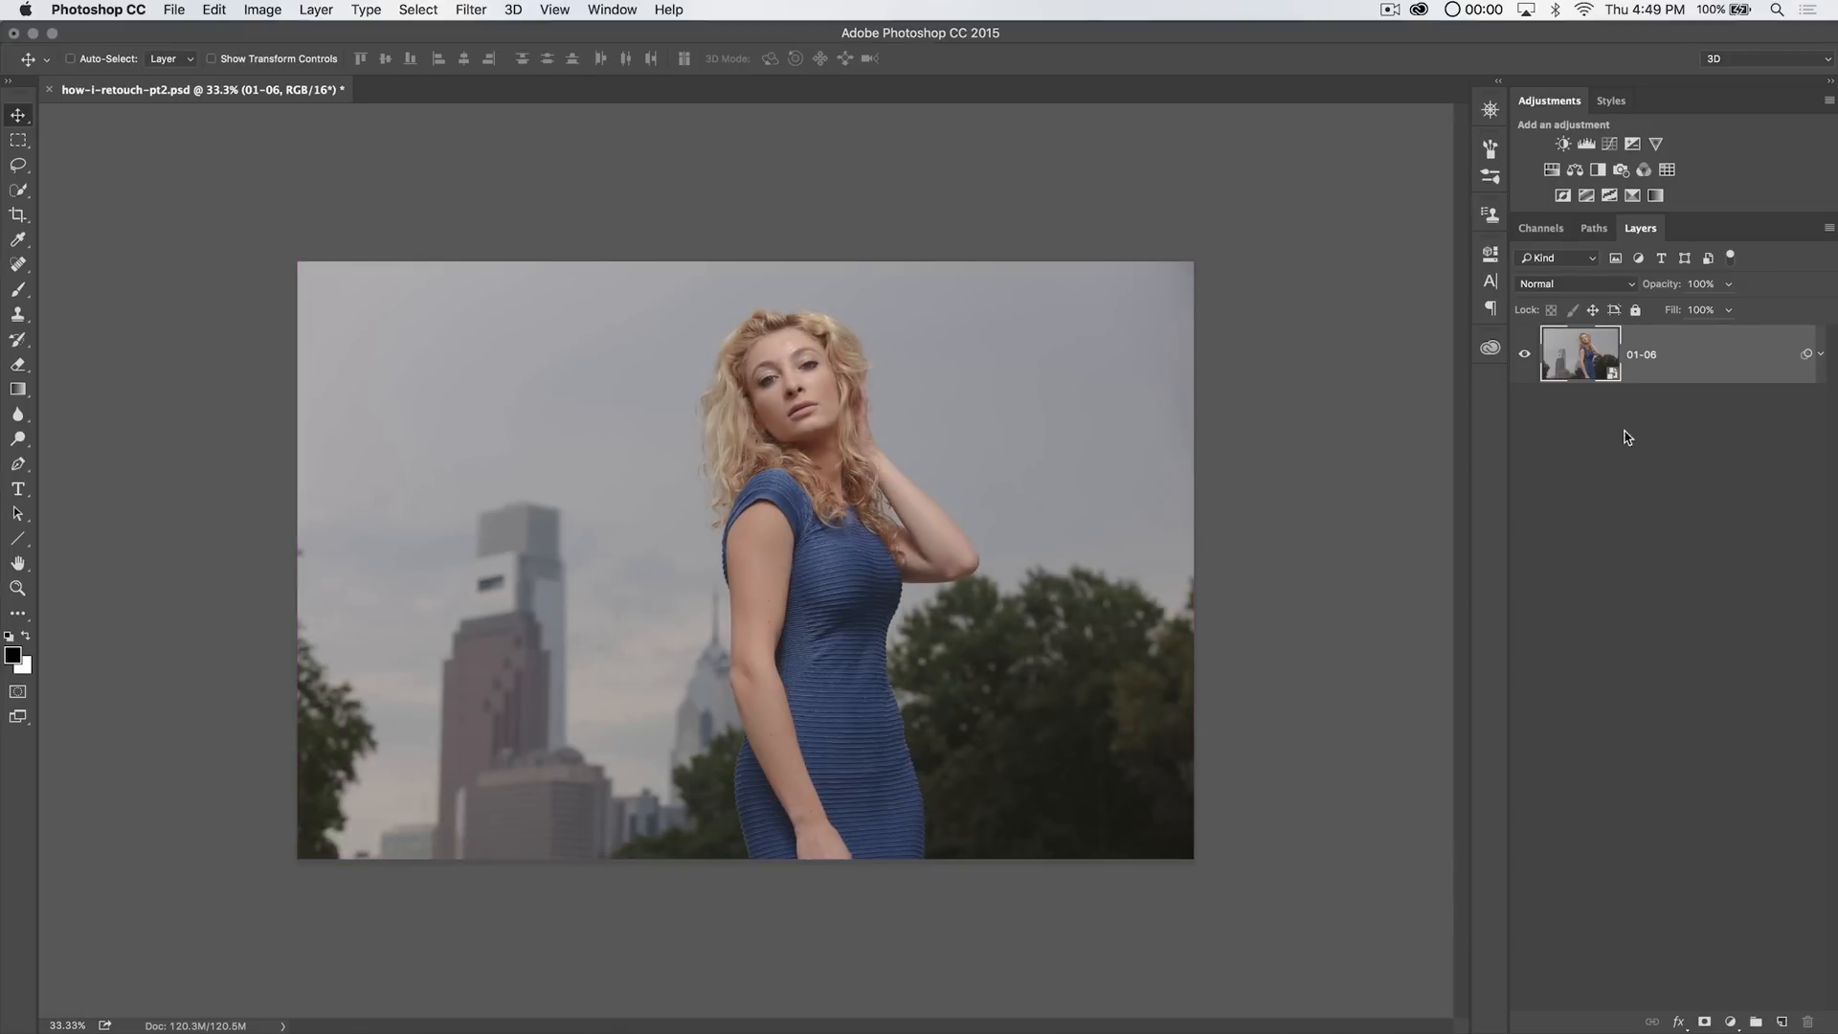
click(1756, 1021)
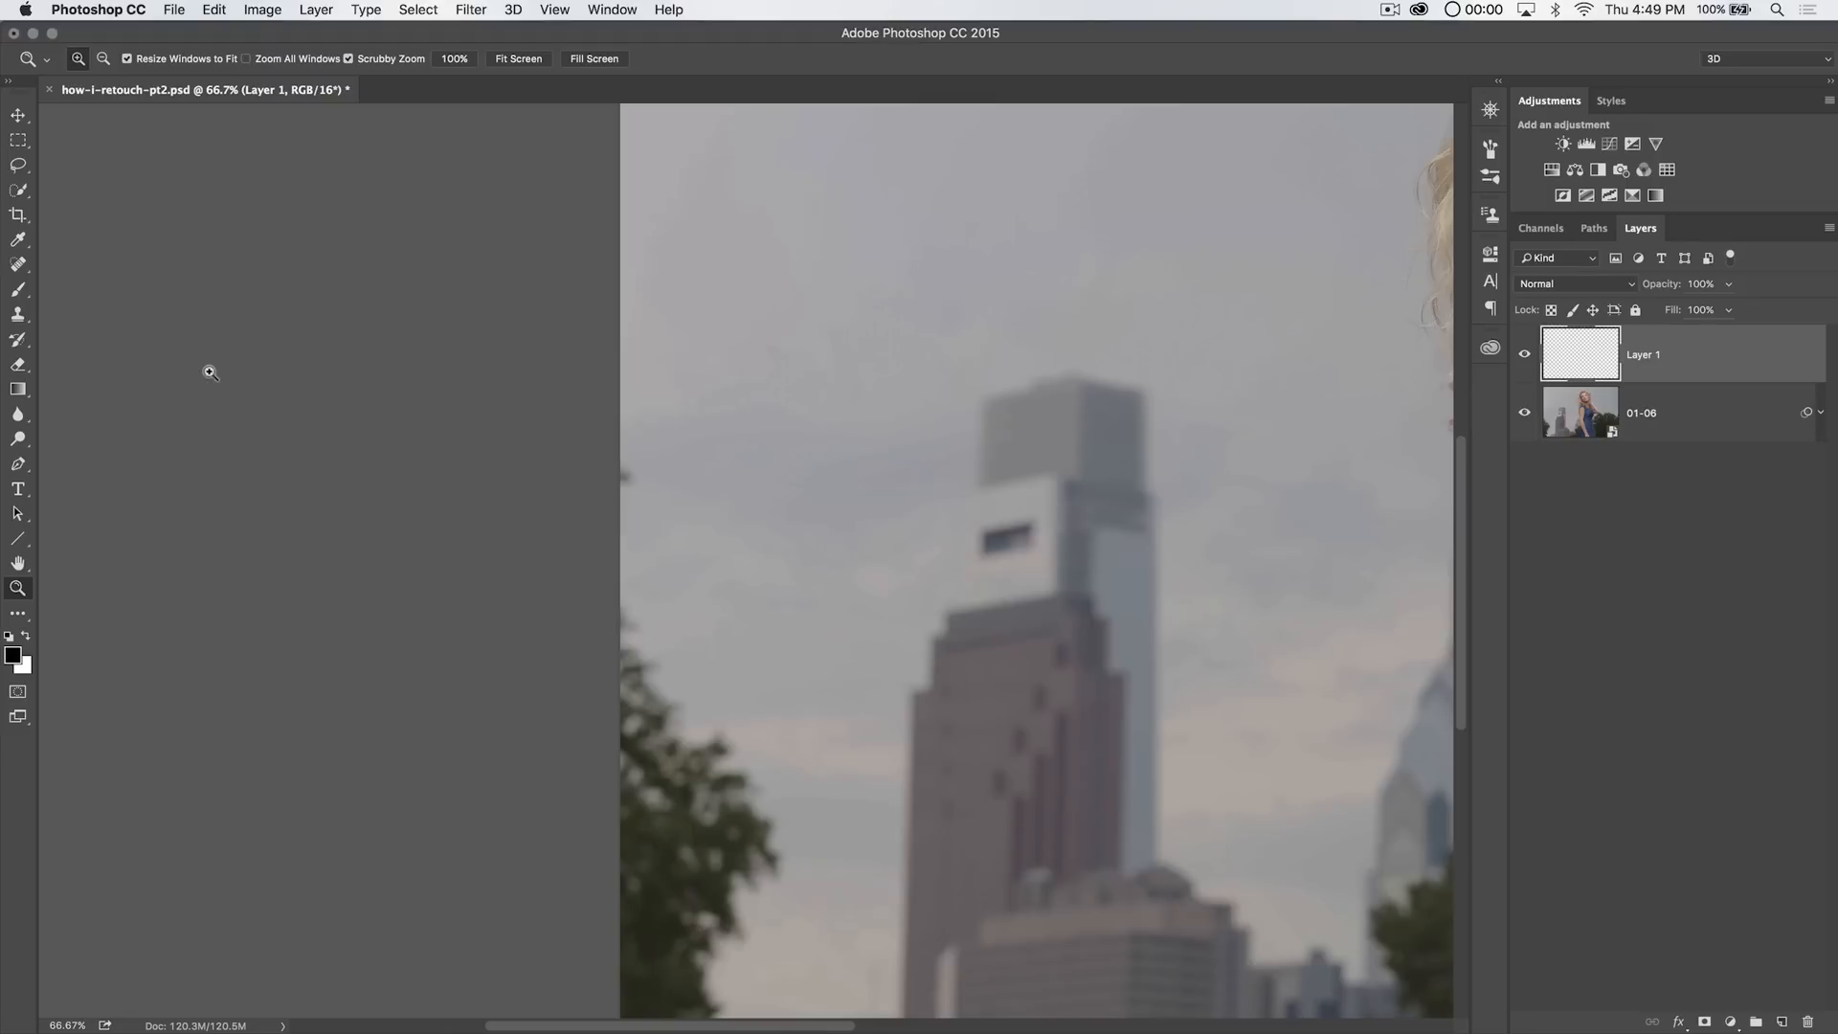
Set Clone Stamp to sample Current & Below at 62% opacity and adjust brush size
click(19, 314)
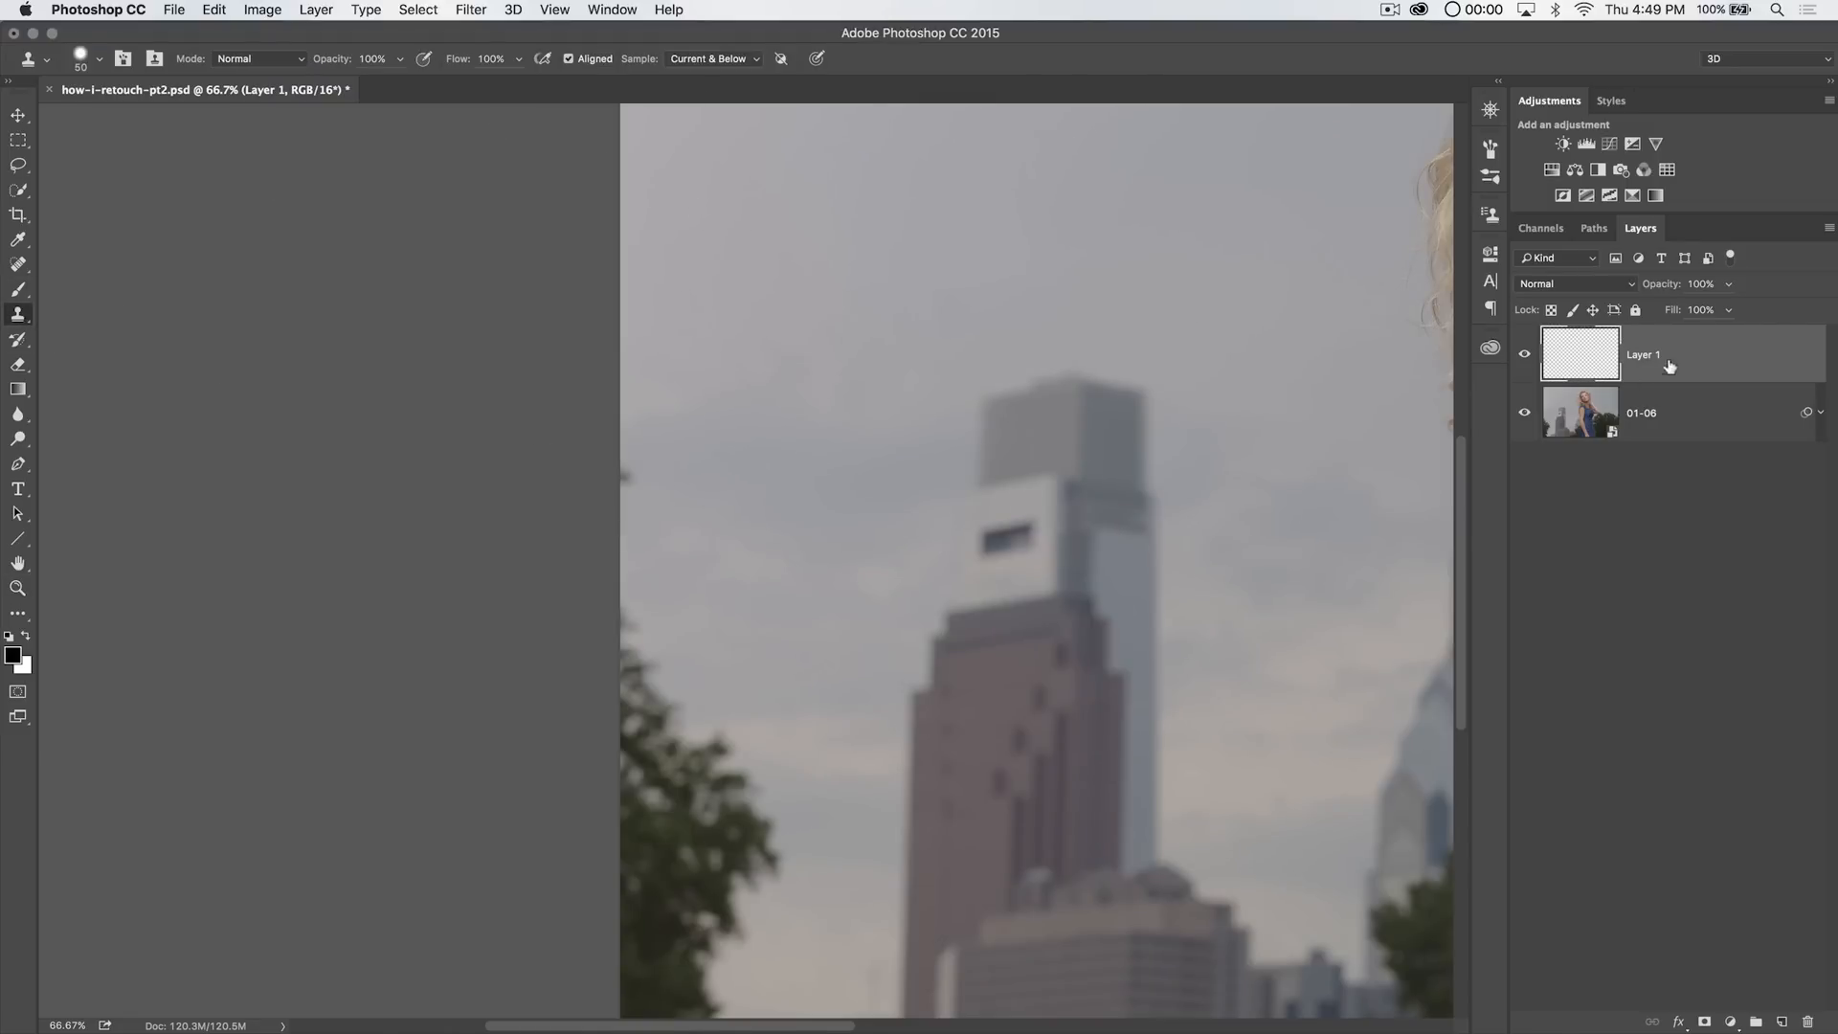
click(712, 59)
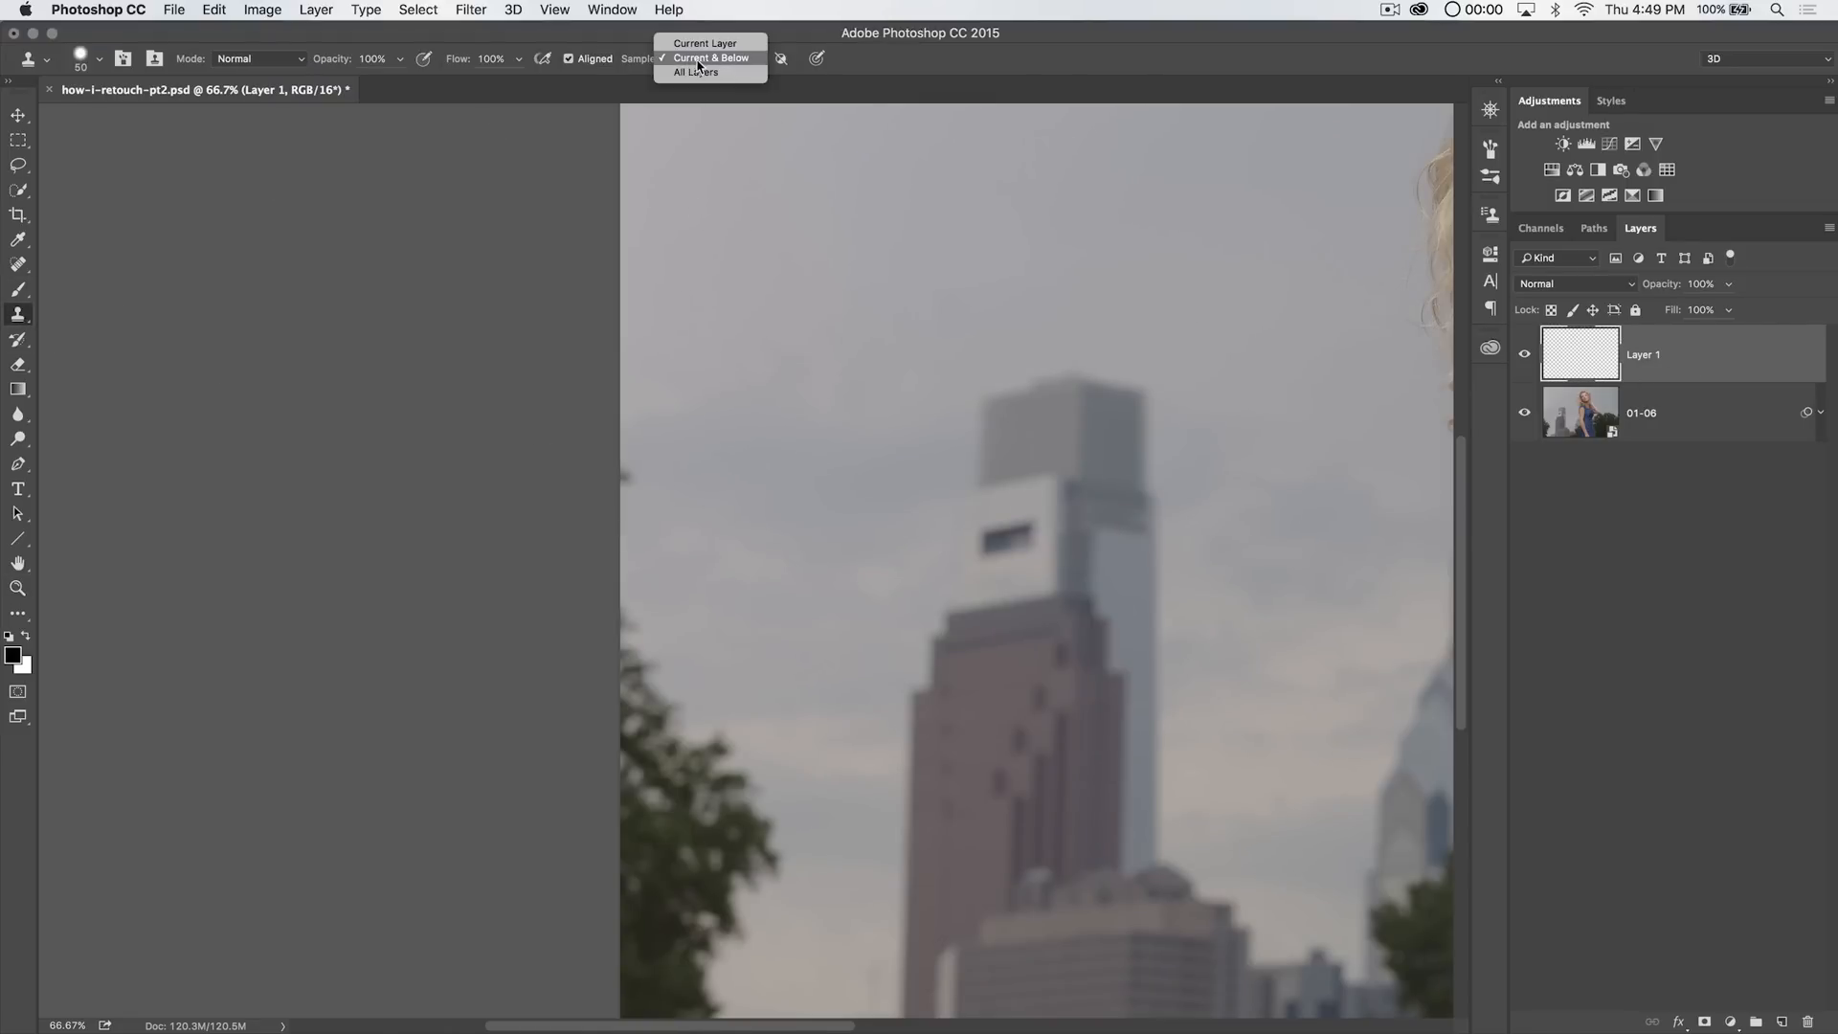
click(711, 59)
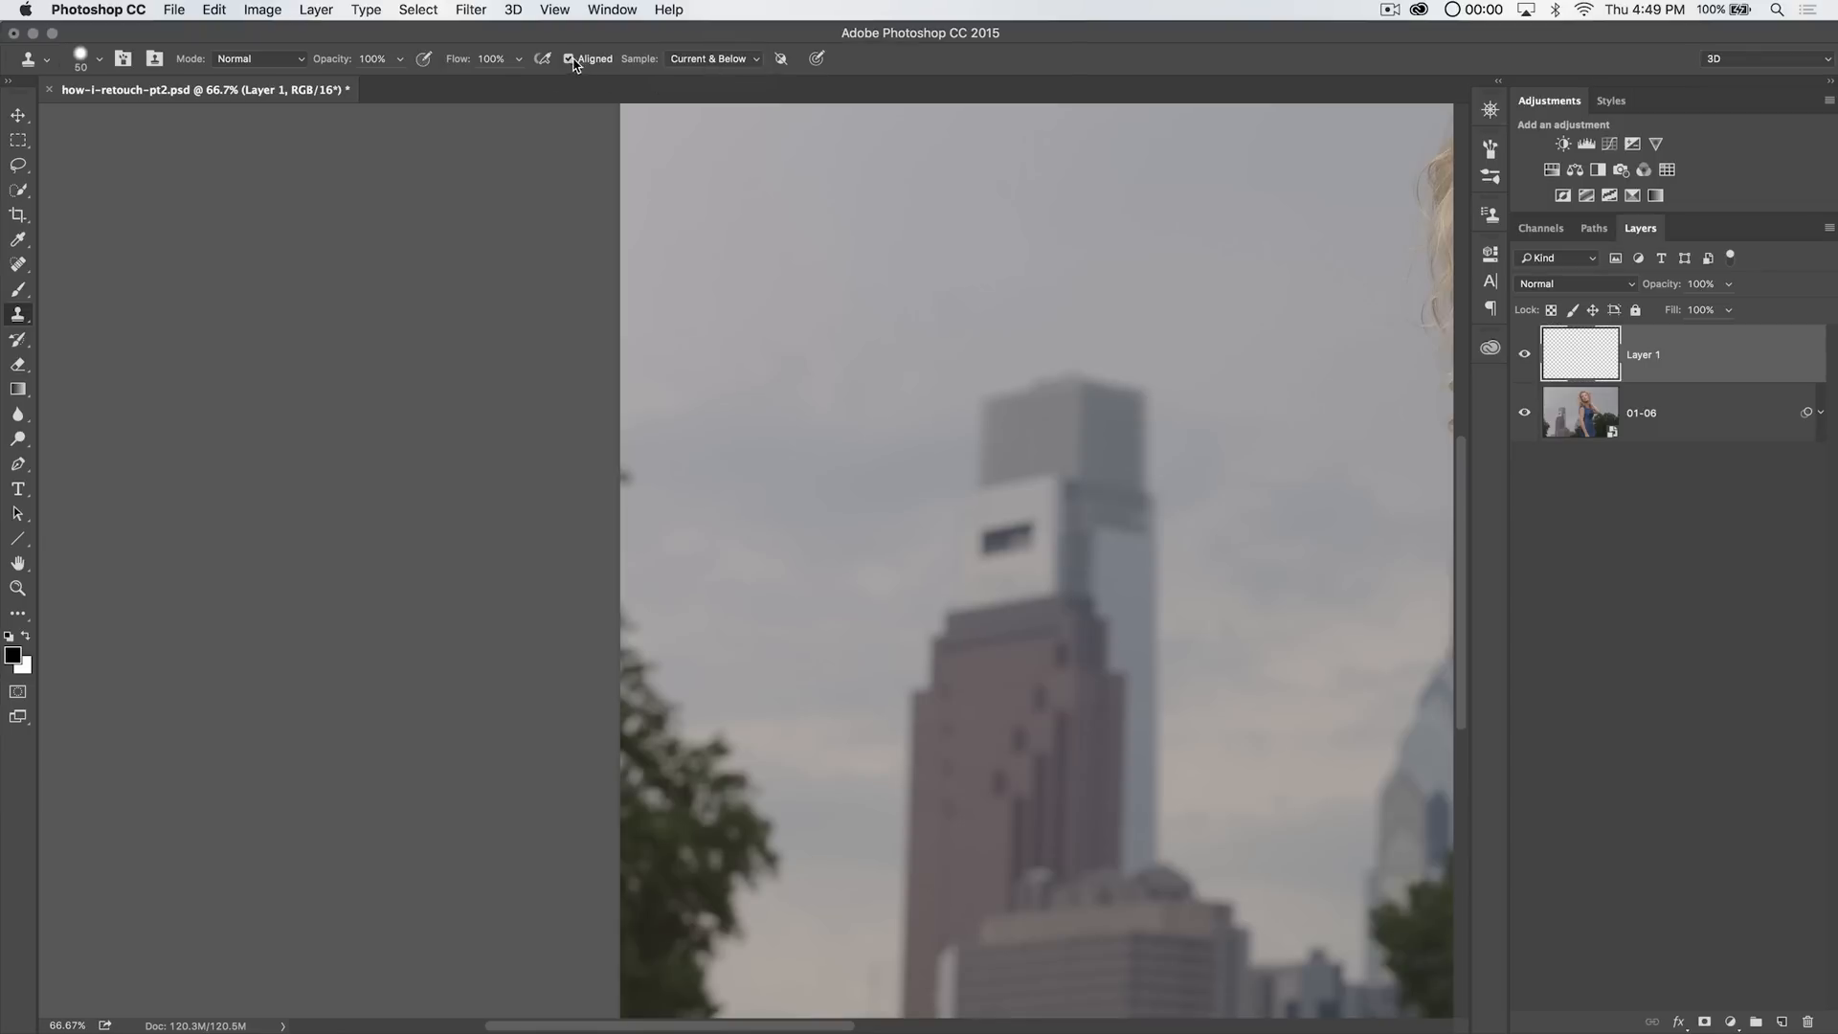
mouse_move(340, 64)
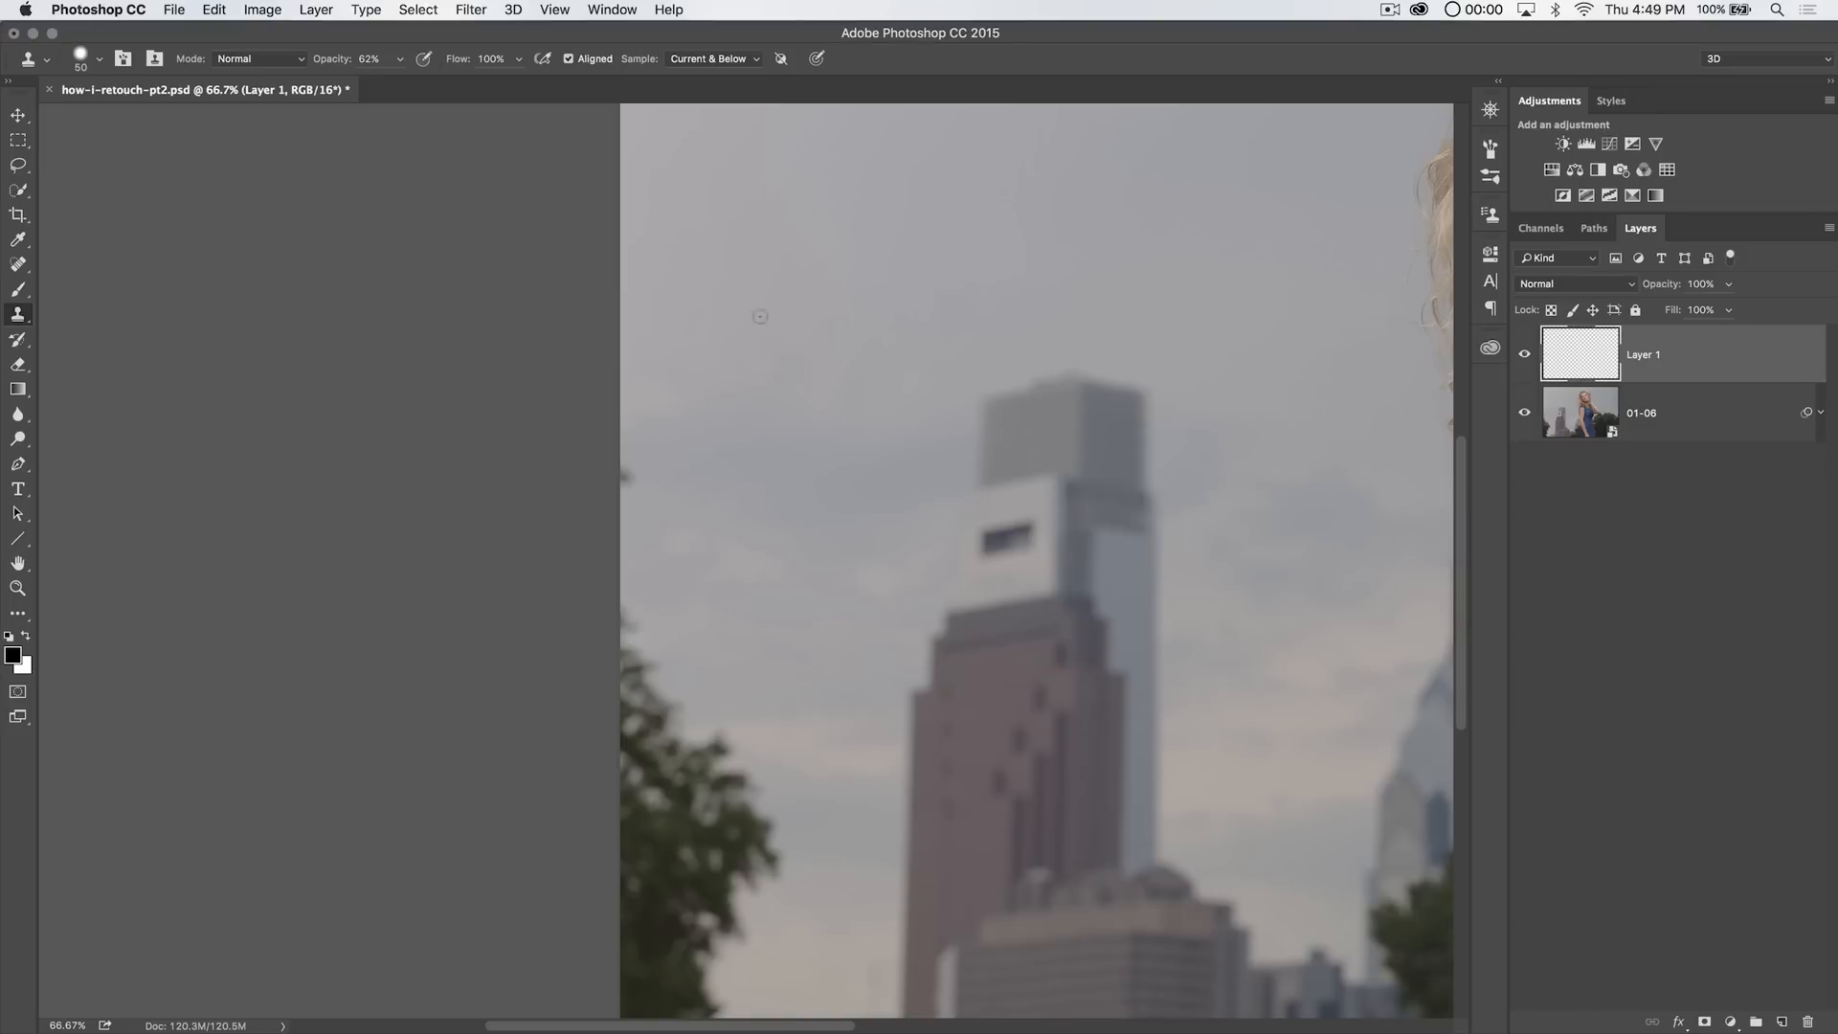
right_click(759, 317)
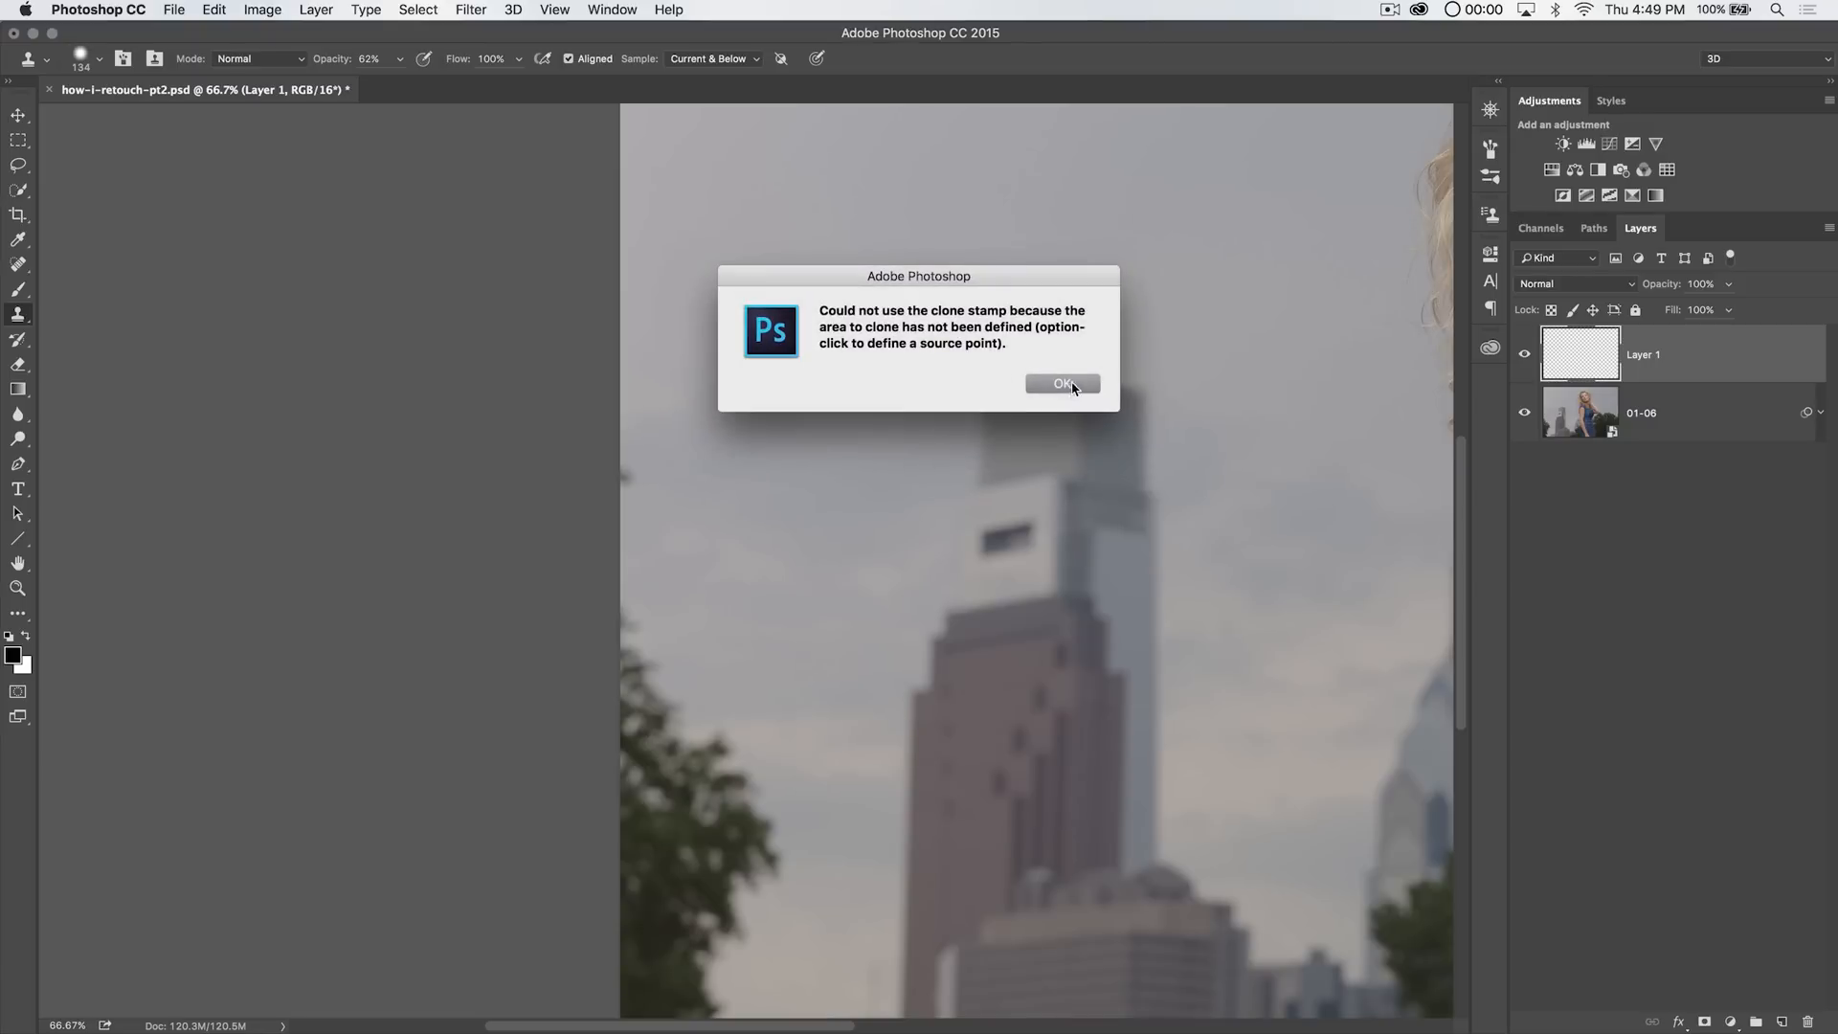
Dismiss the missing-source warning, then undo the bad Clone Stamp stroke
click(1060, 383)
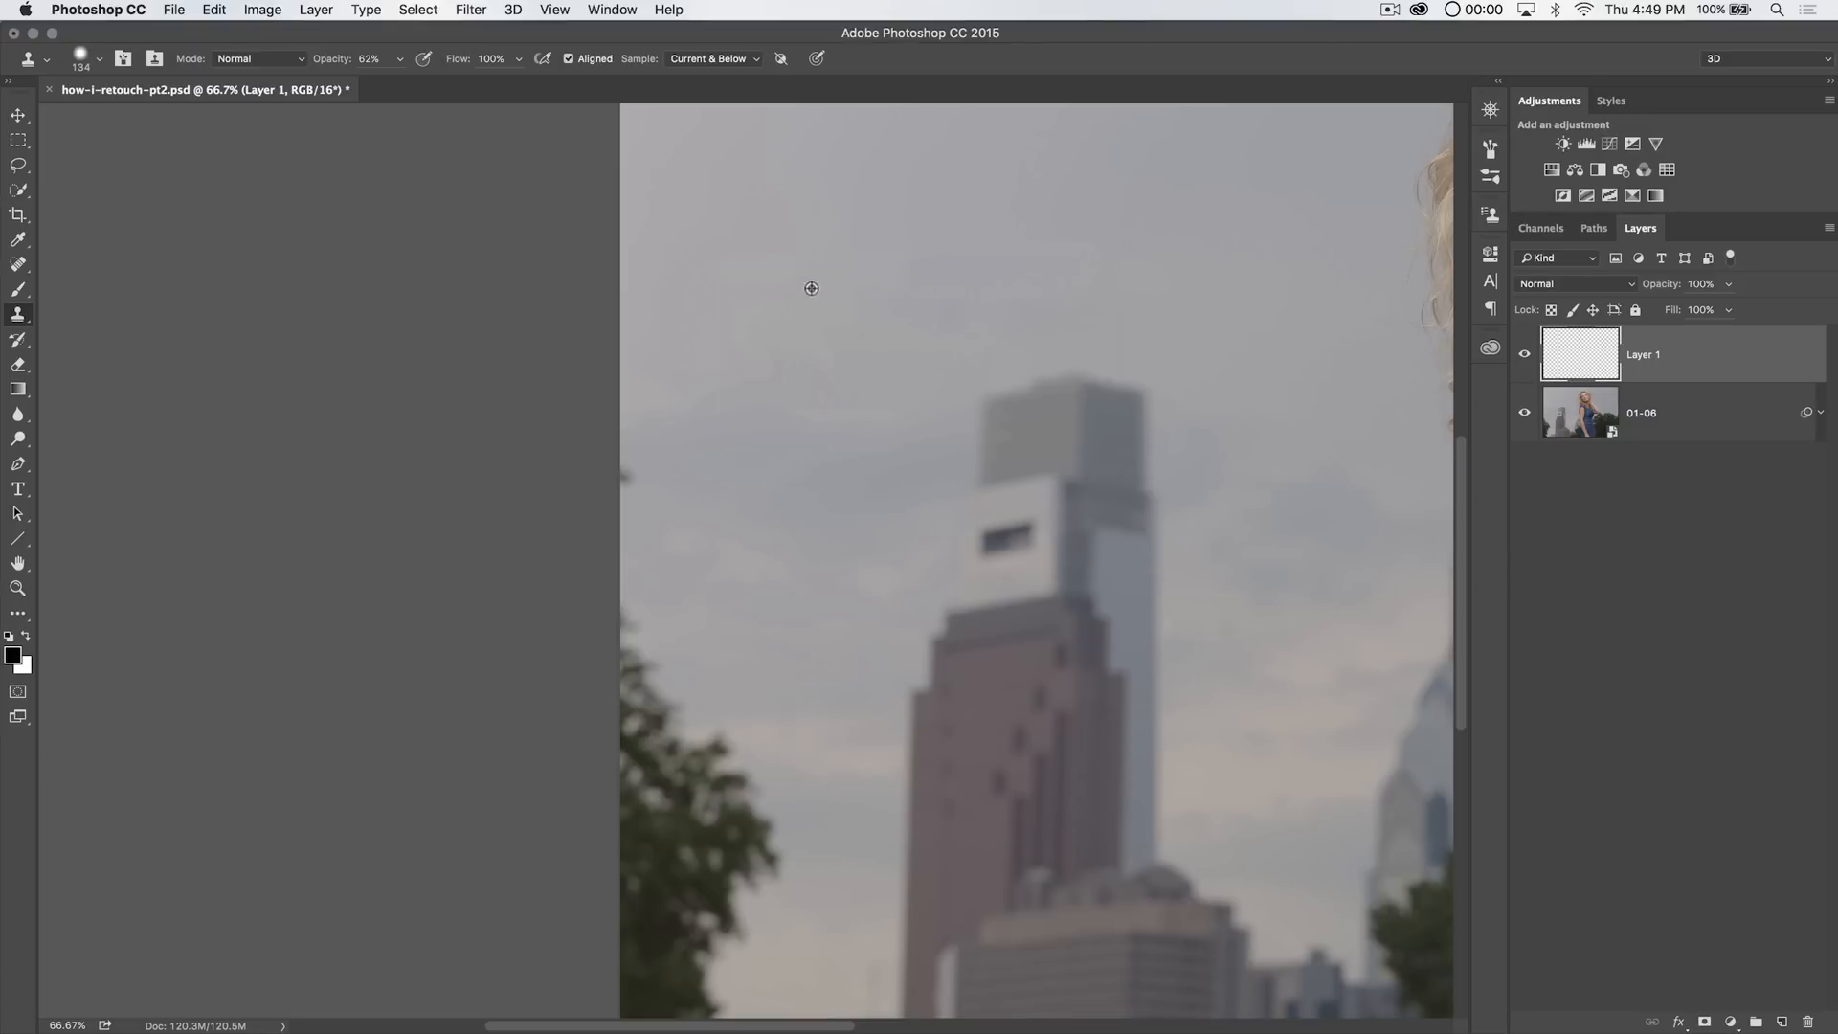
mouse_move(759, 470)
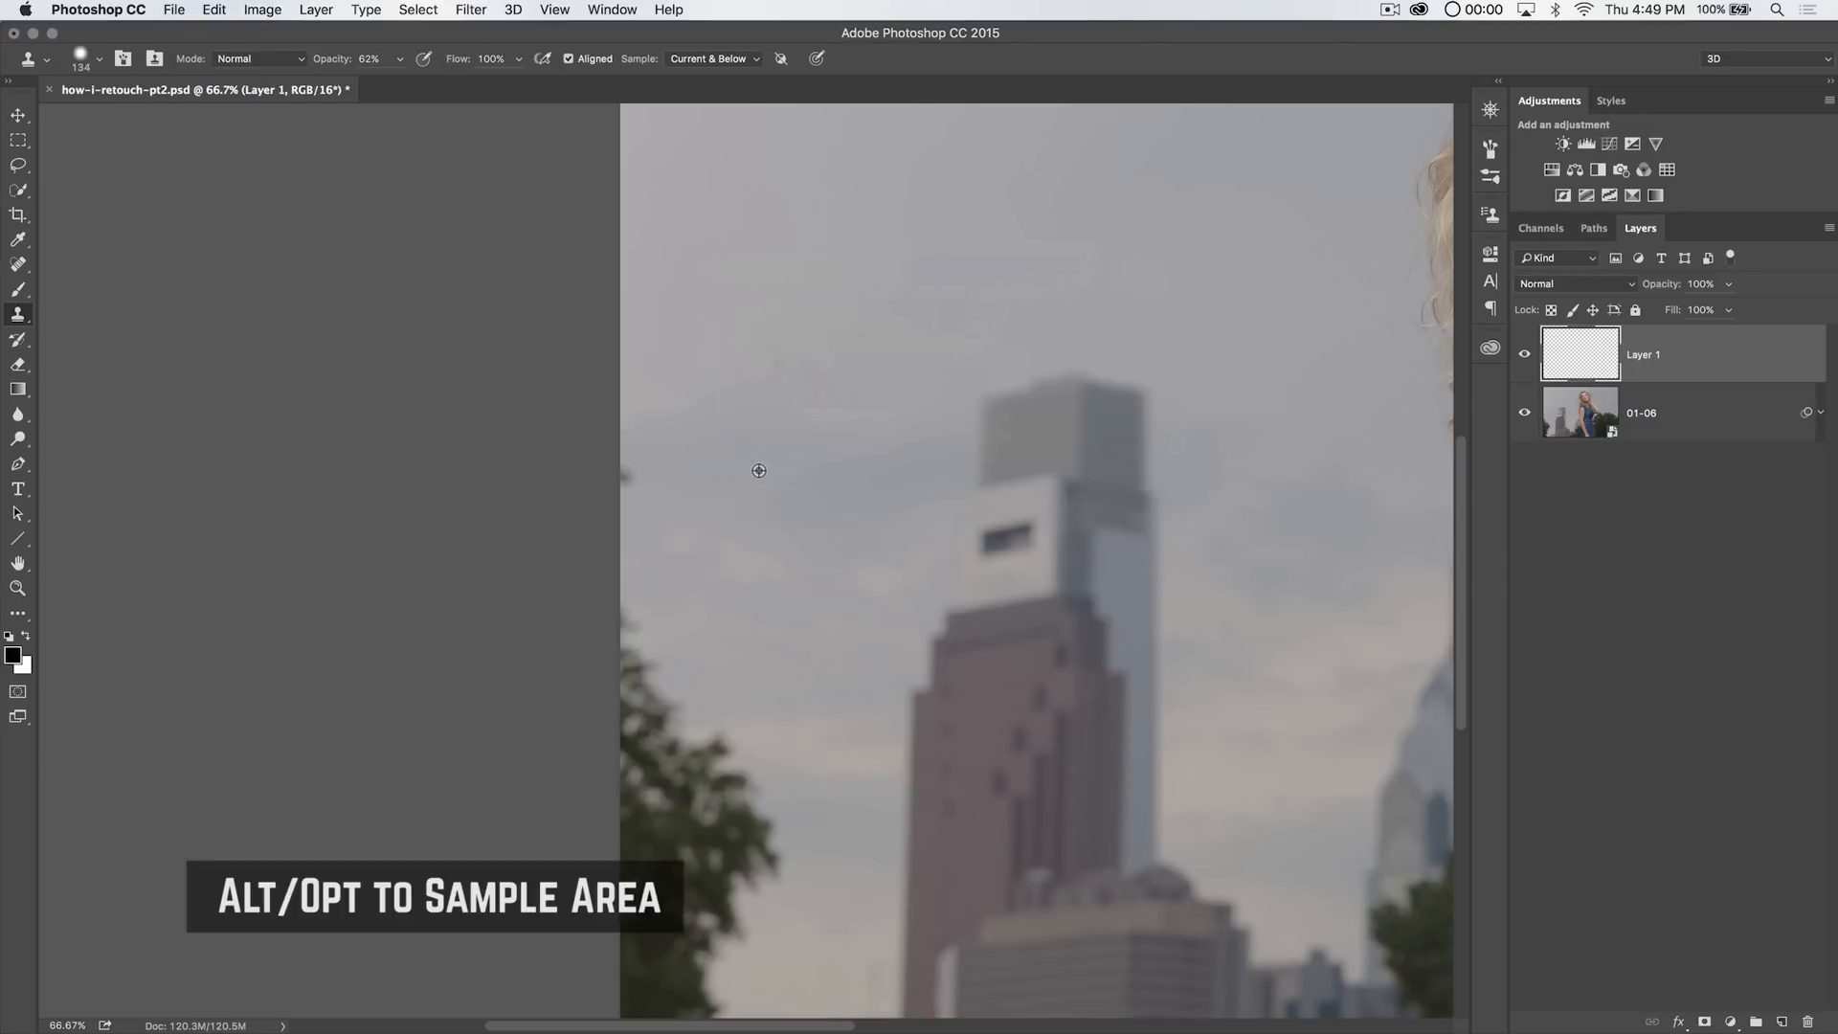
mouse_move(616, 474)
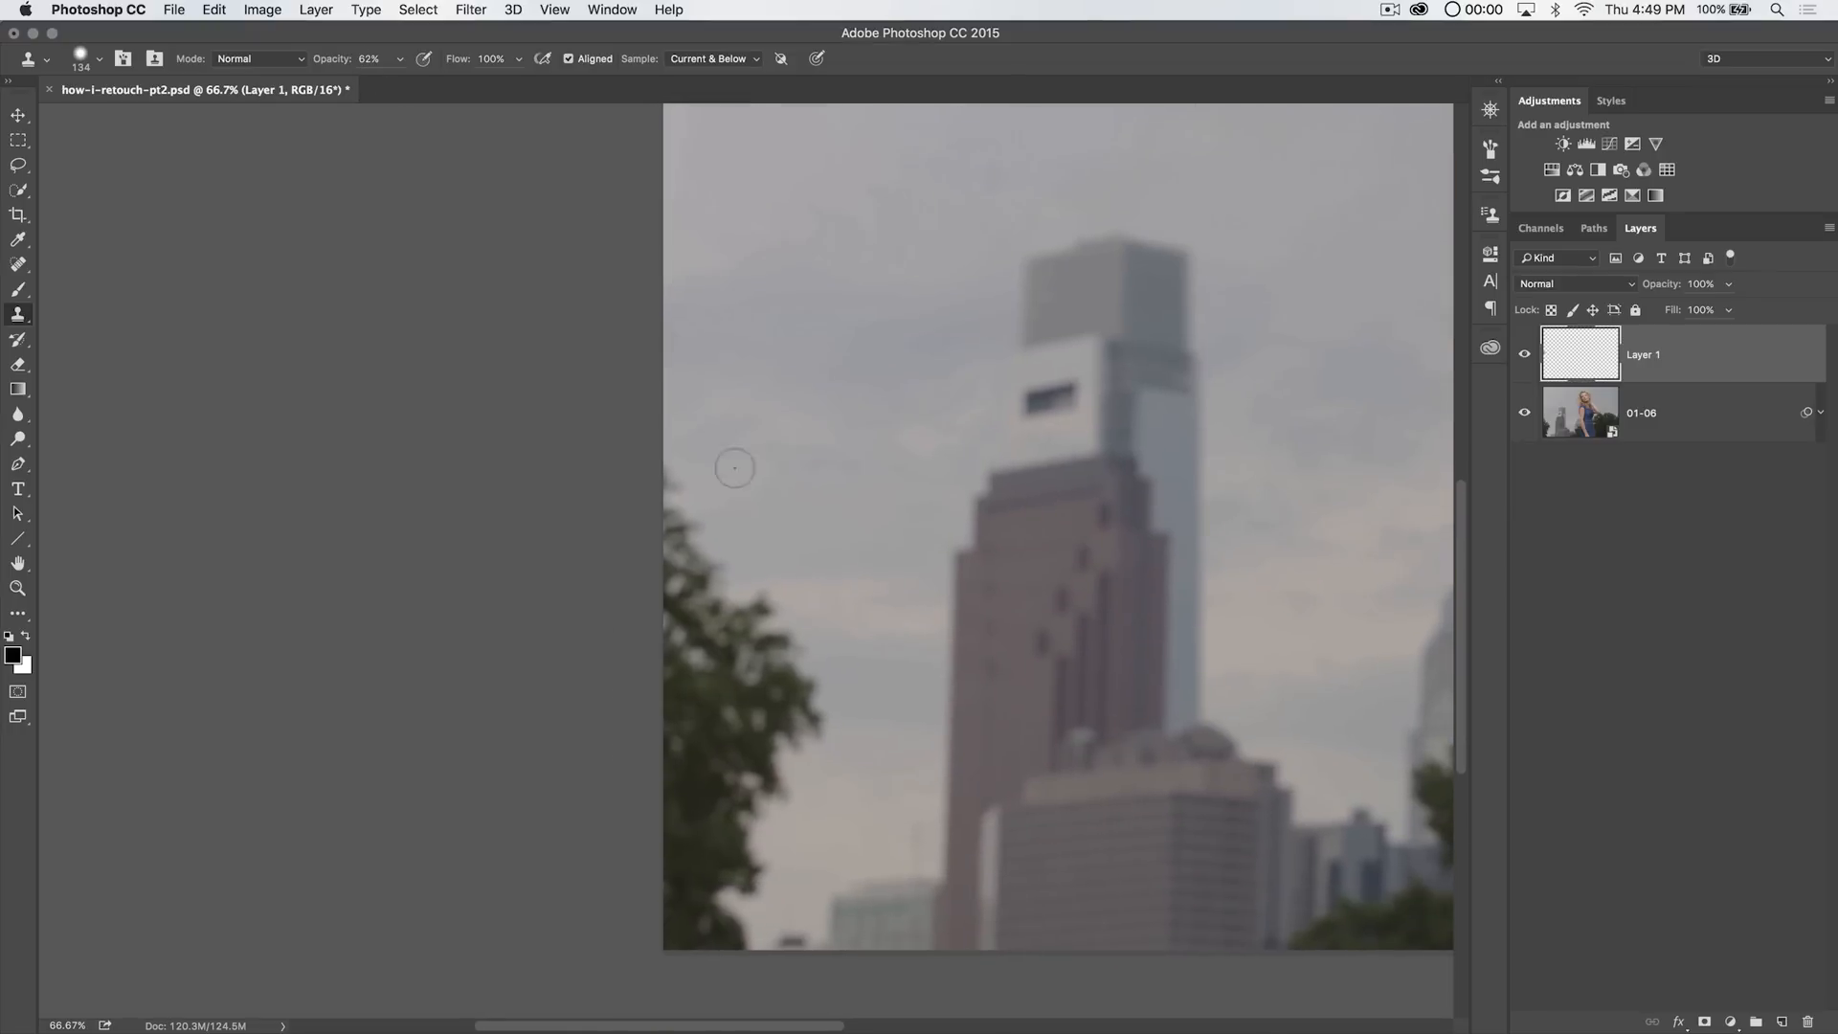
click(212, 10)
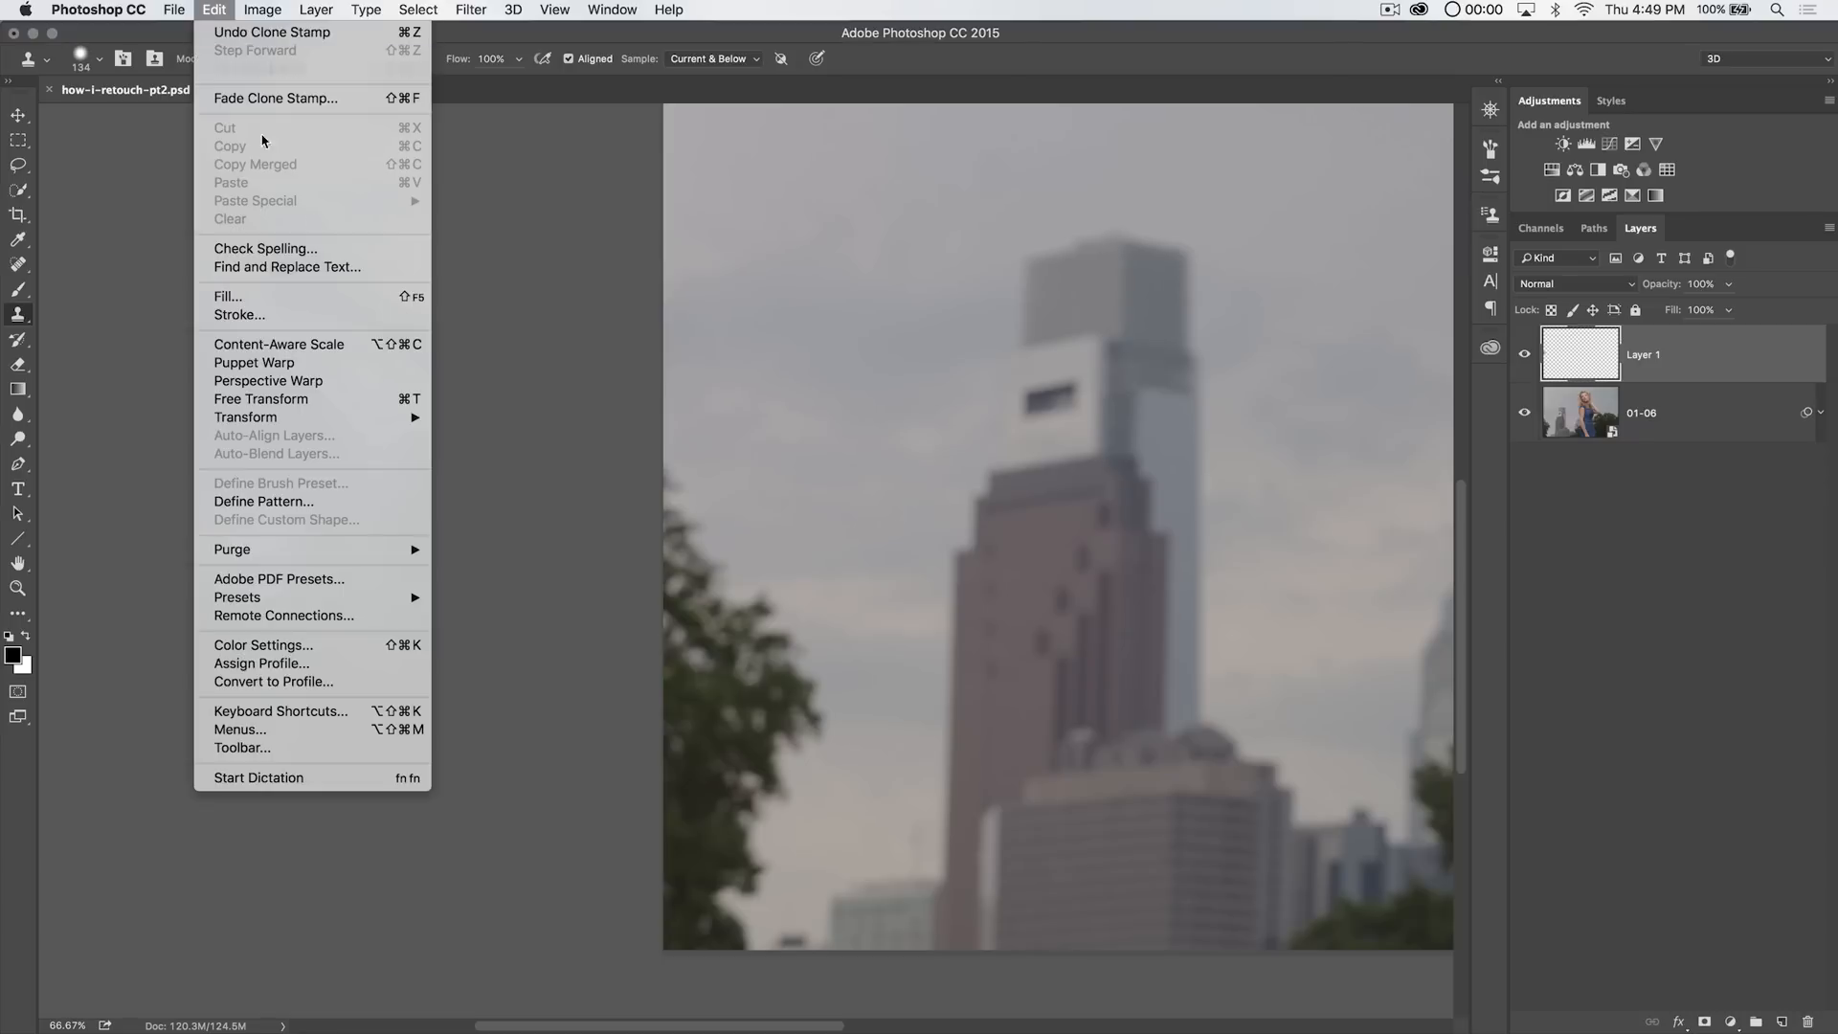
click(543, 241)
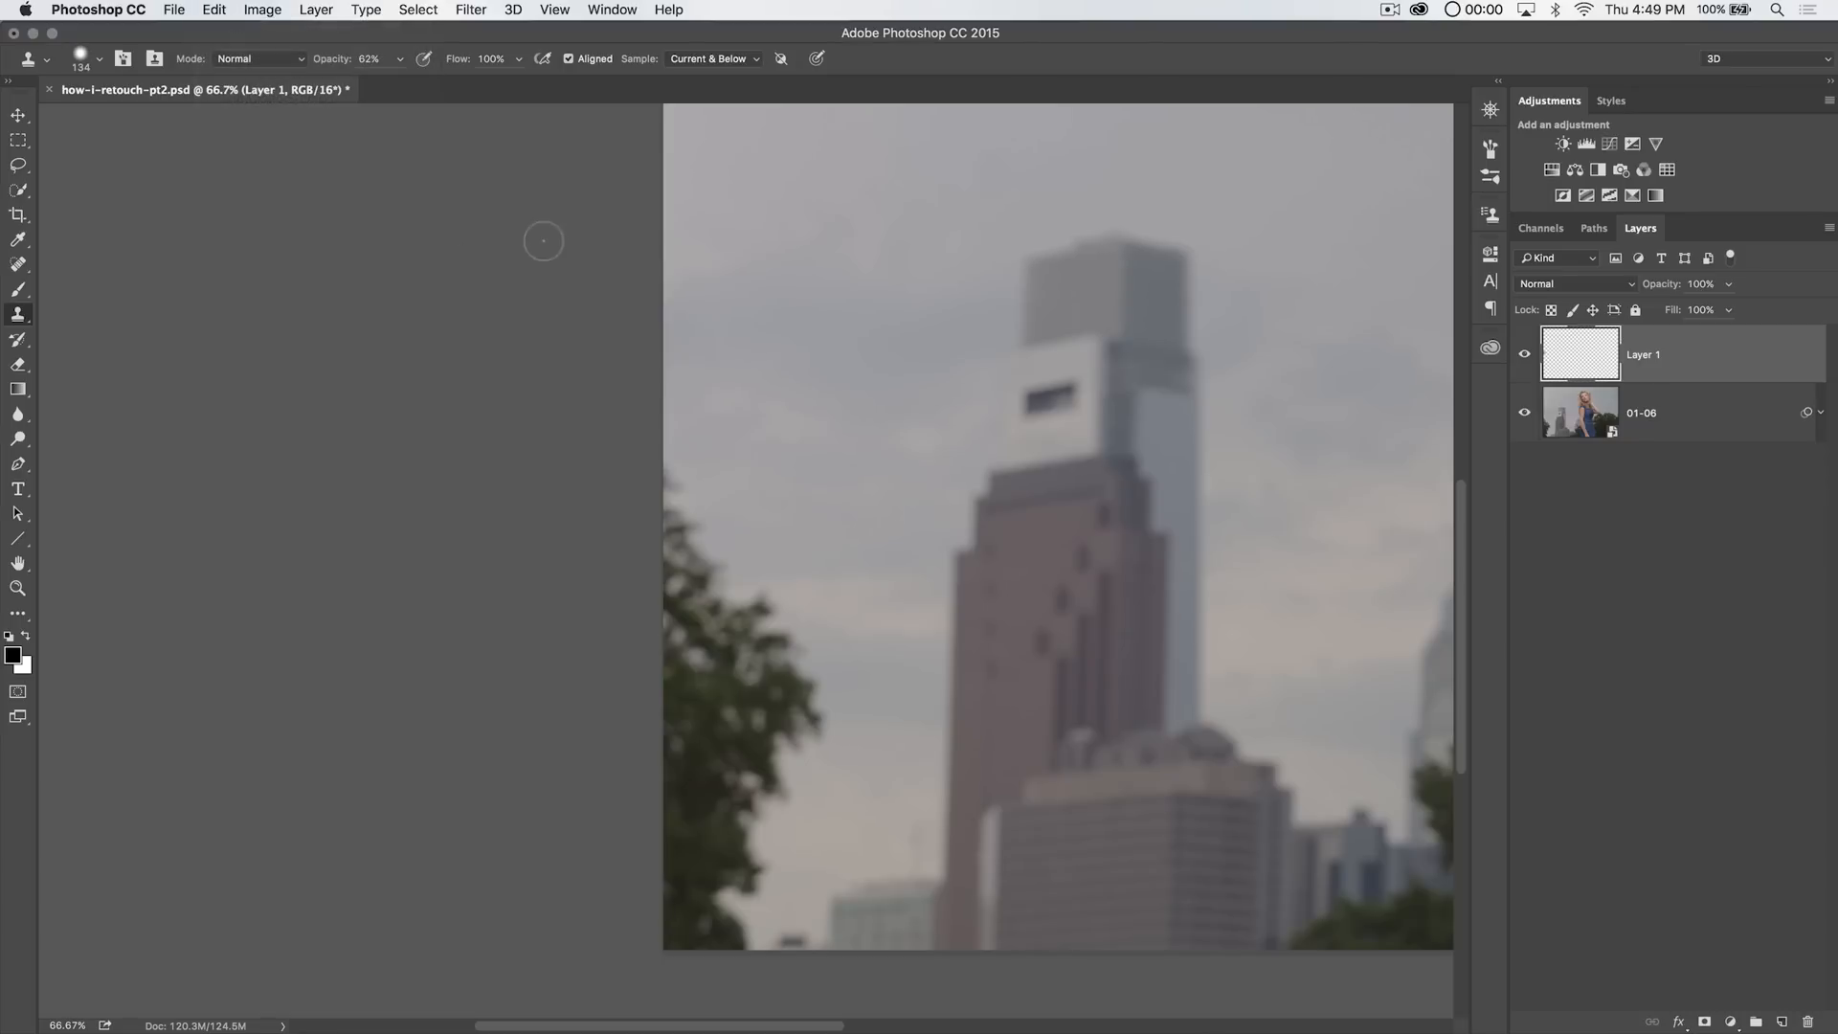
mouse_move(724, 940)
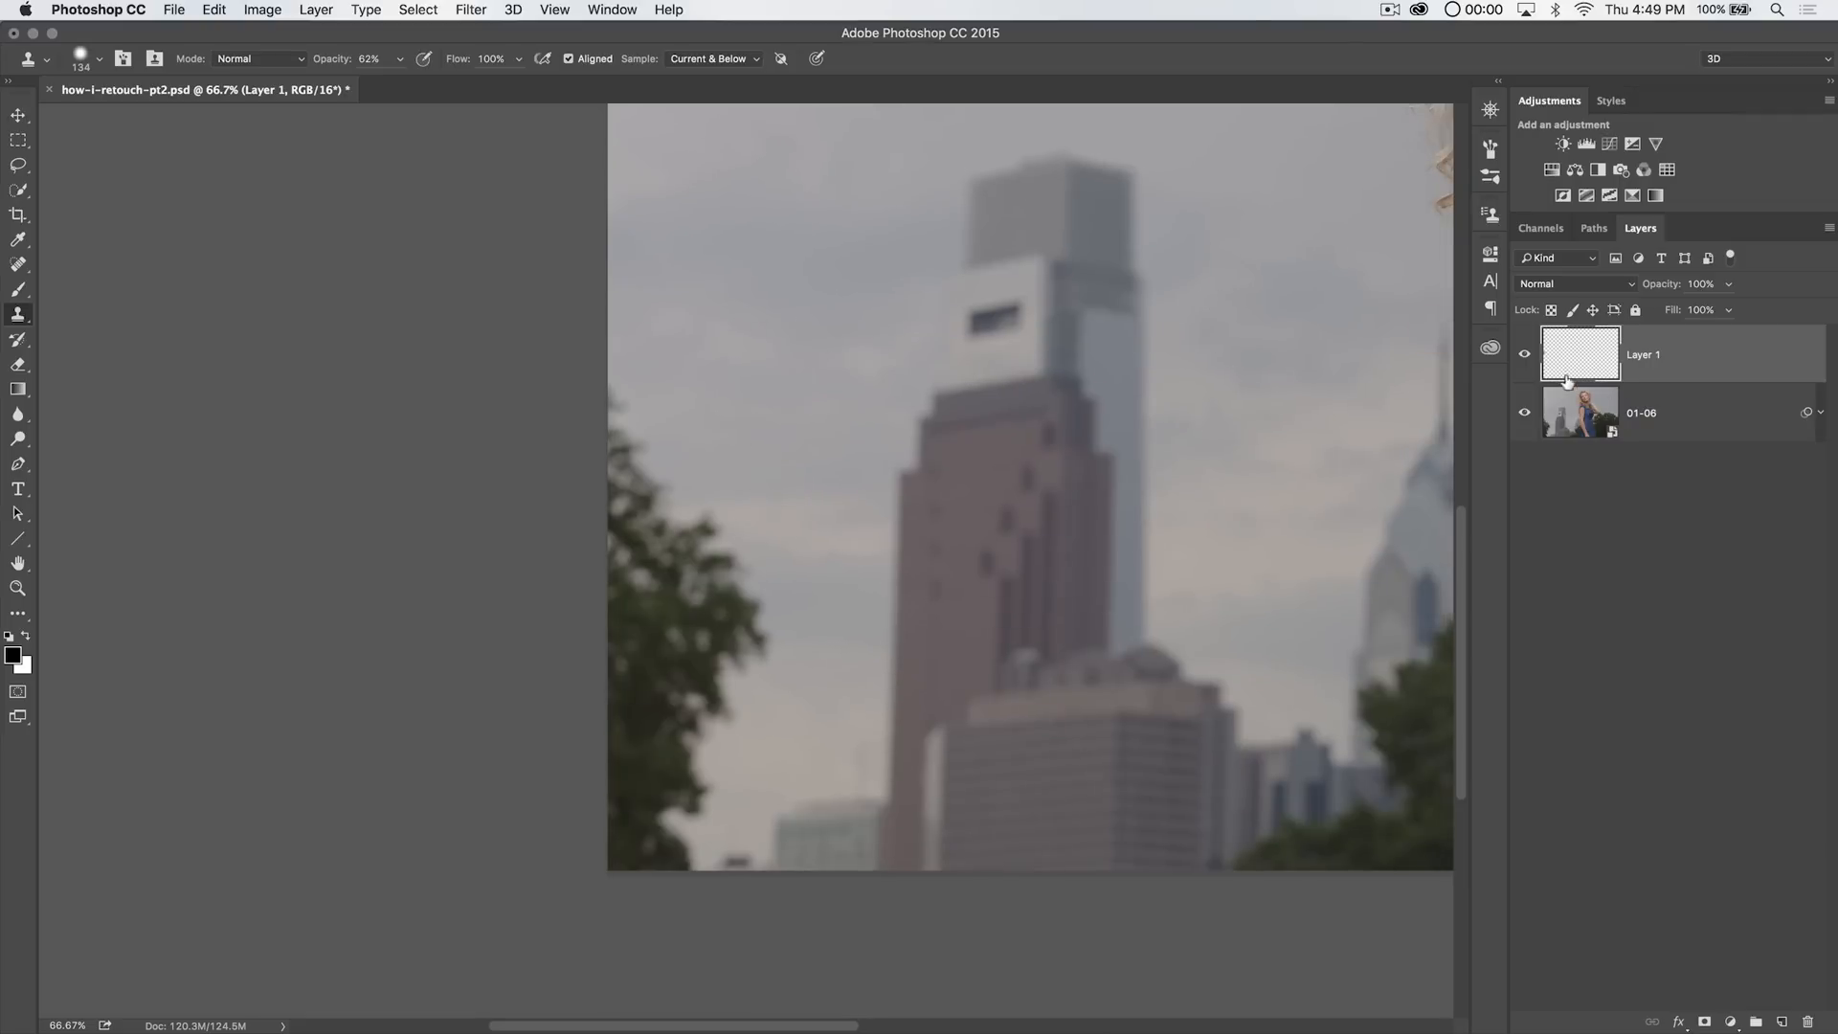
mouse_move(709, 401)
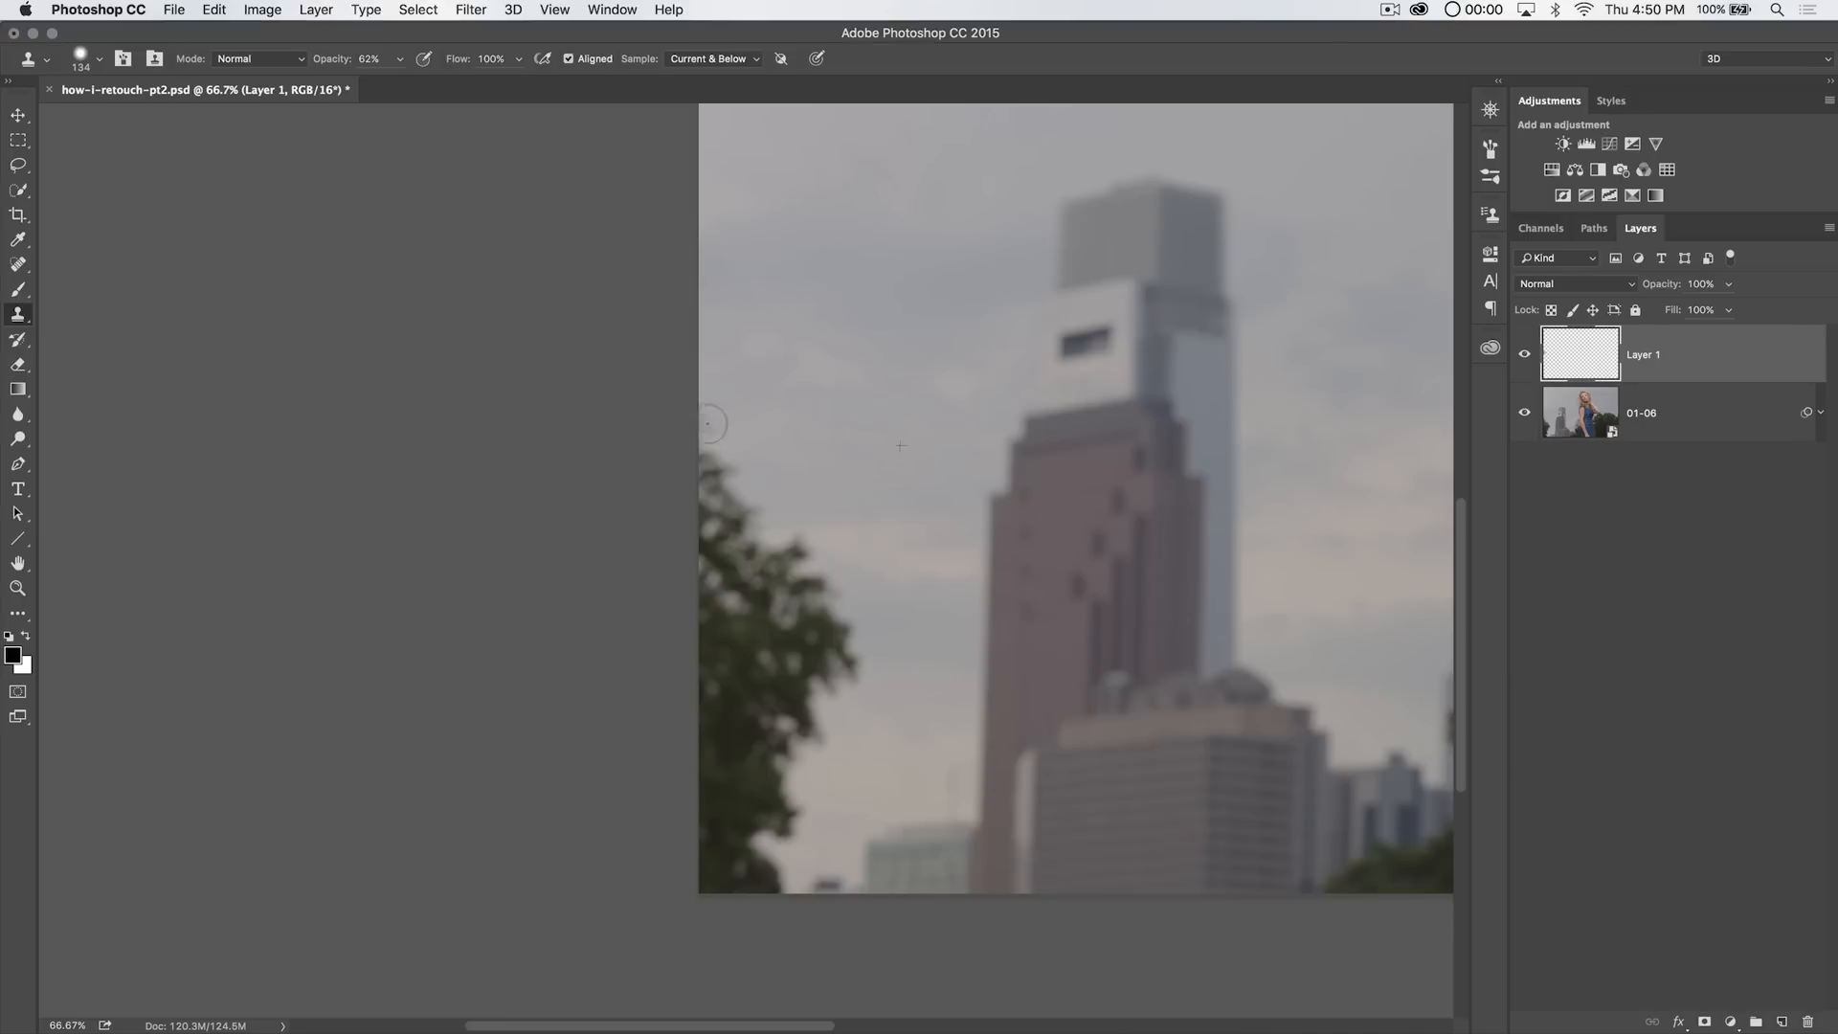
mouse_move(725, 490)
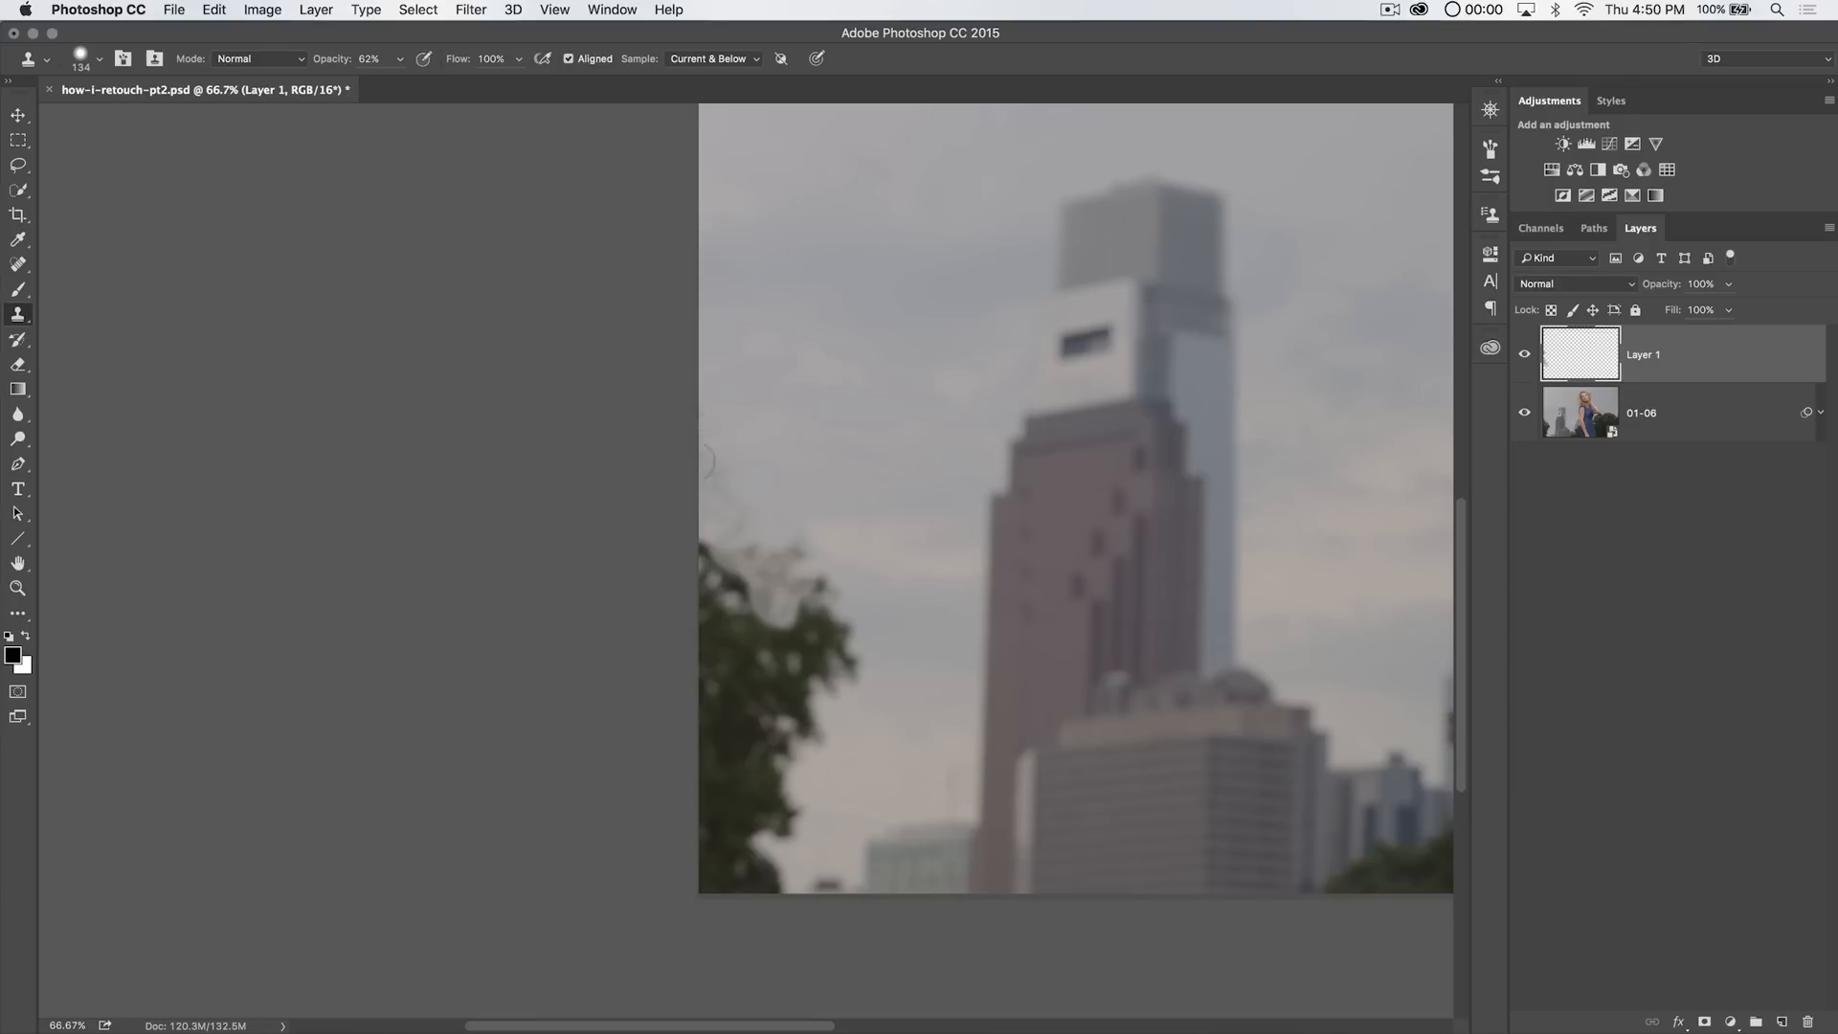
mouse_move(341, 85)
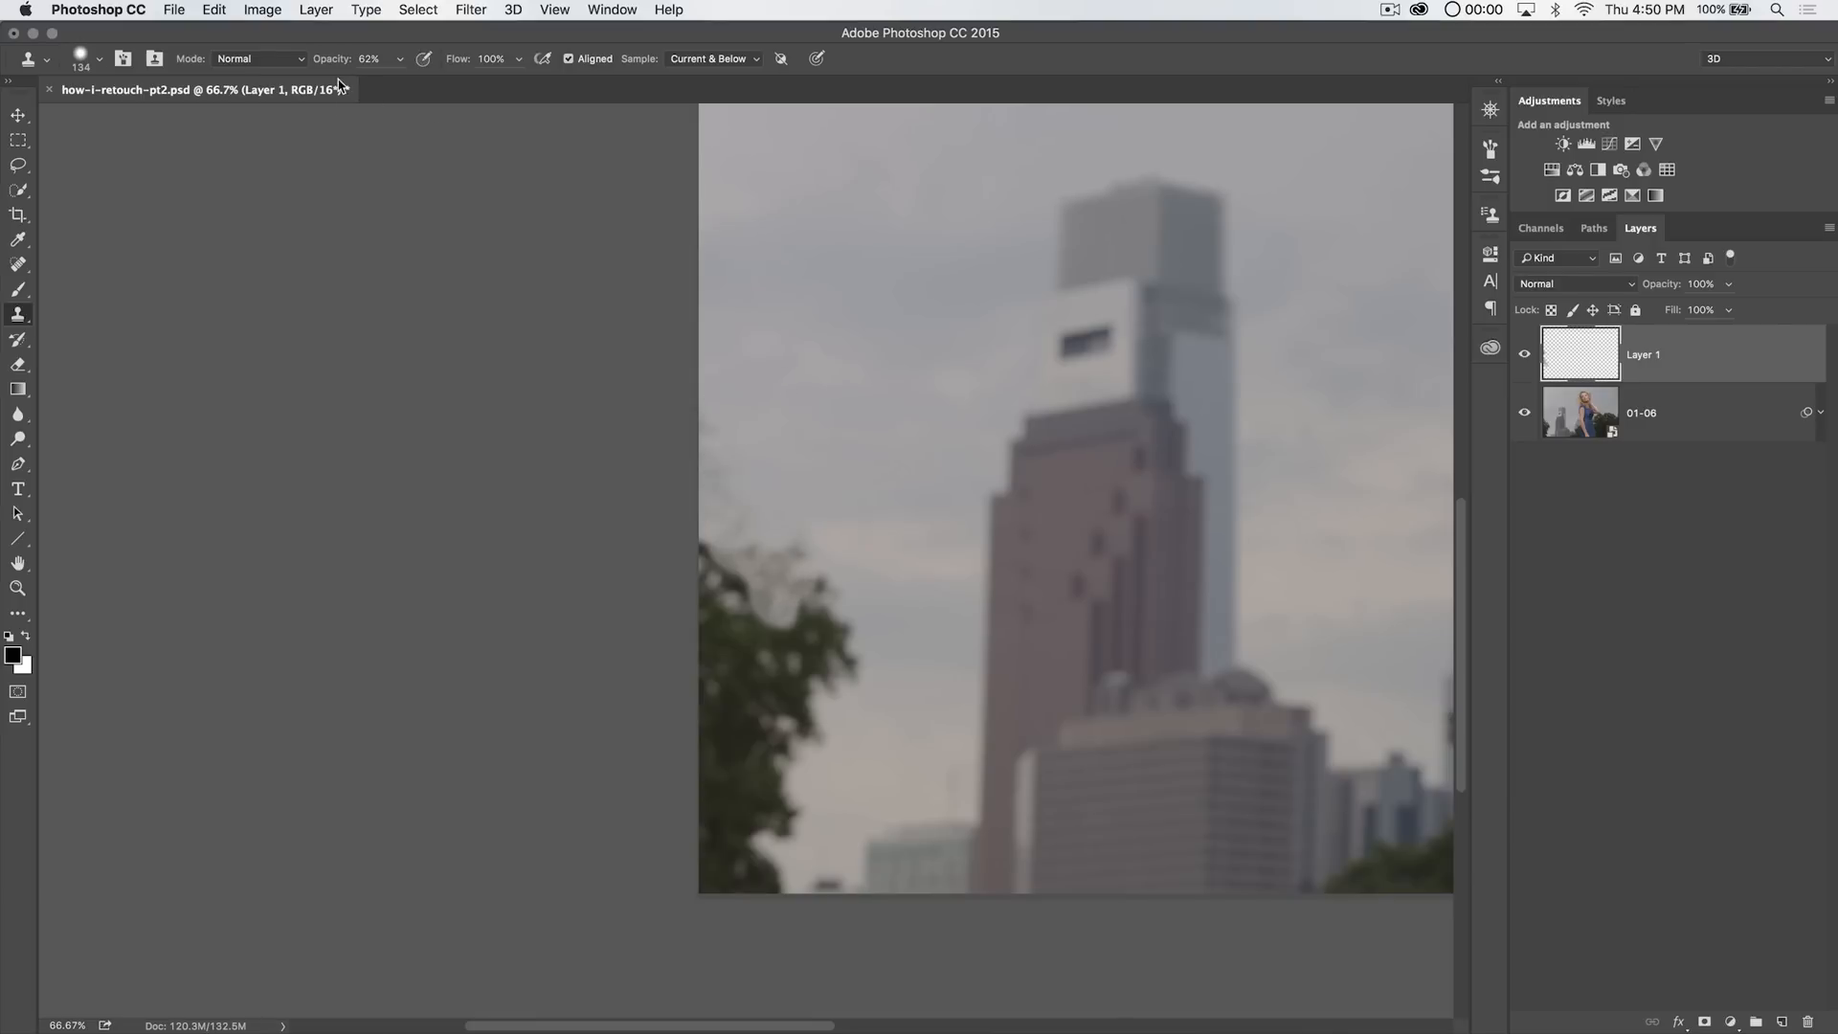
Clone clean sky over the dark tree at the left edge on Layer 1
click(925, 564)
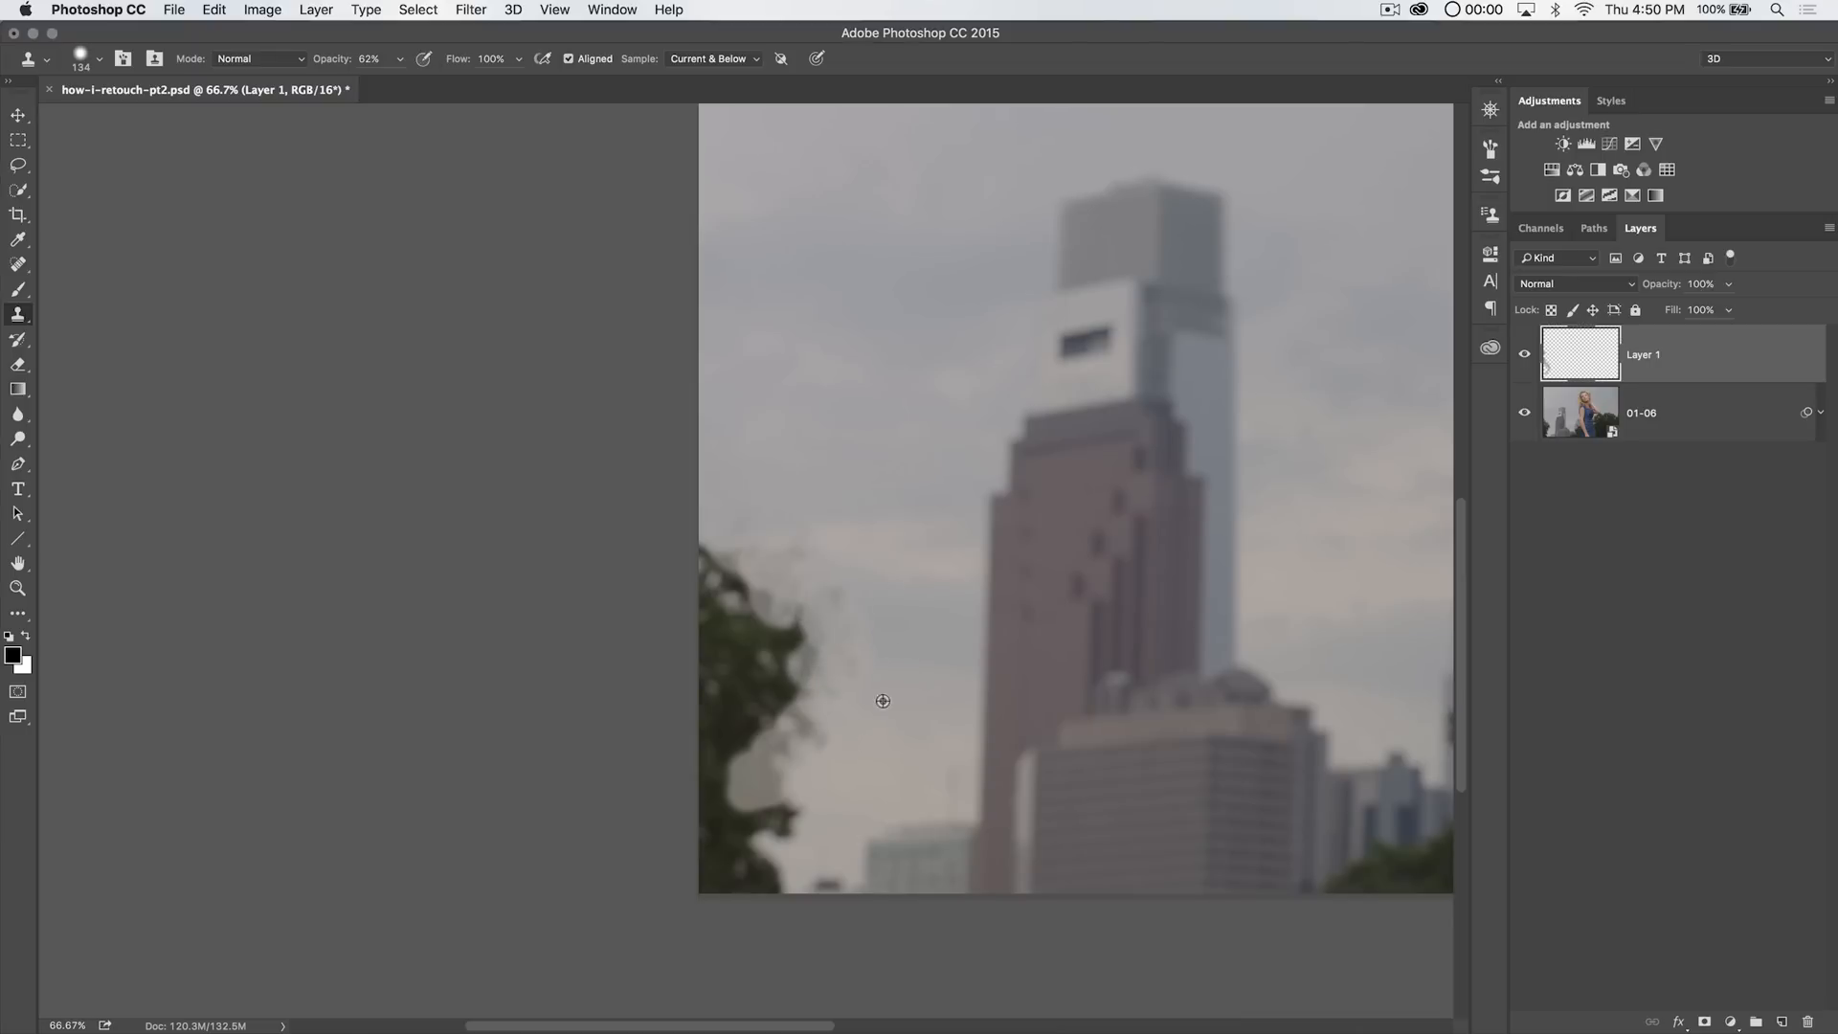
mouse_move(896, 605)
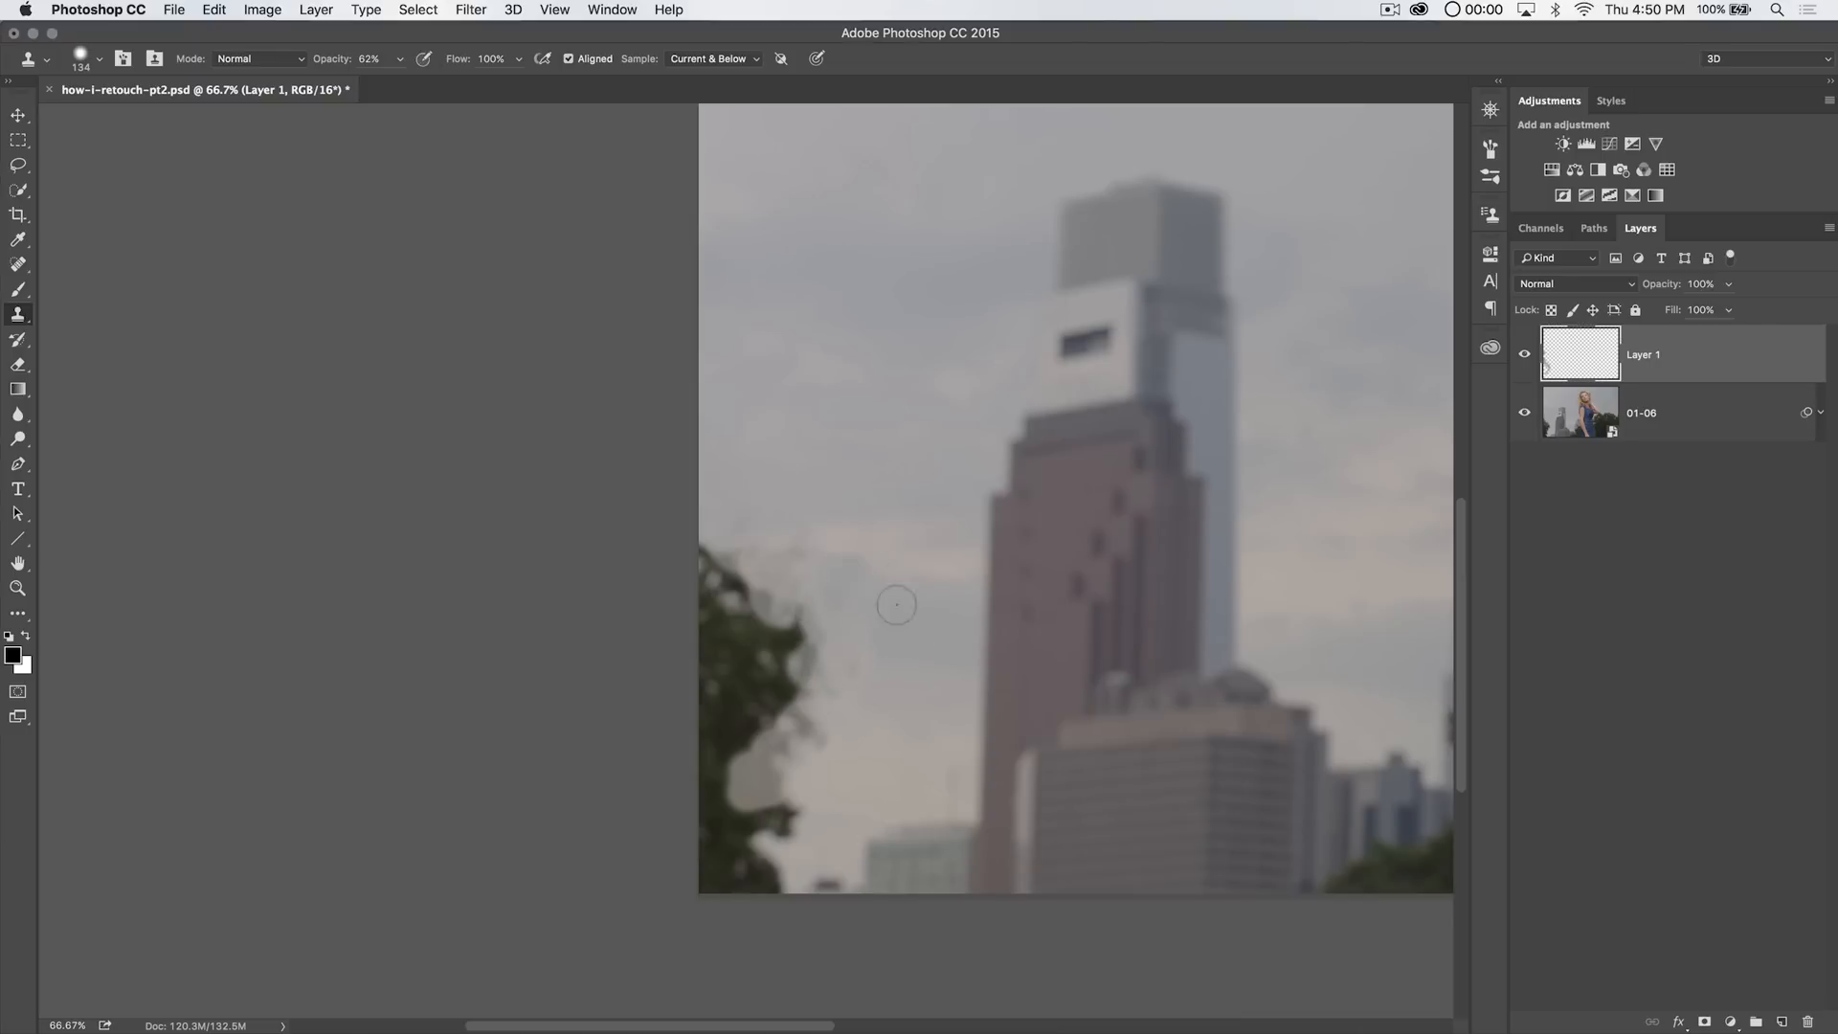
mouse_move(830, 748)
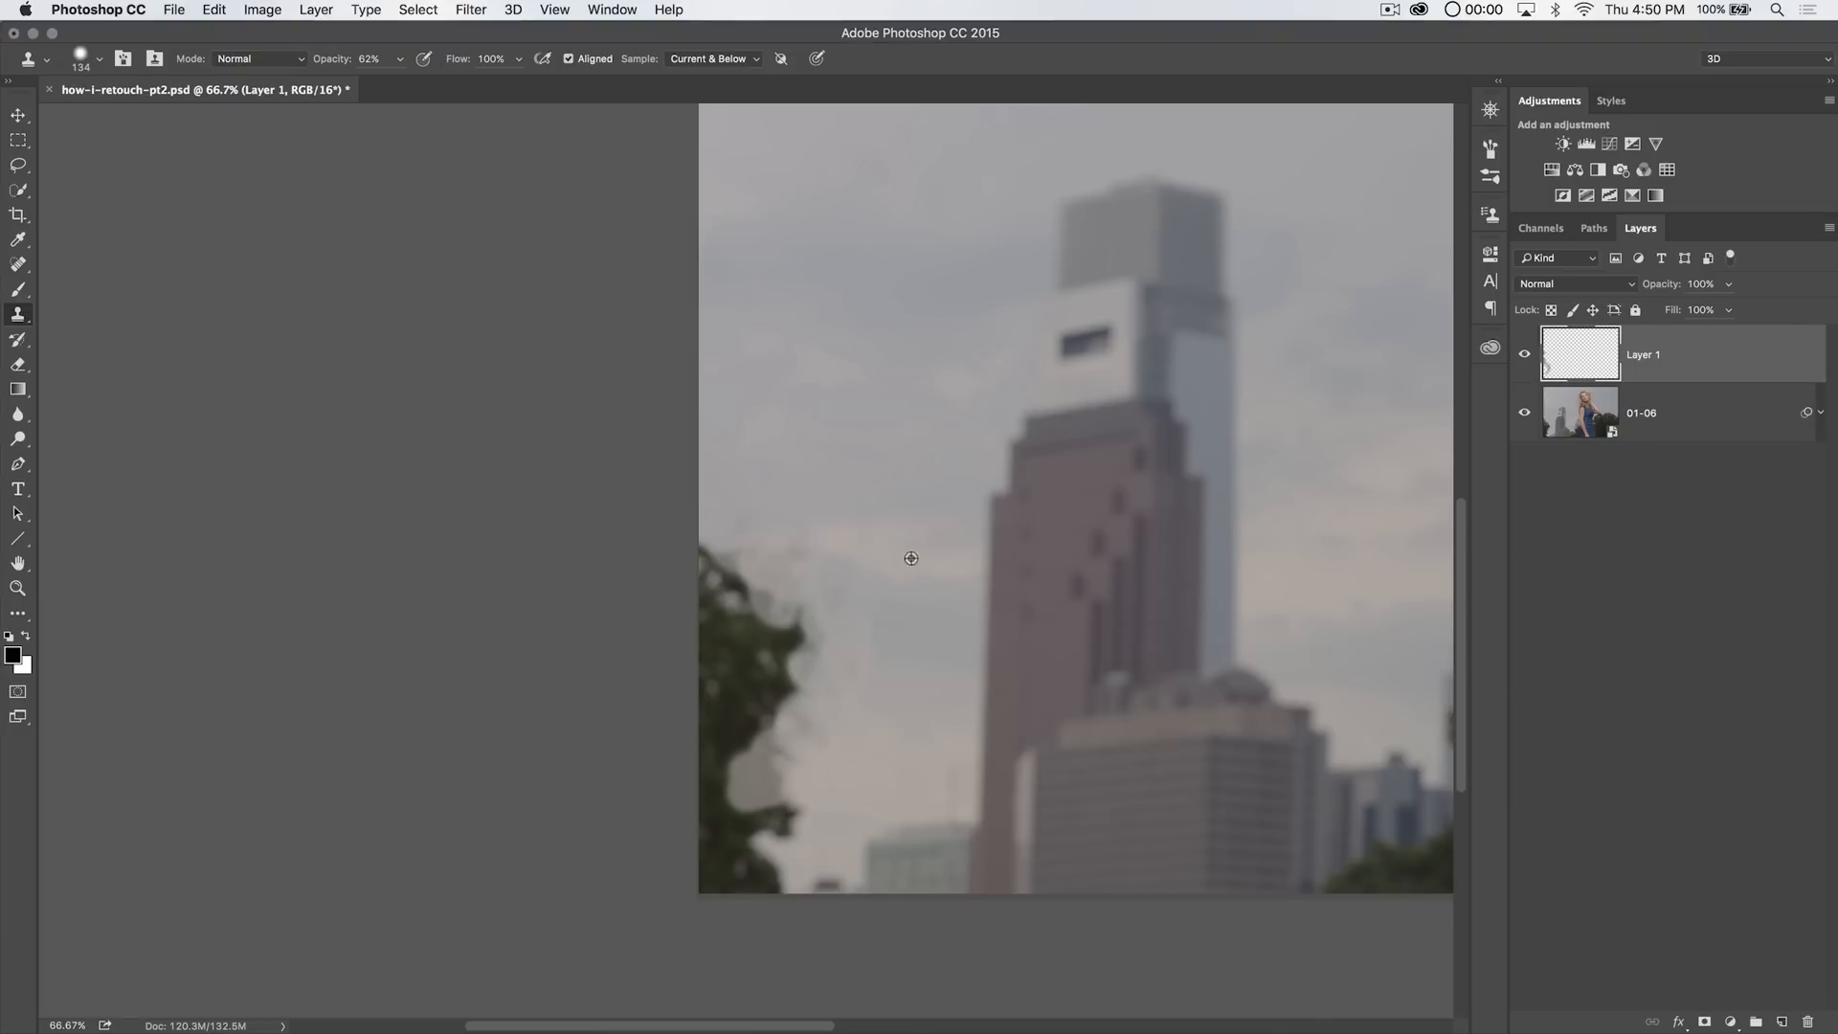
mouse_move(784, 559)
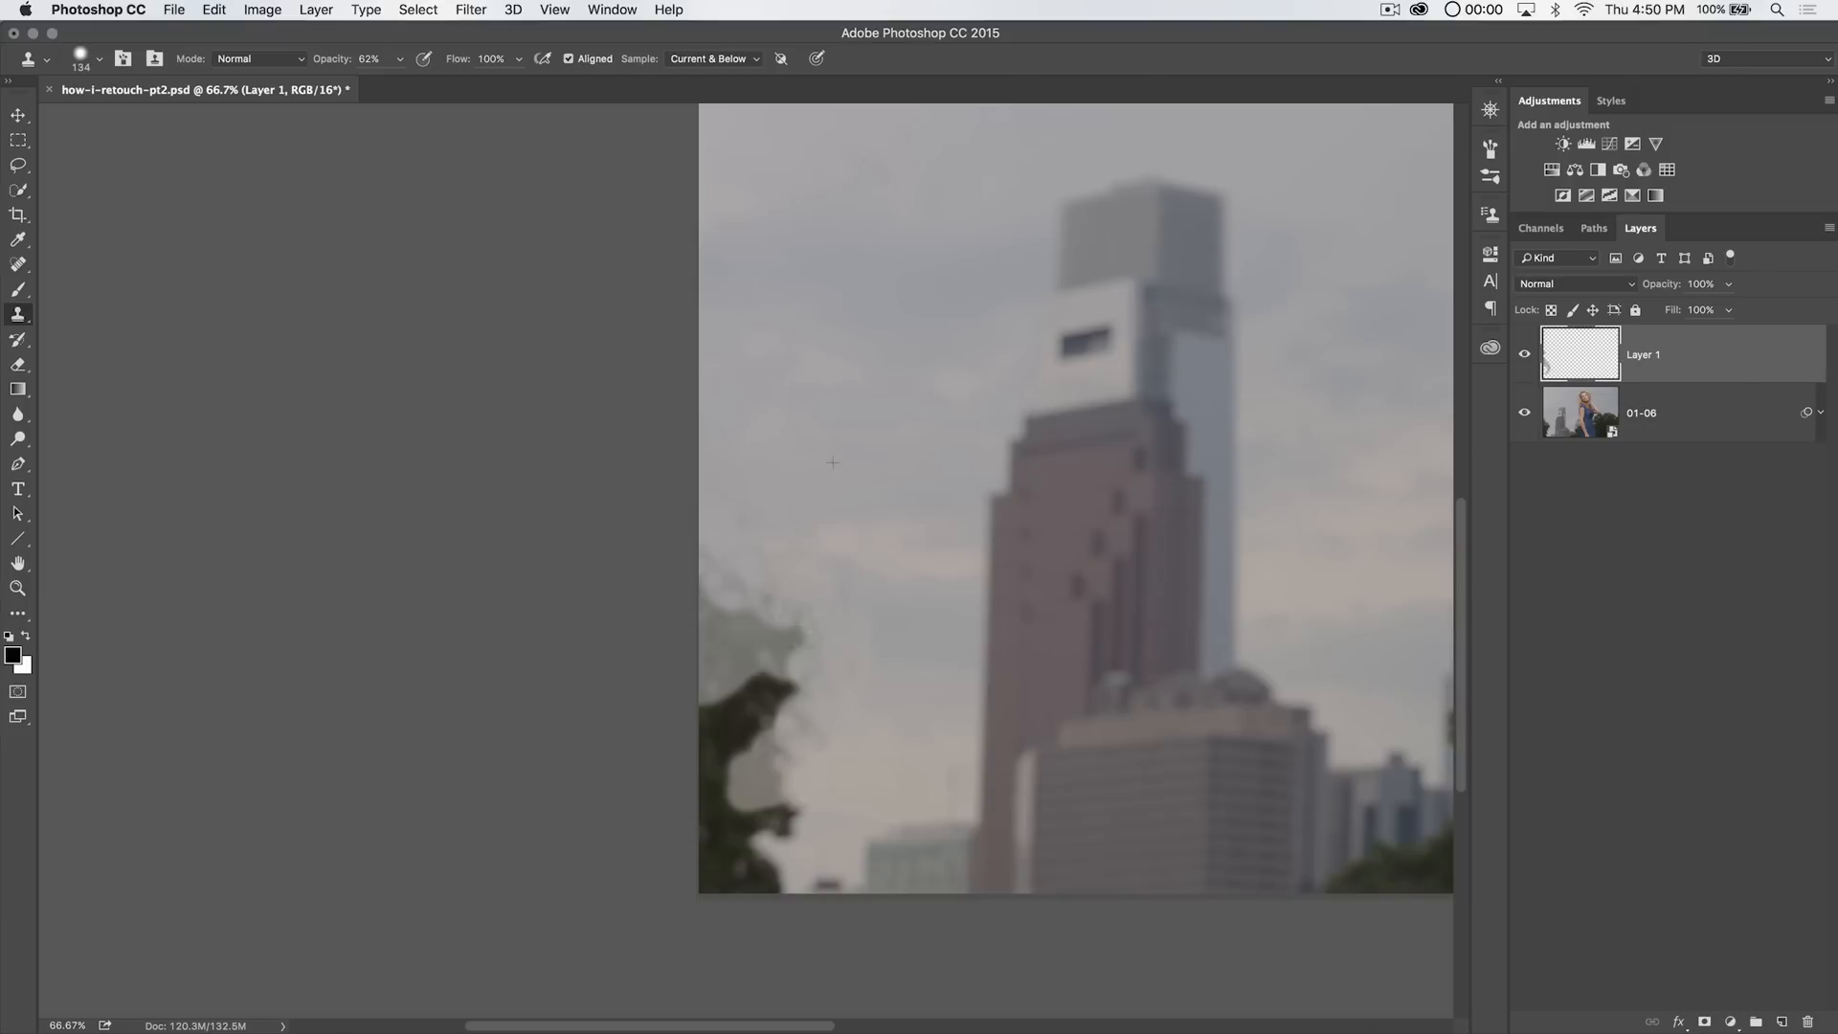
mouse_move(883, 782)
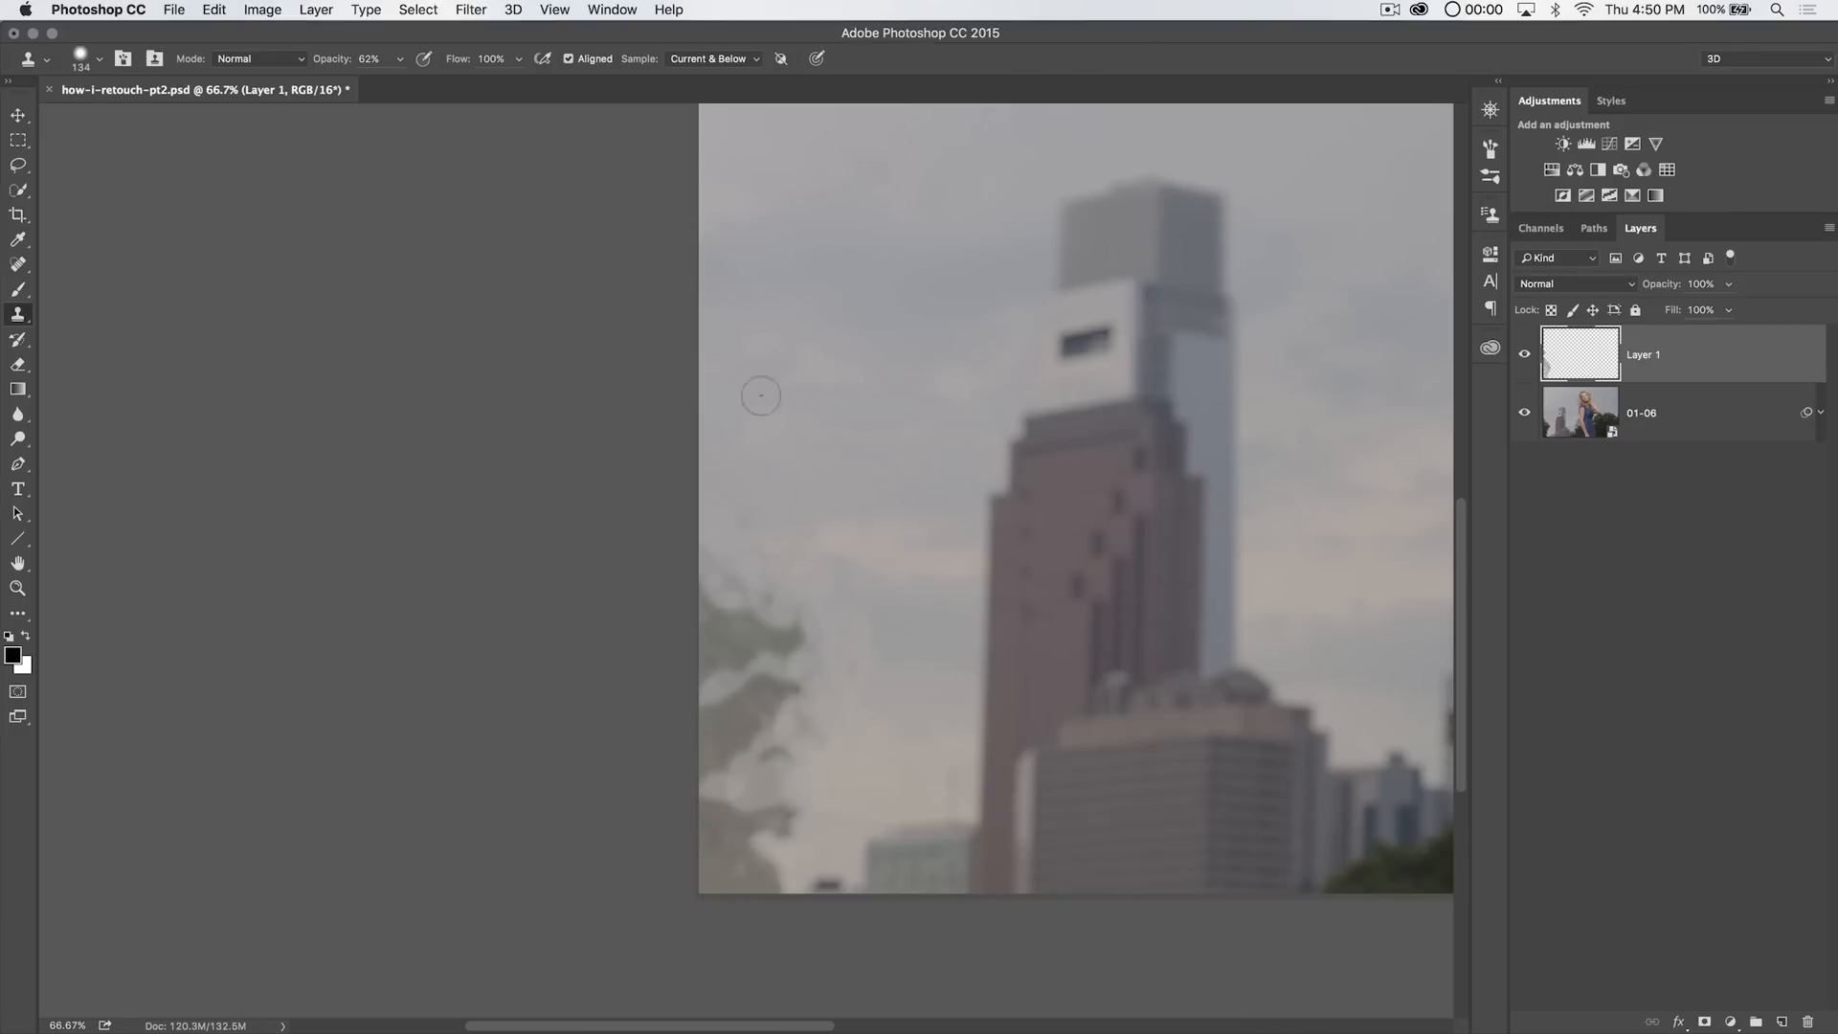
click(892, 648)
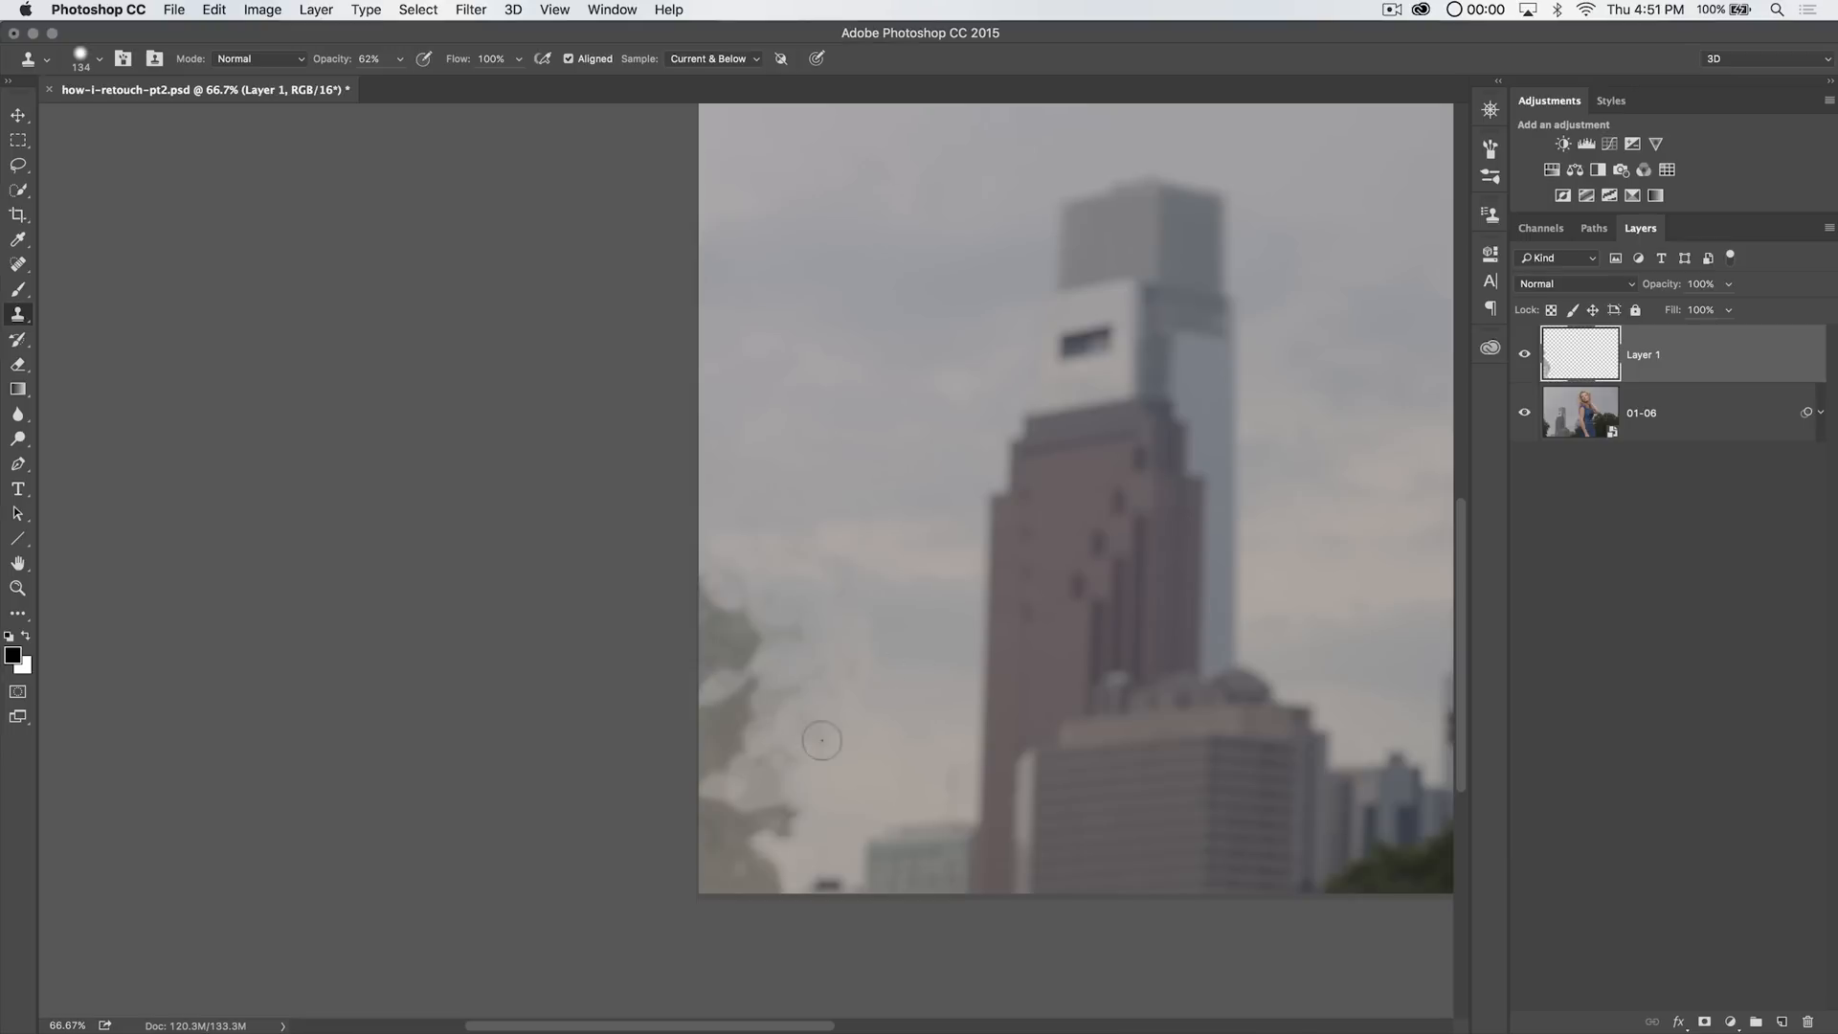
mouse_move(841, 611)
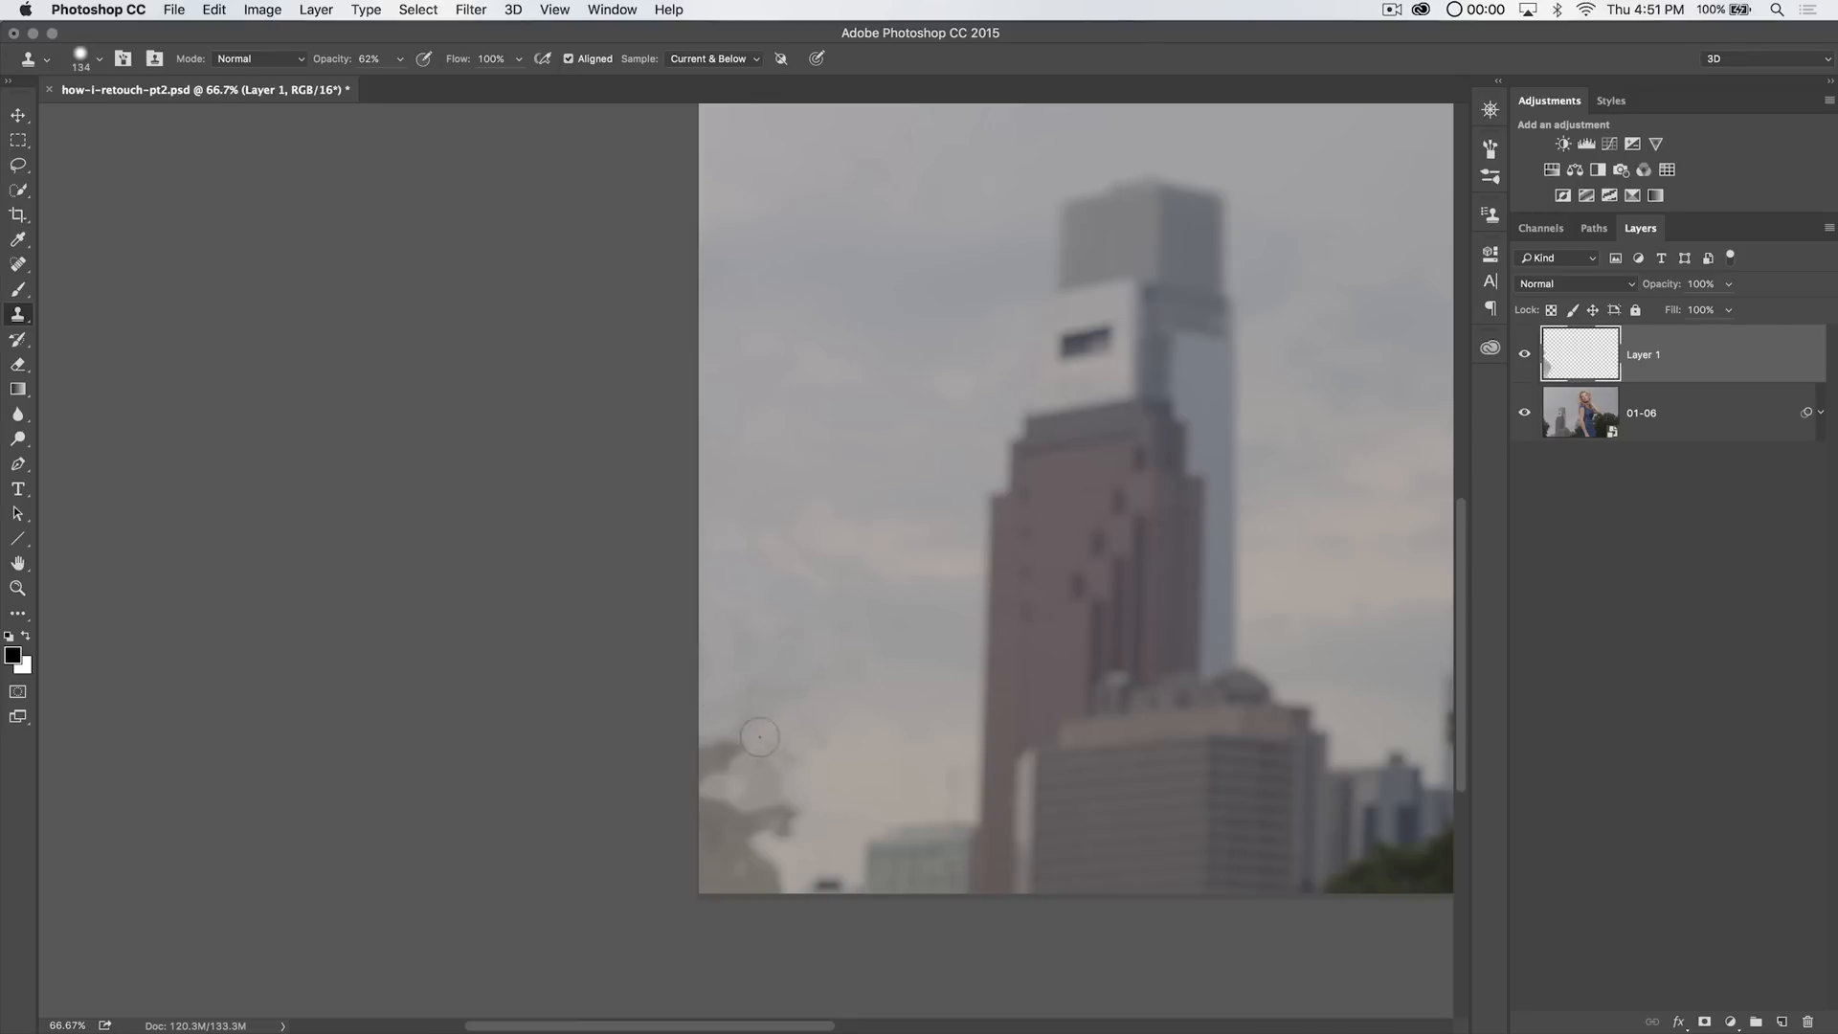
mouse_move(766, 866)
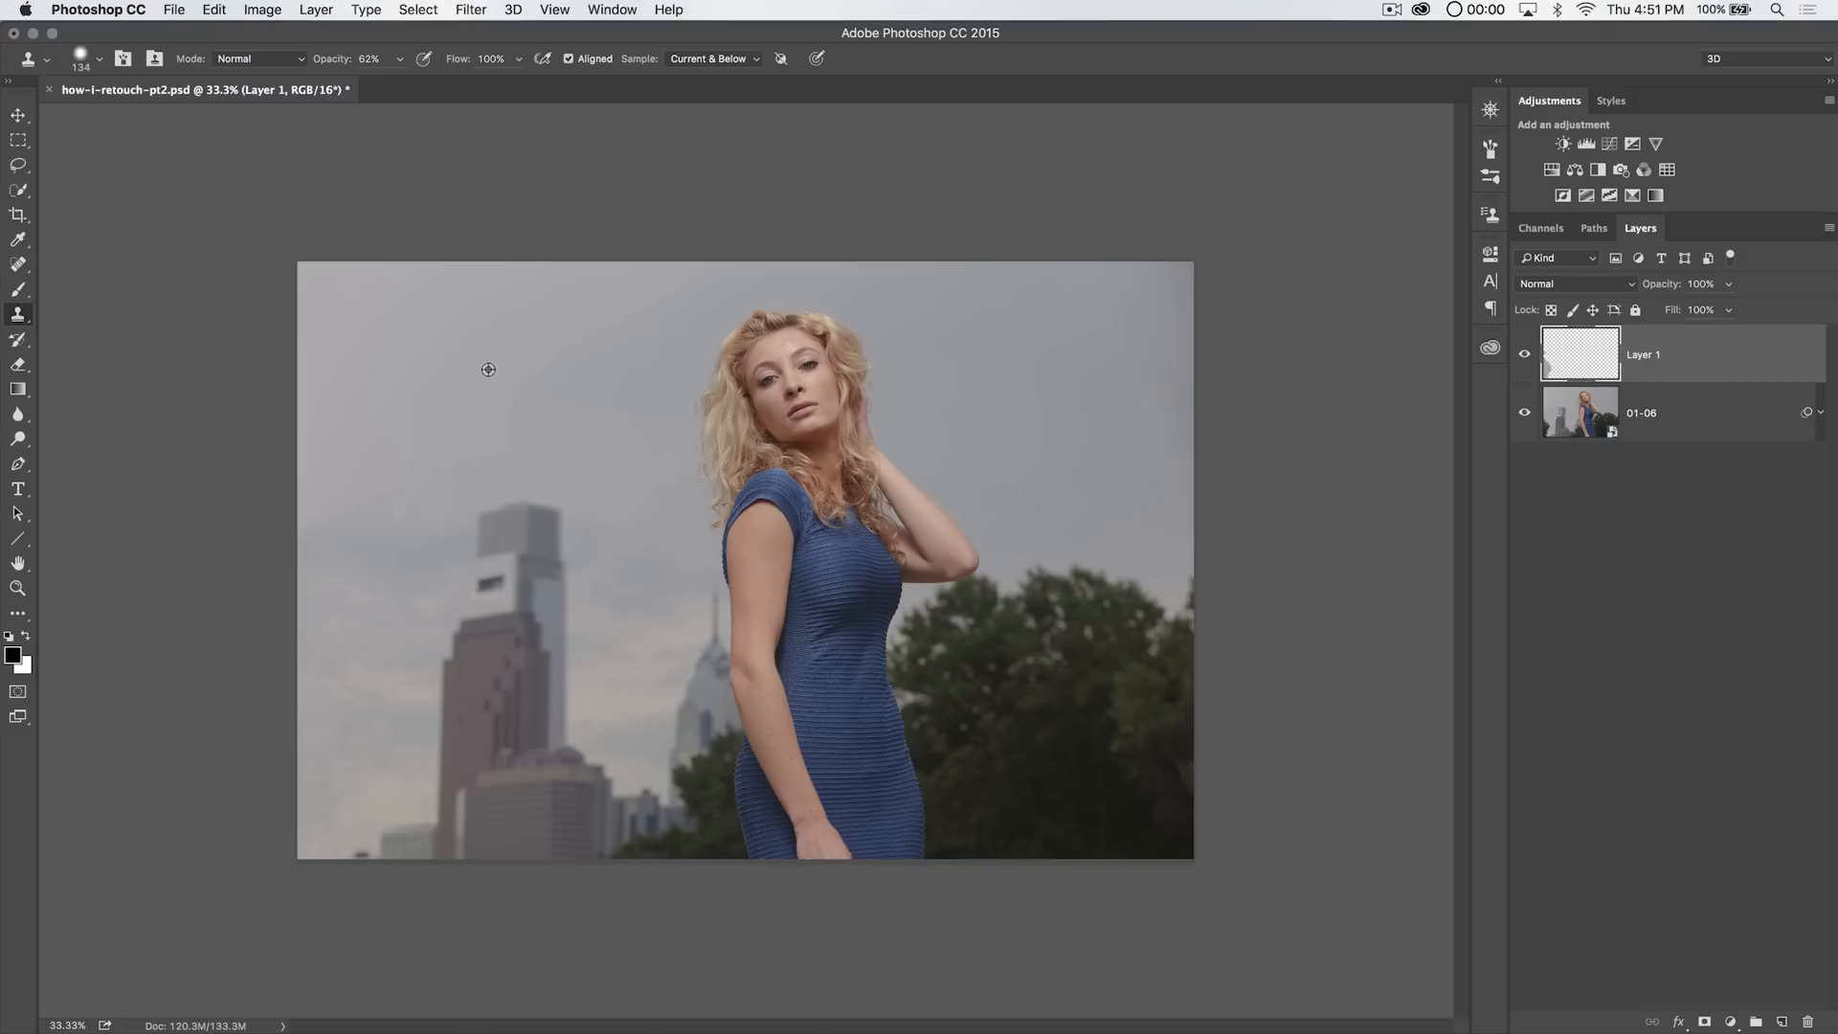
mouse_move(366, 672)
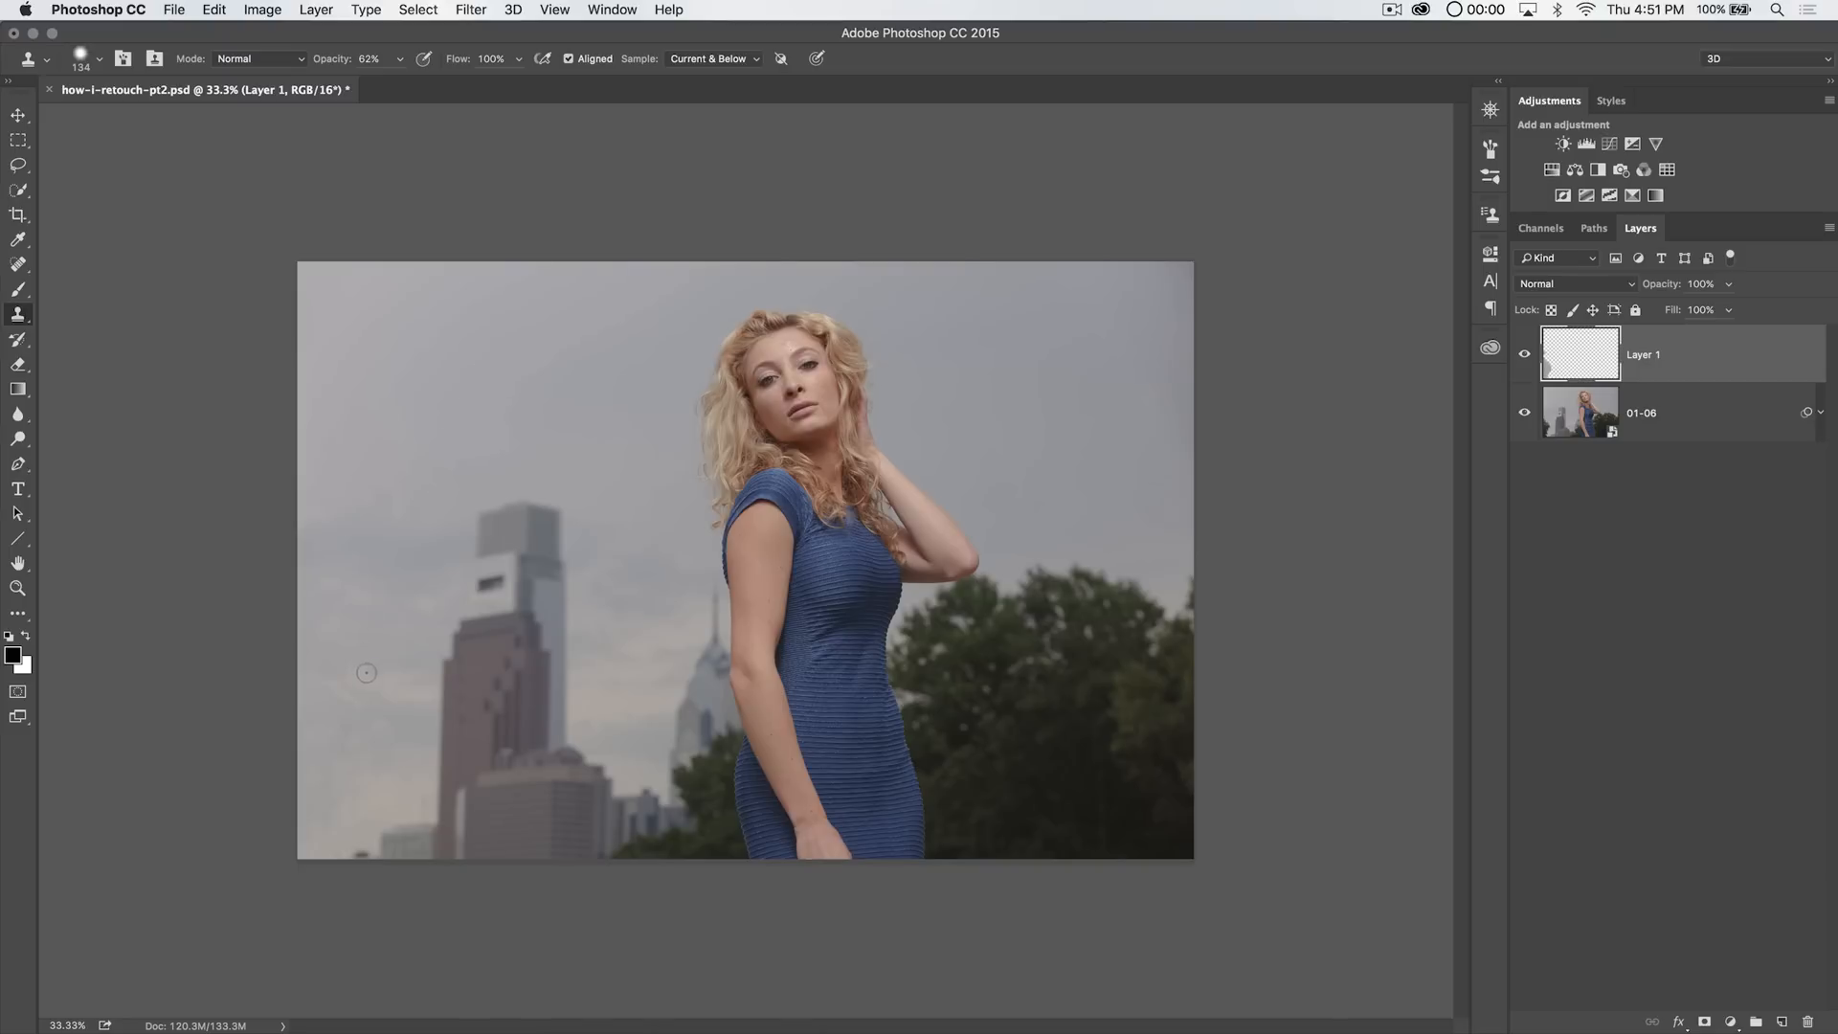
Enlarge the clone brush and lower its opacity to 20%
right_click(534, 595)
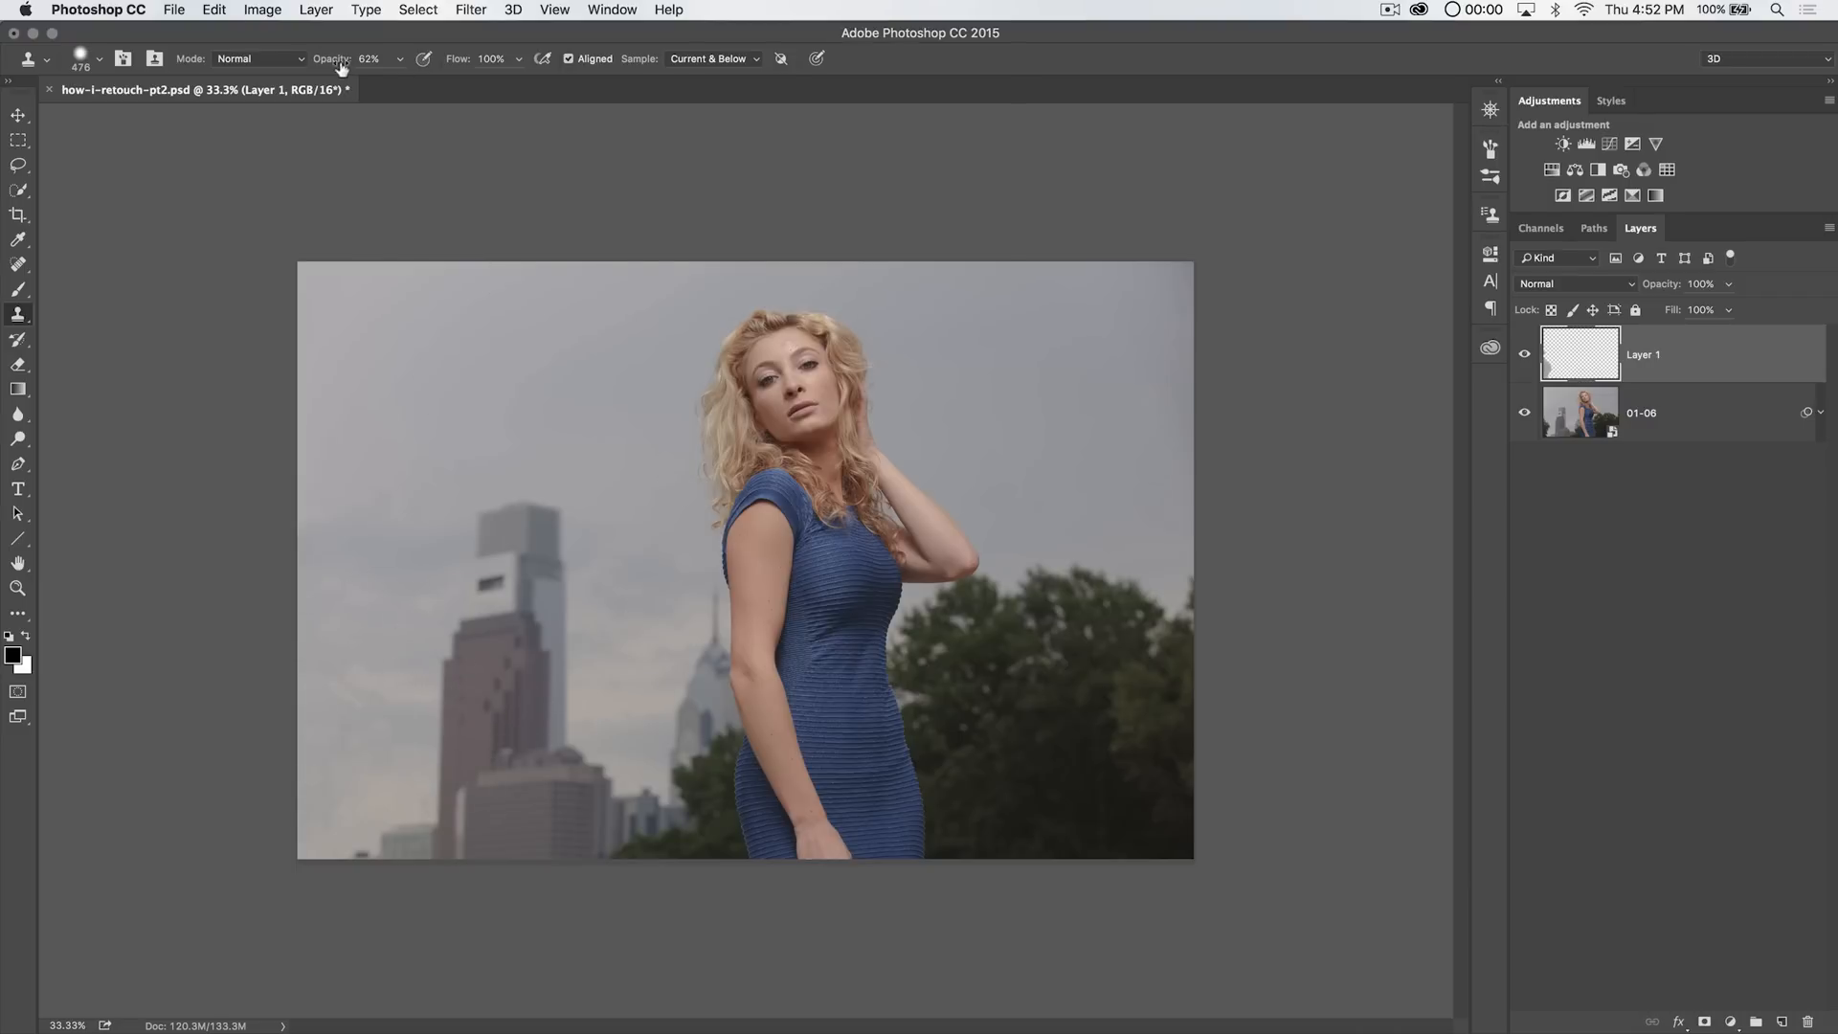
triple_click(370, 59)
text(20)
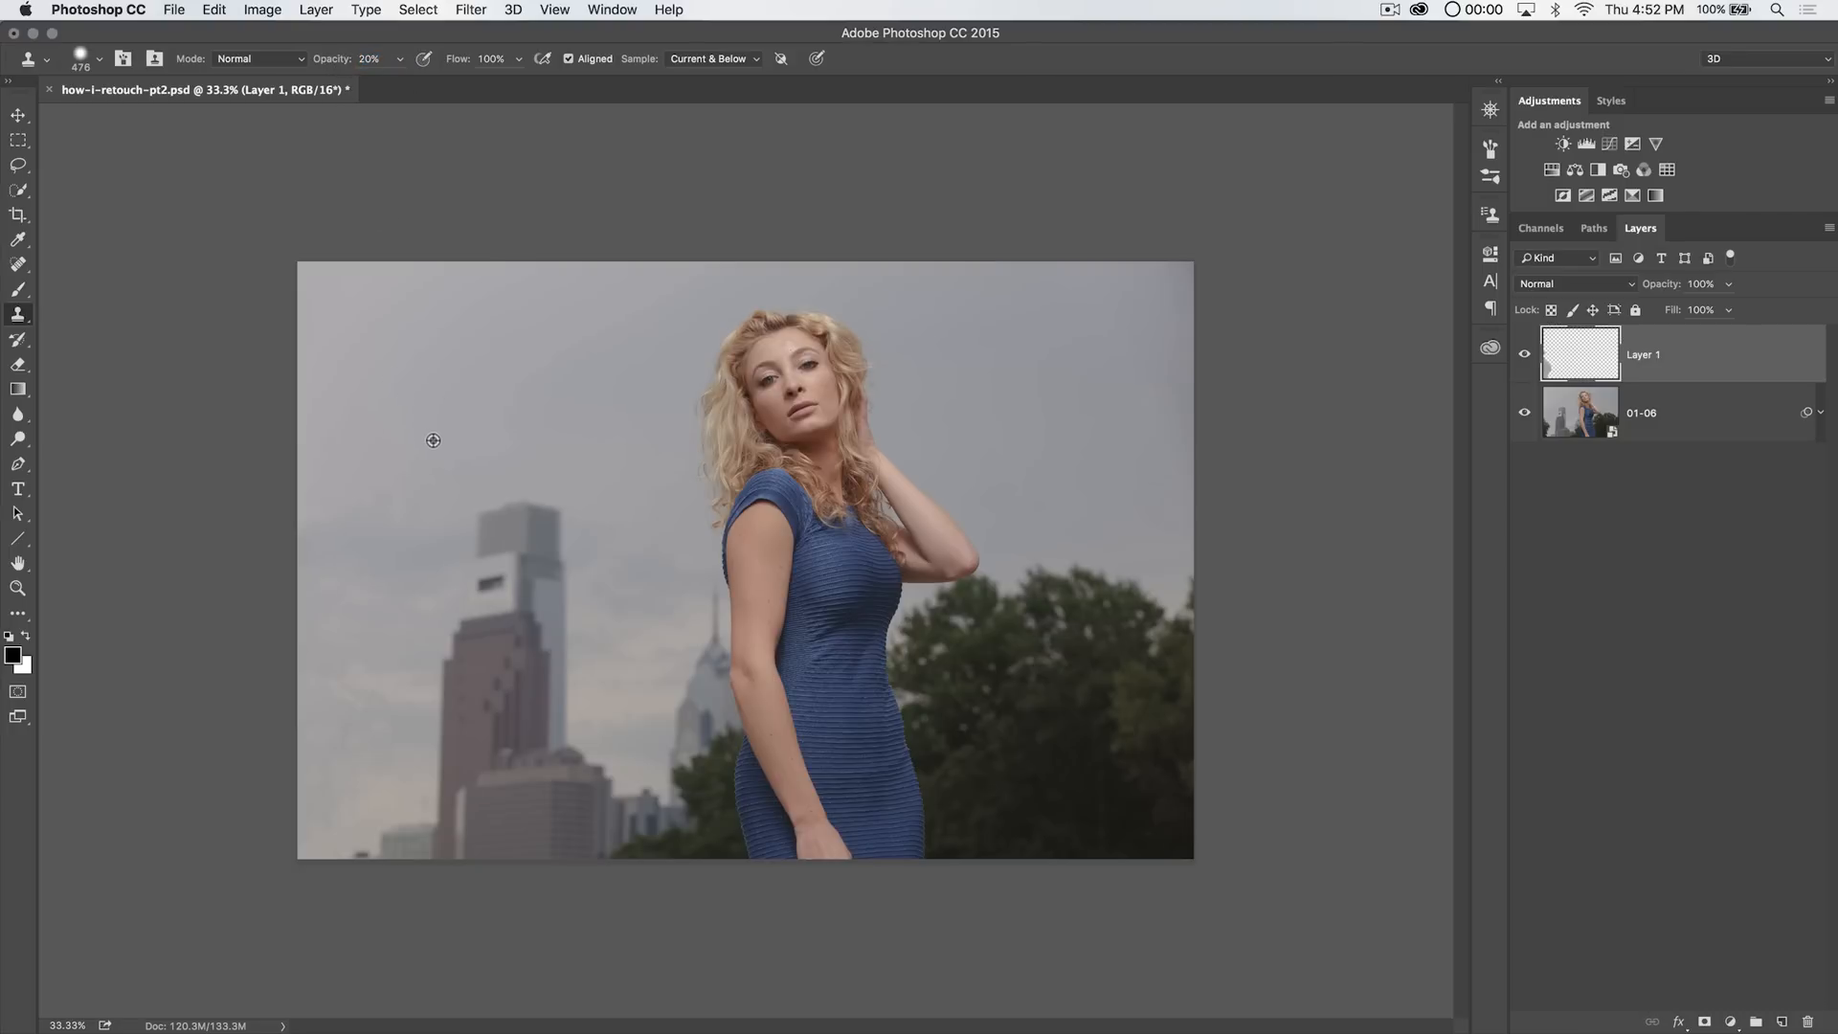
mouse_move(334, 789)
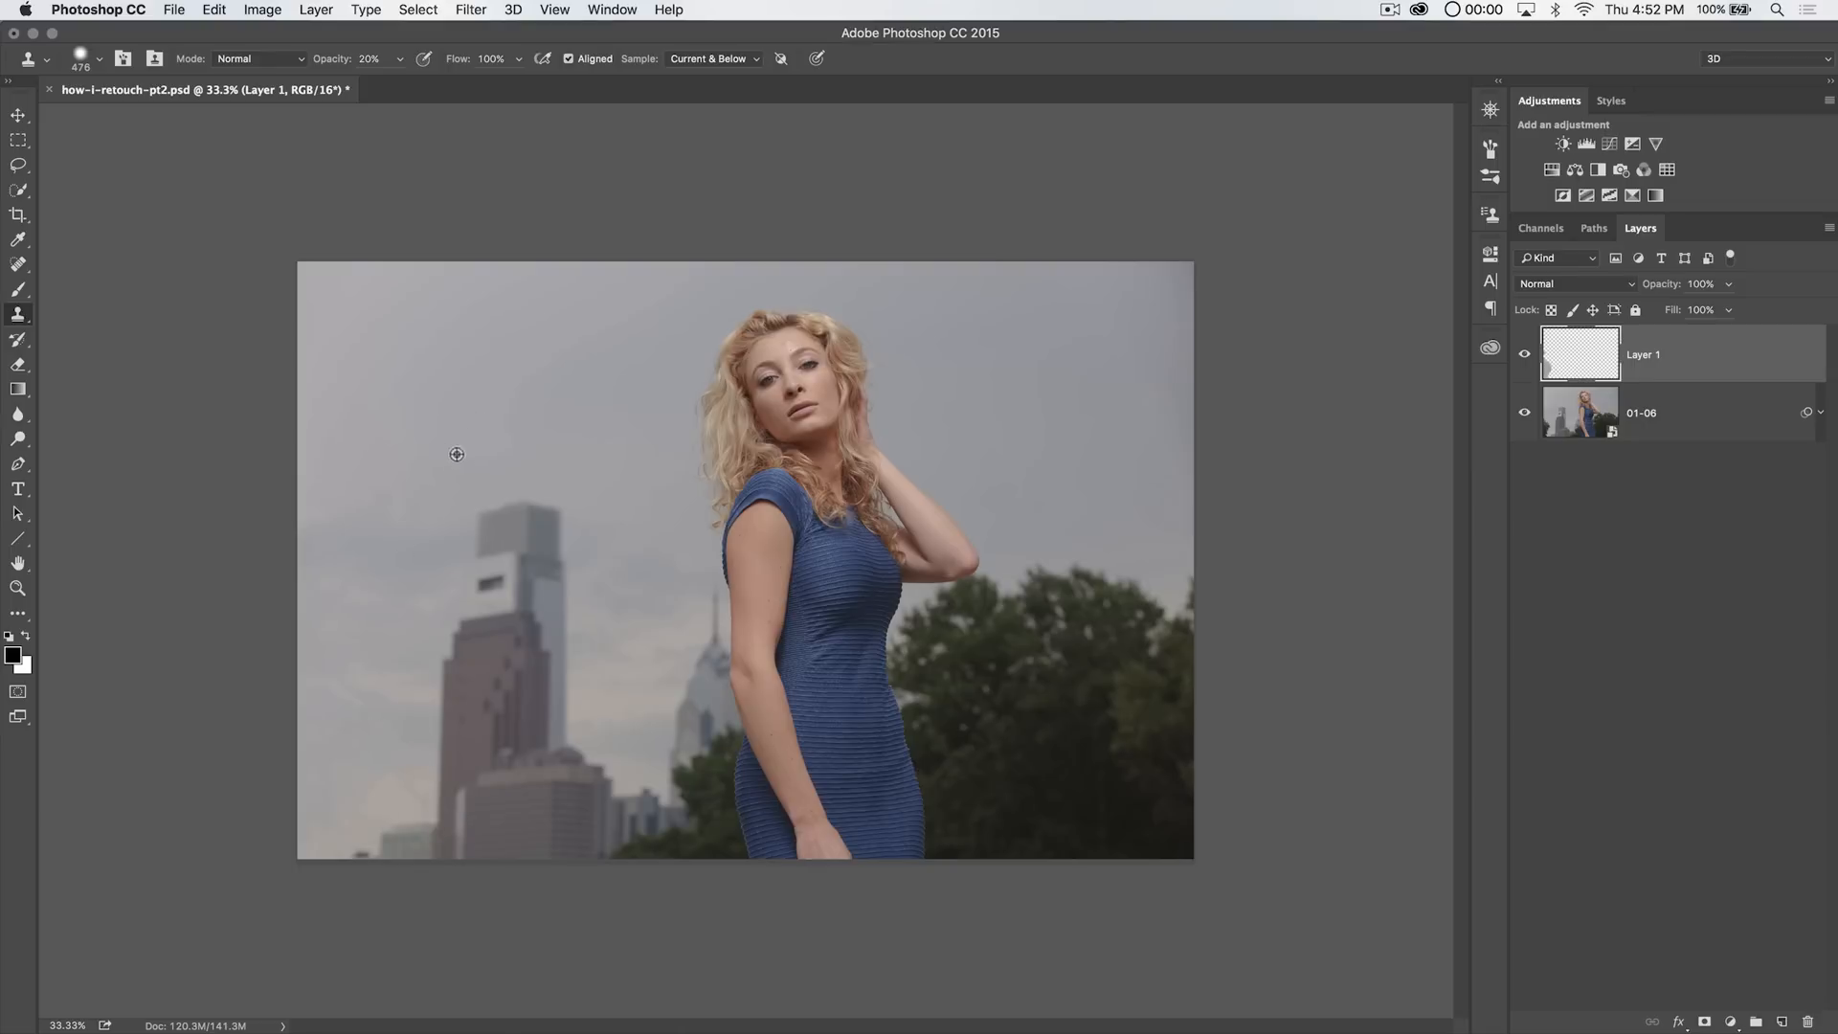
mouse_move(346, 775)
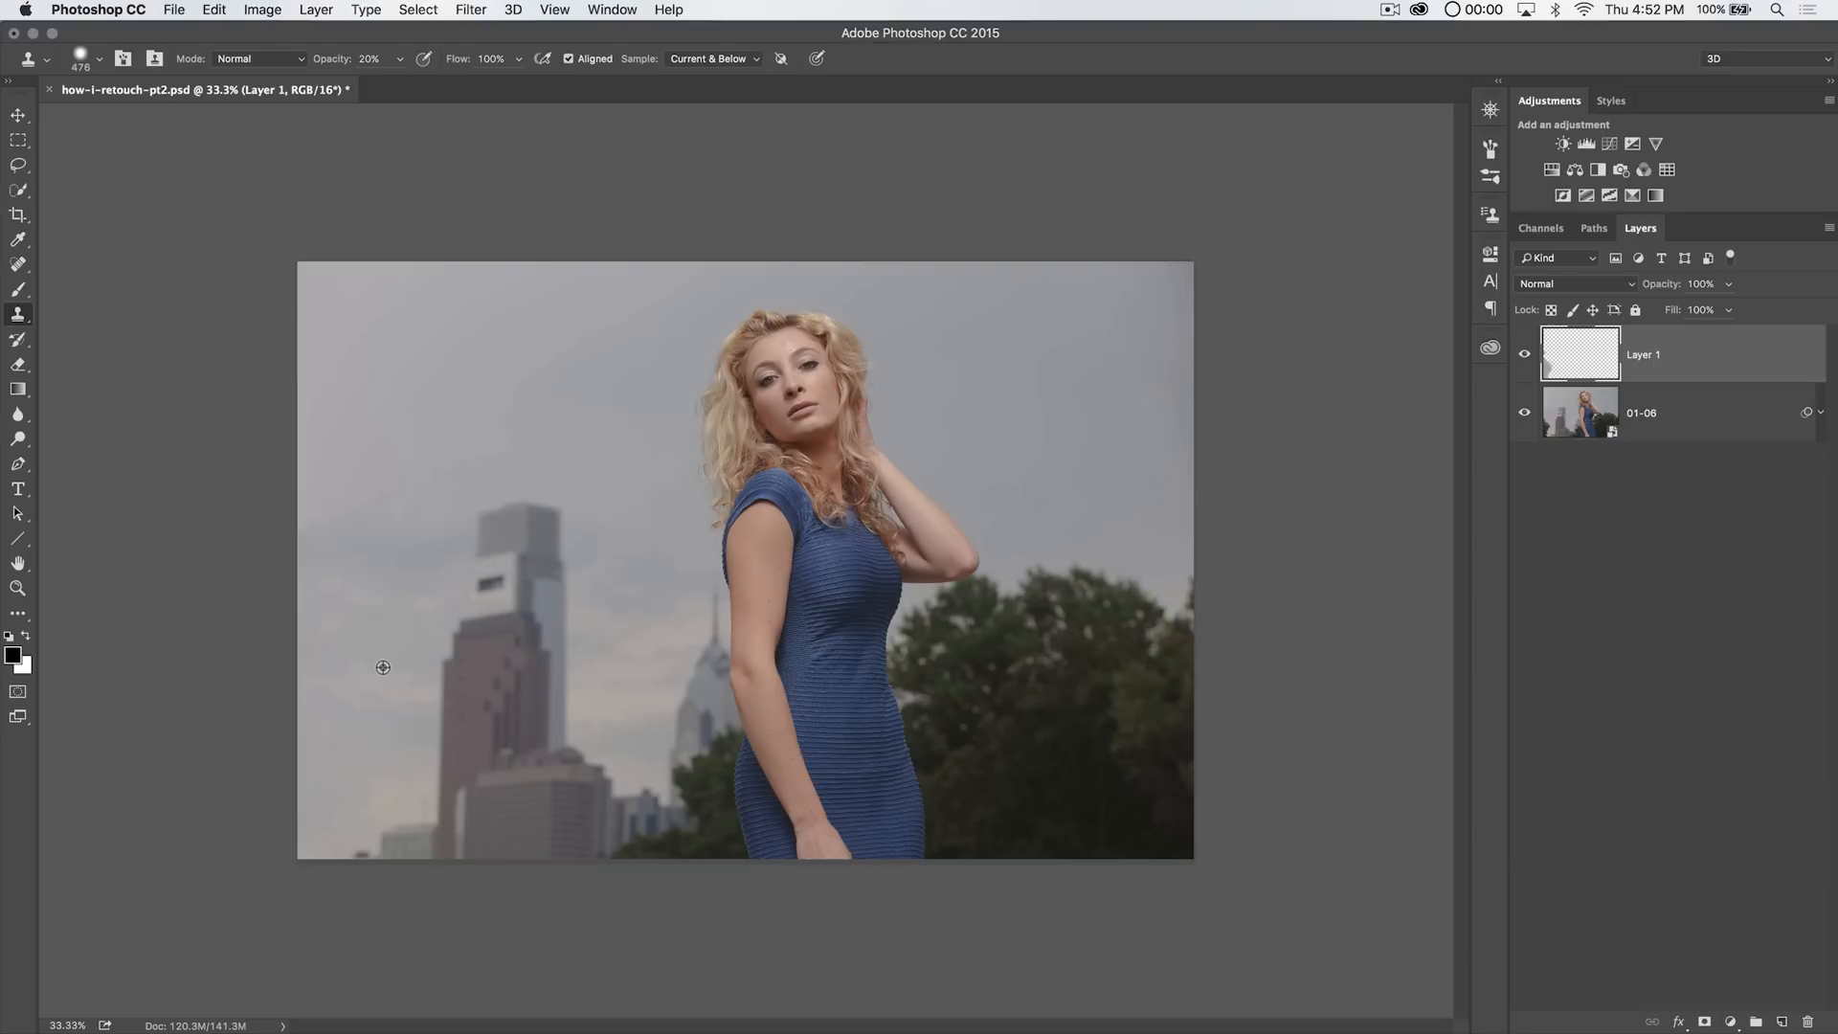
mouse_move(345, 757)
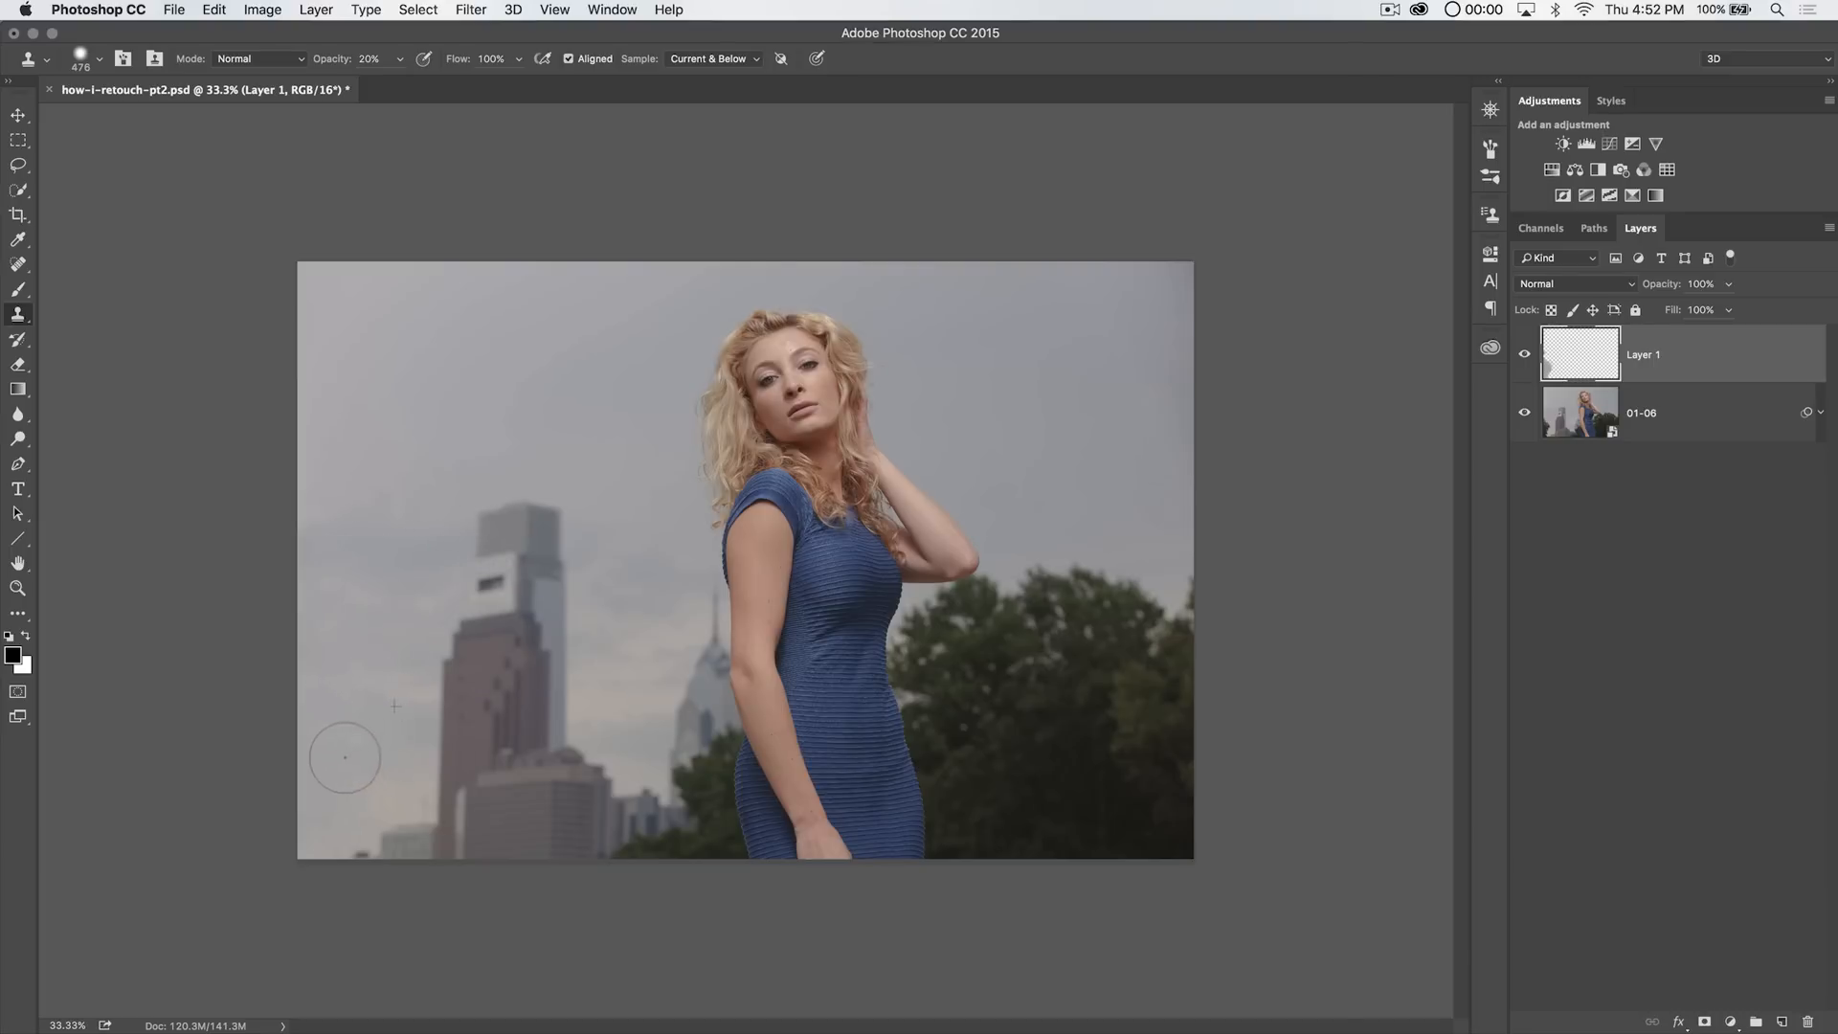
mouse_move(344, 764)
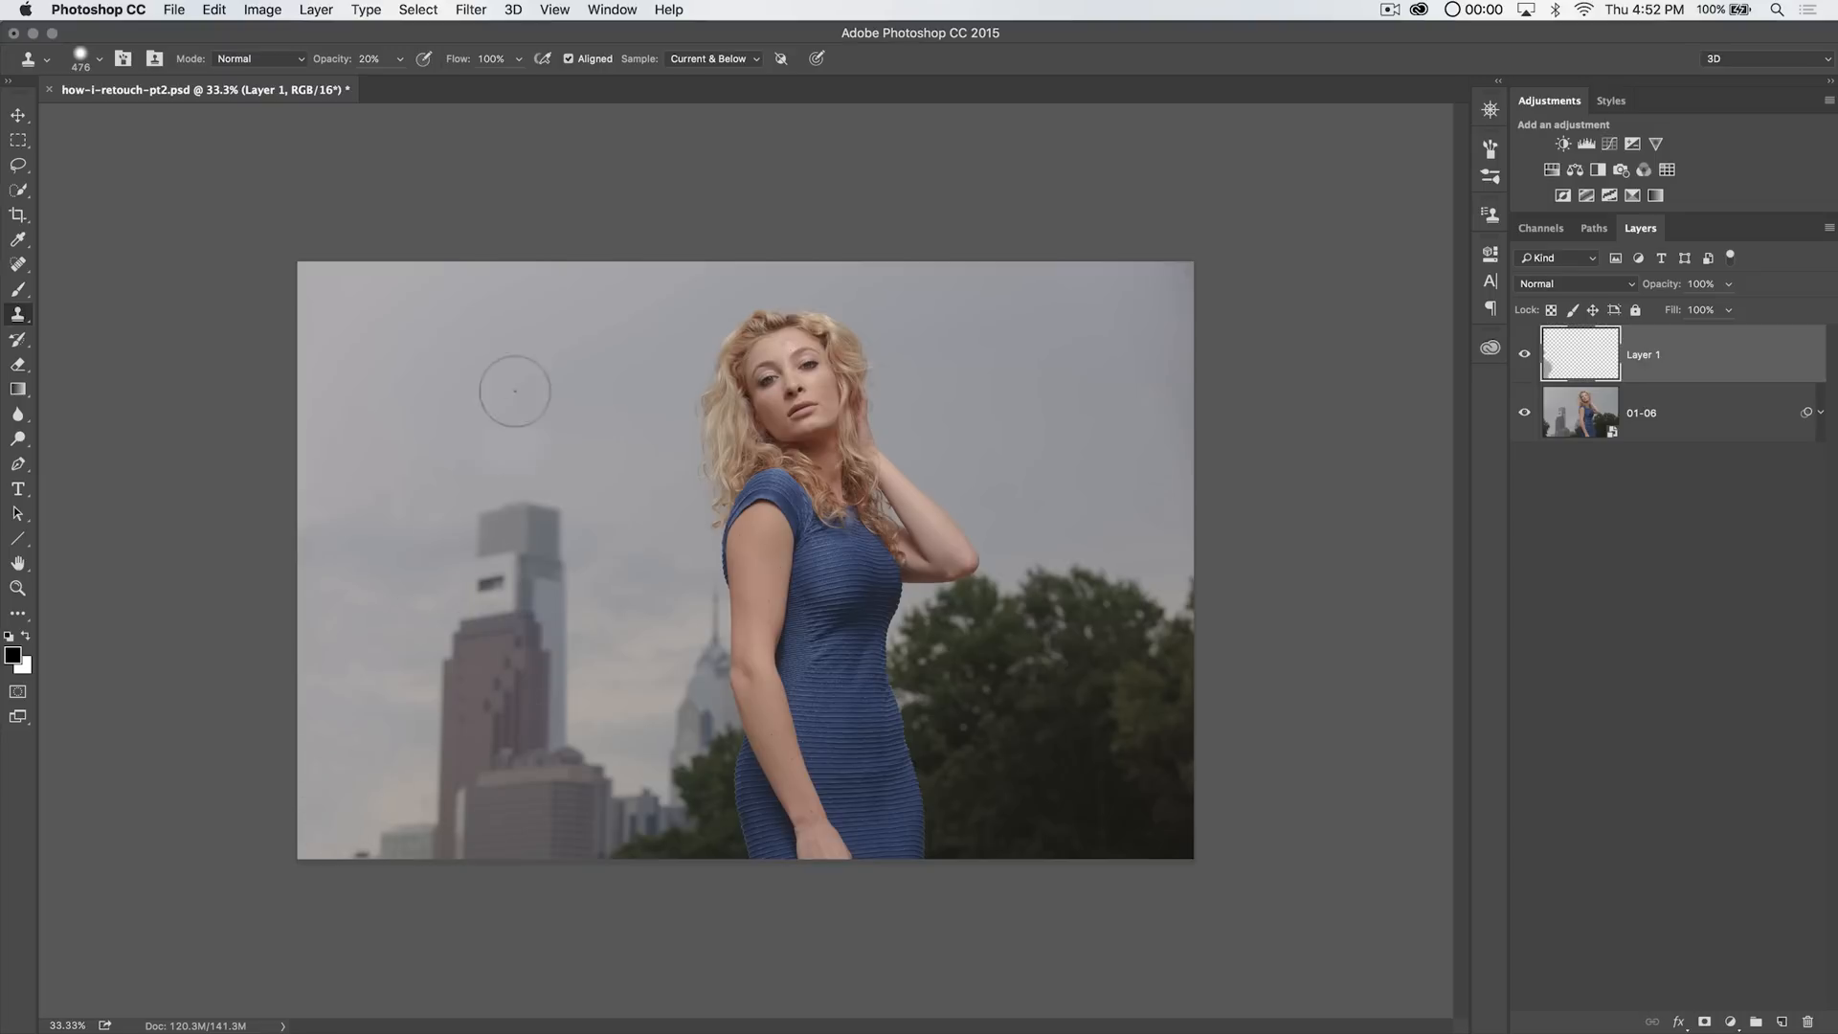
Hide and reshow Layer 1 to compare, then zoom into the lower-left buildings
click(19, 115)
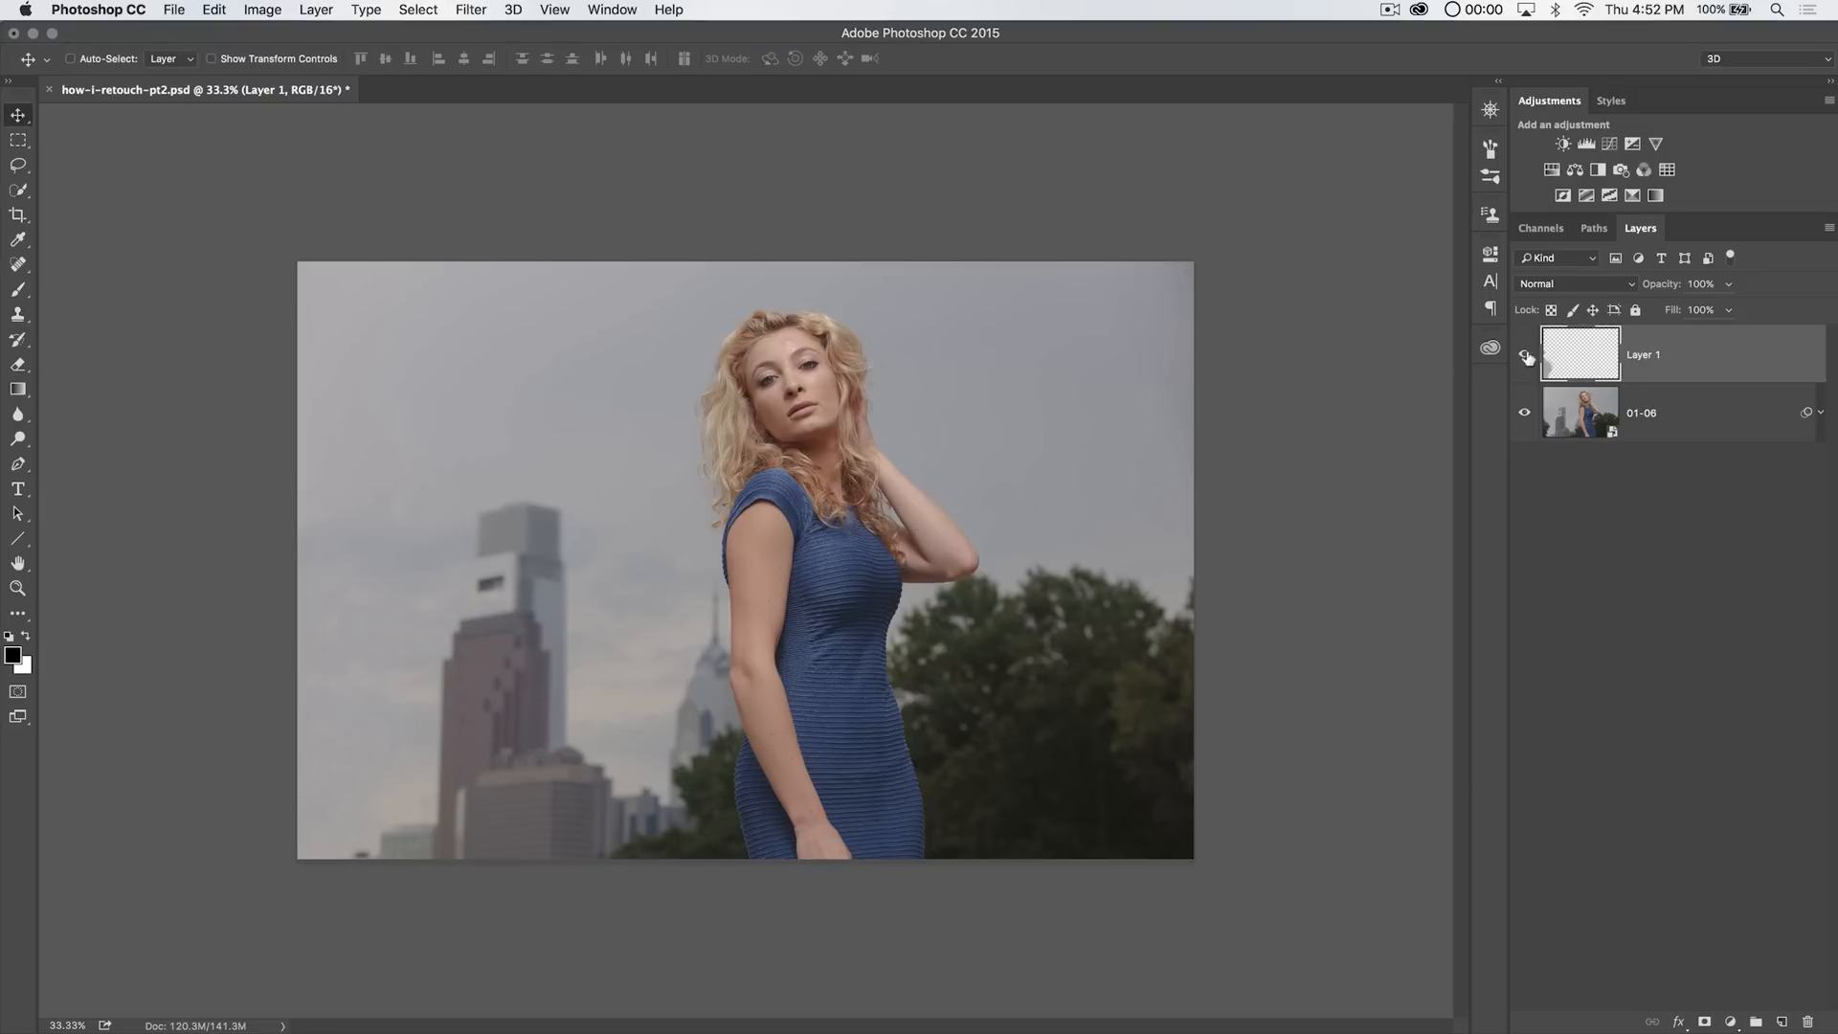
click(1524, 355)
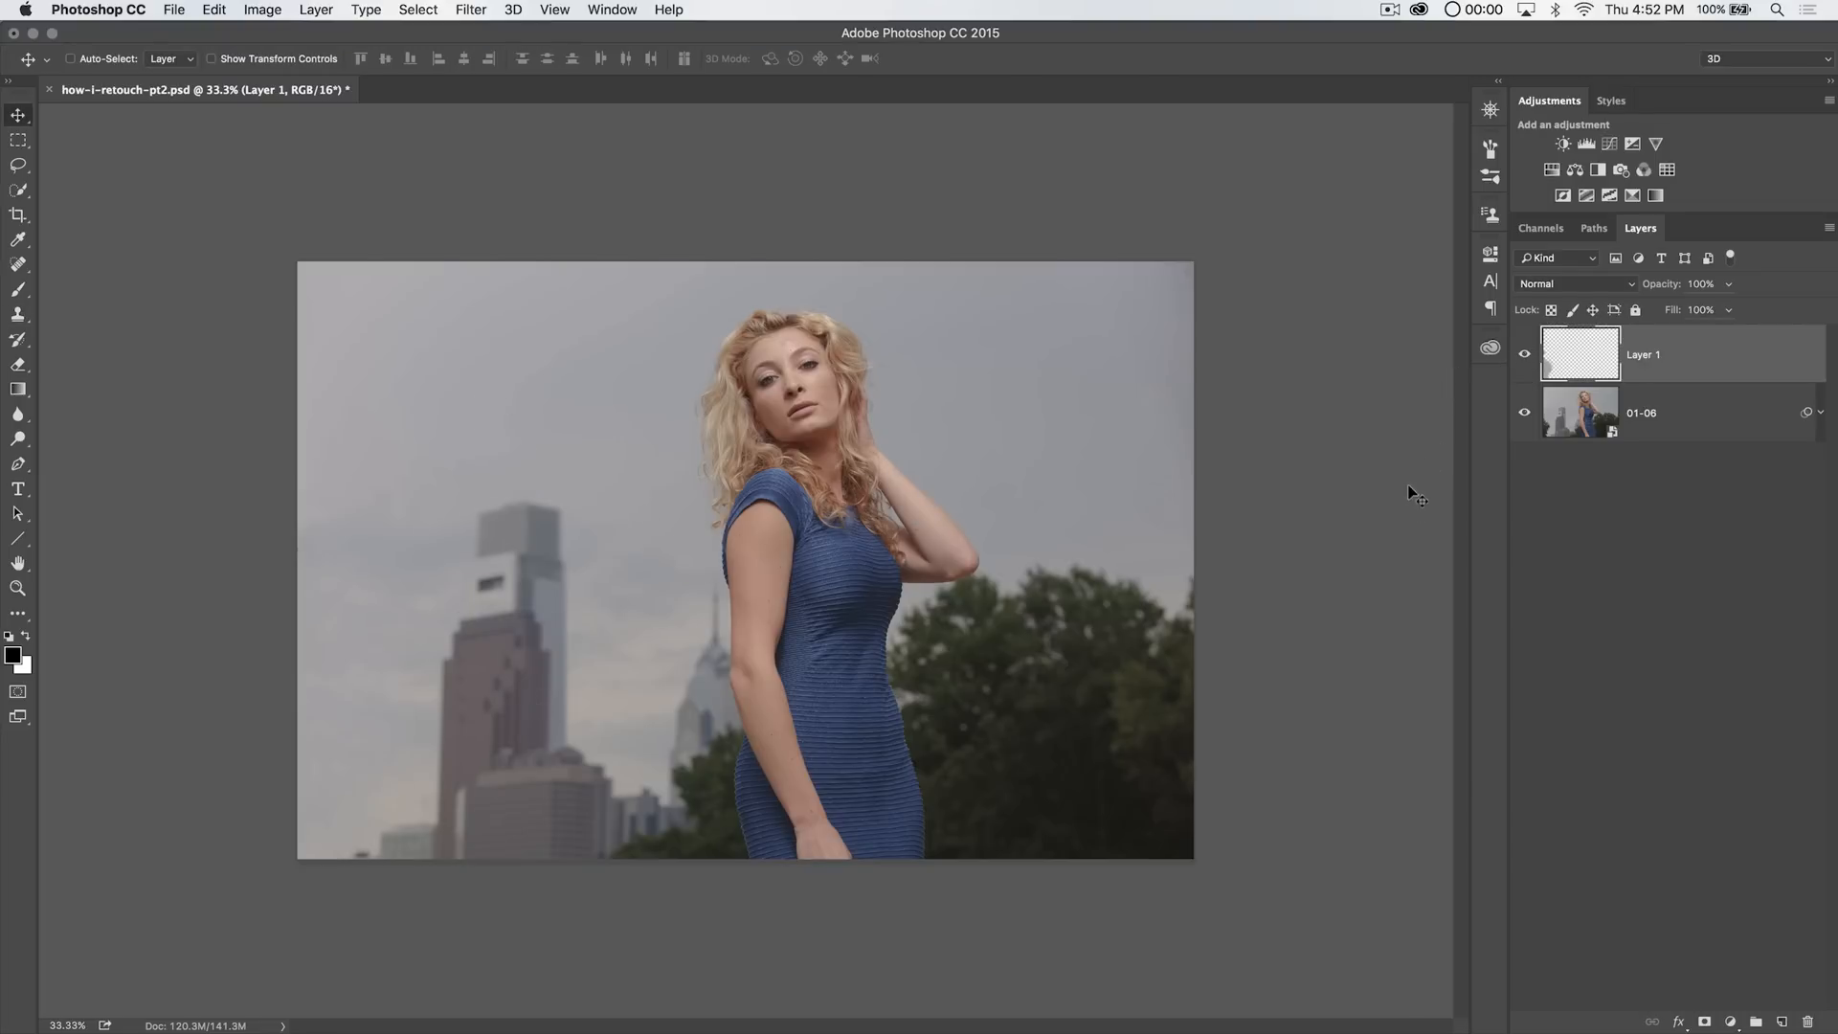
mouse_move(877, 809)
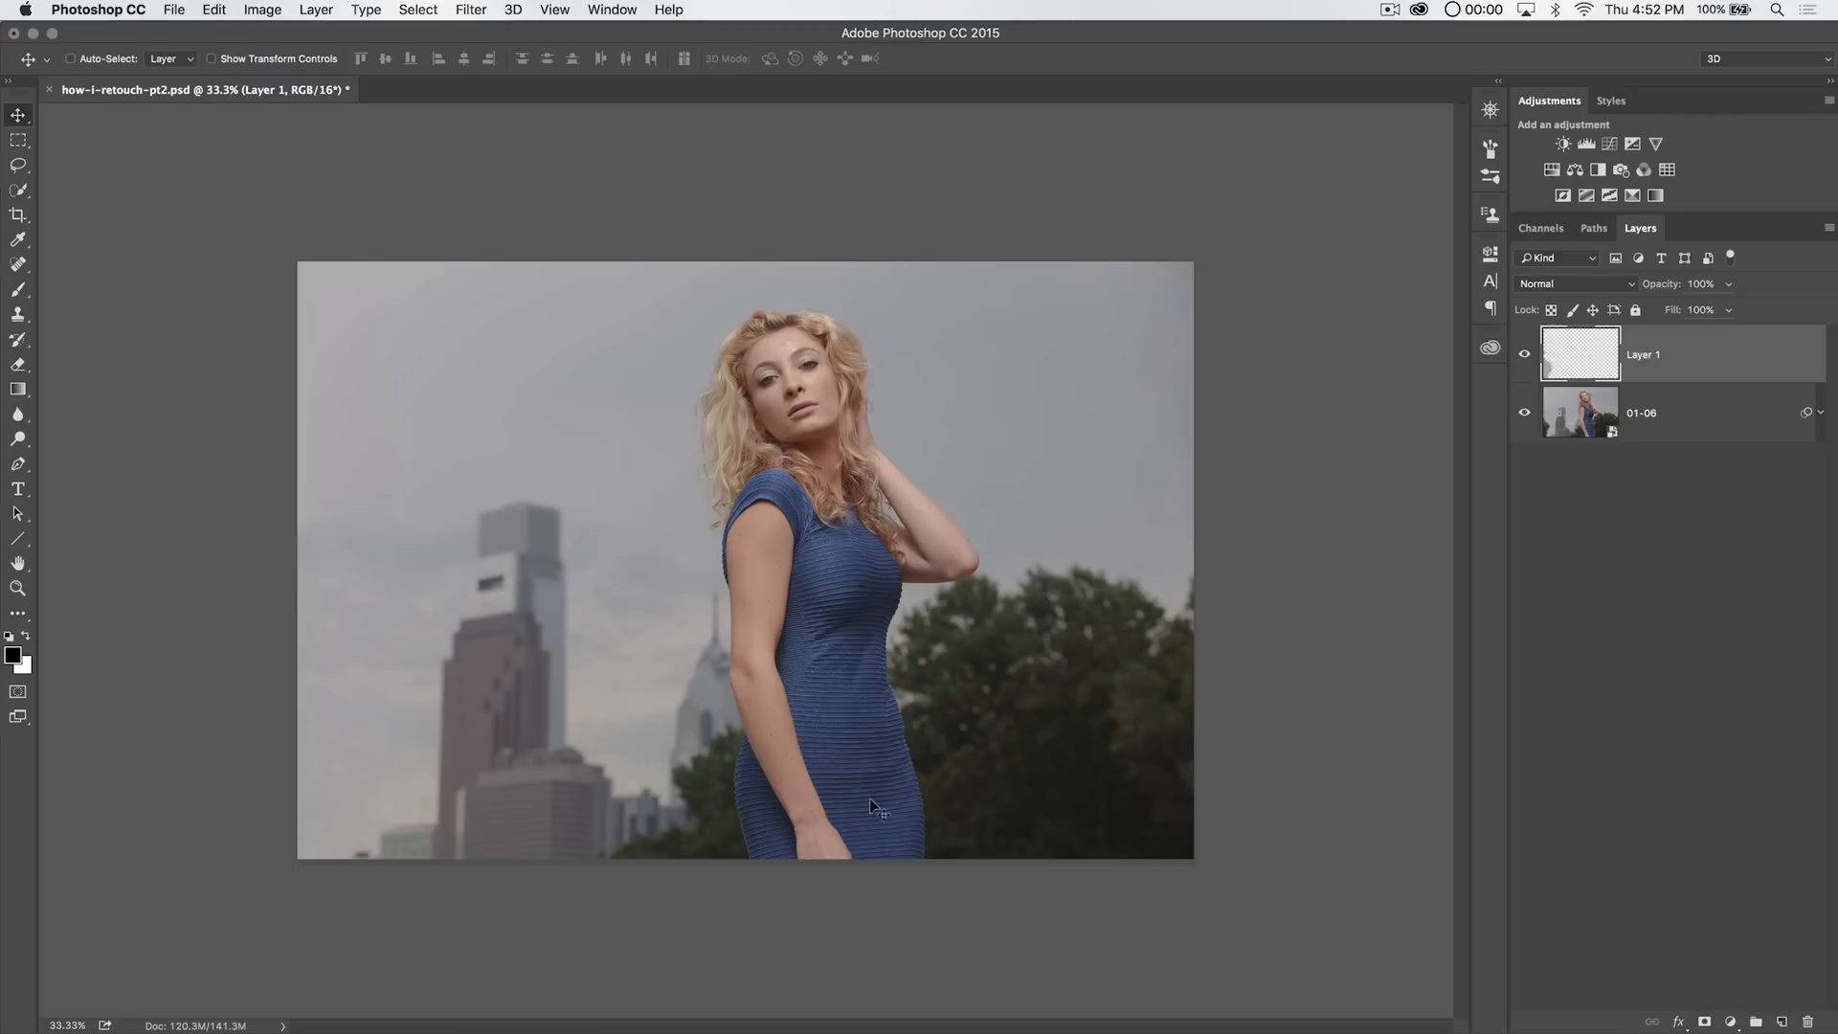
mouse_move(454, 756)
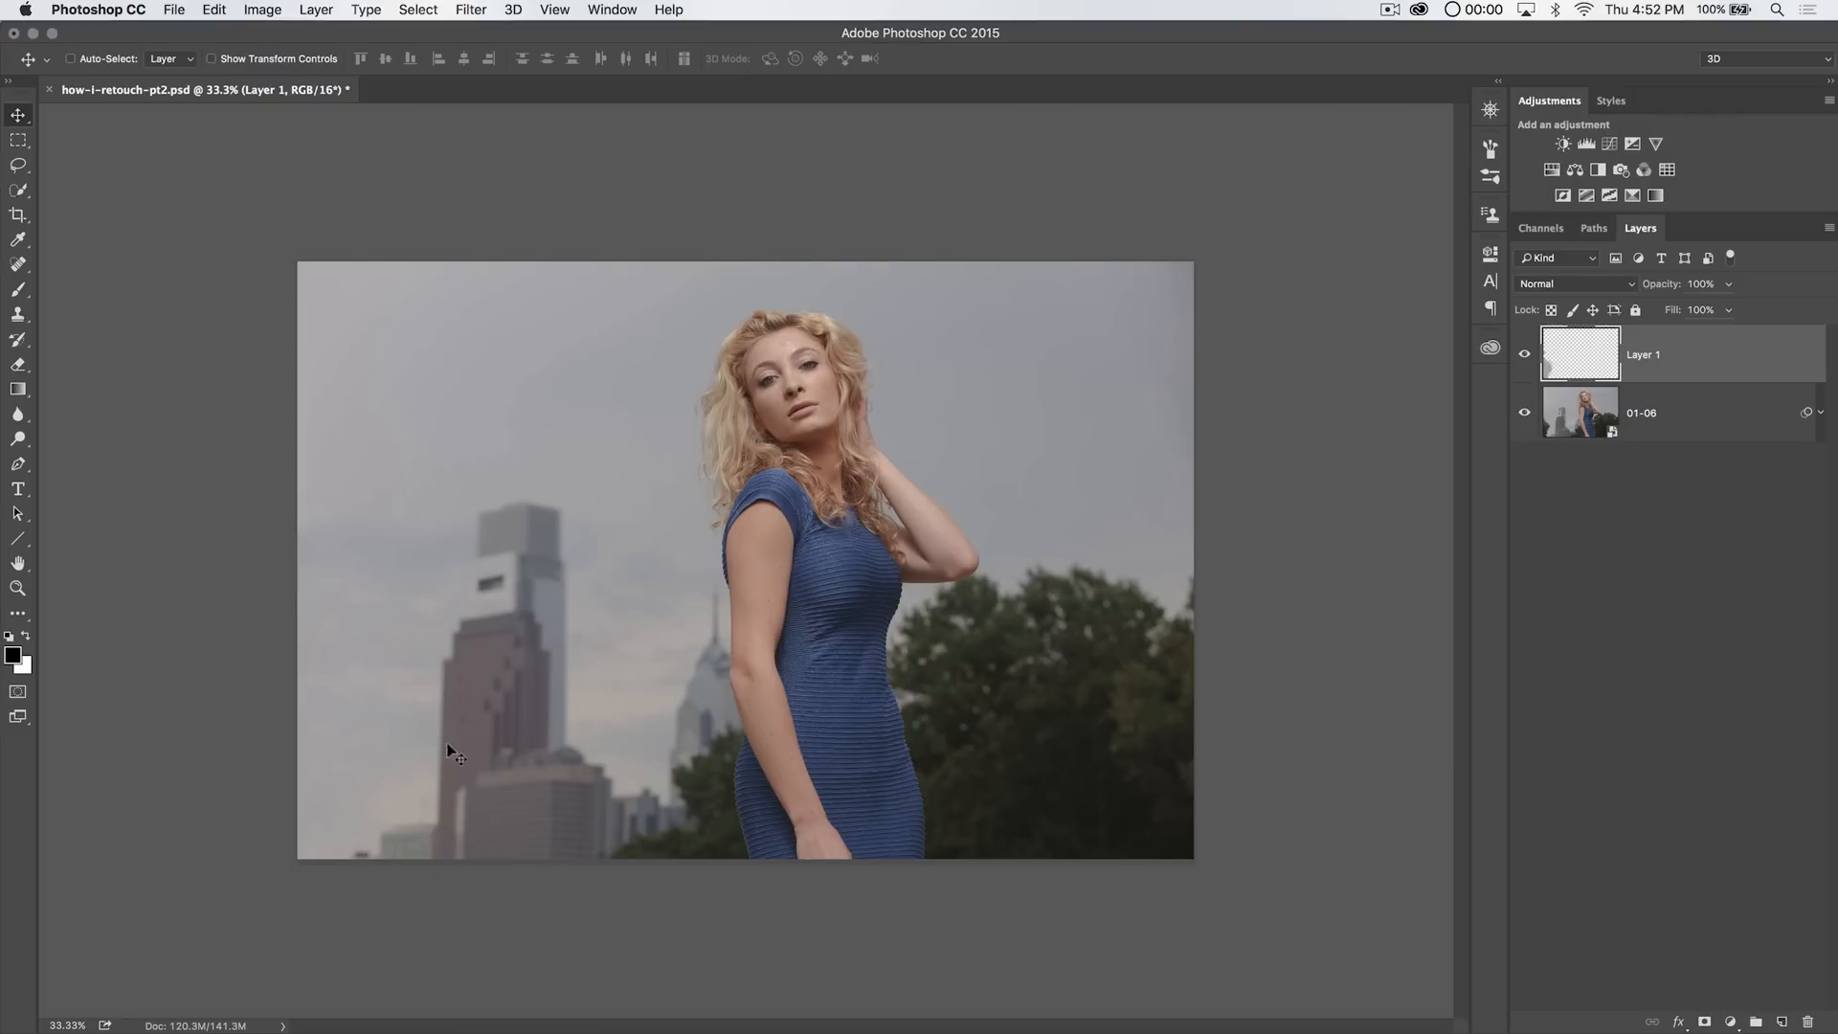
click(17, 560)
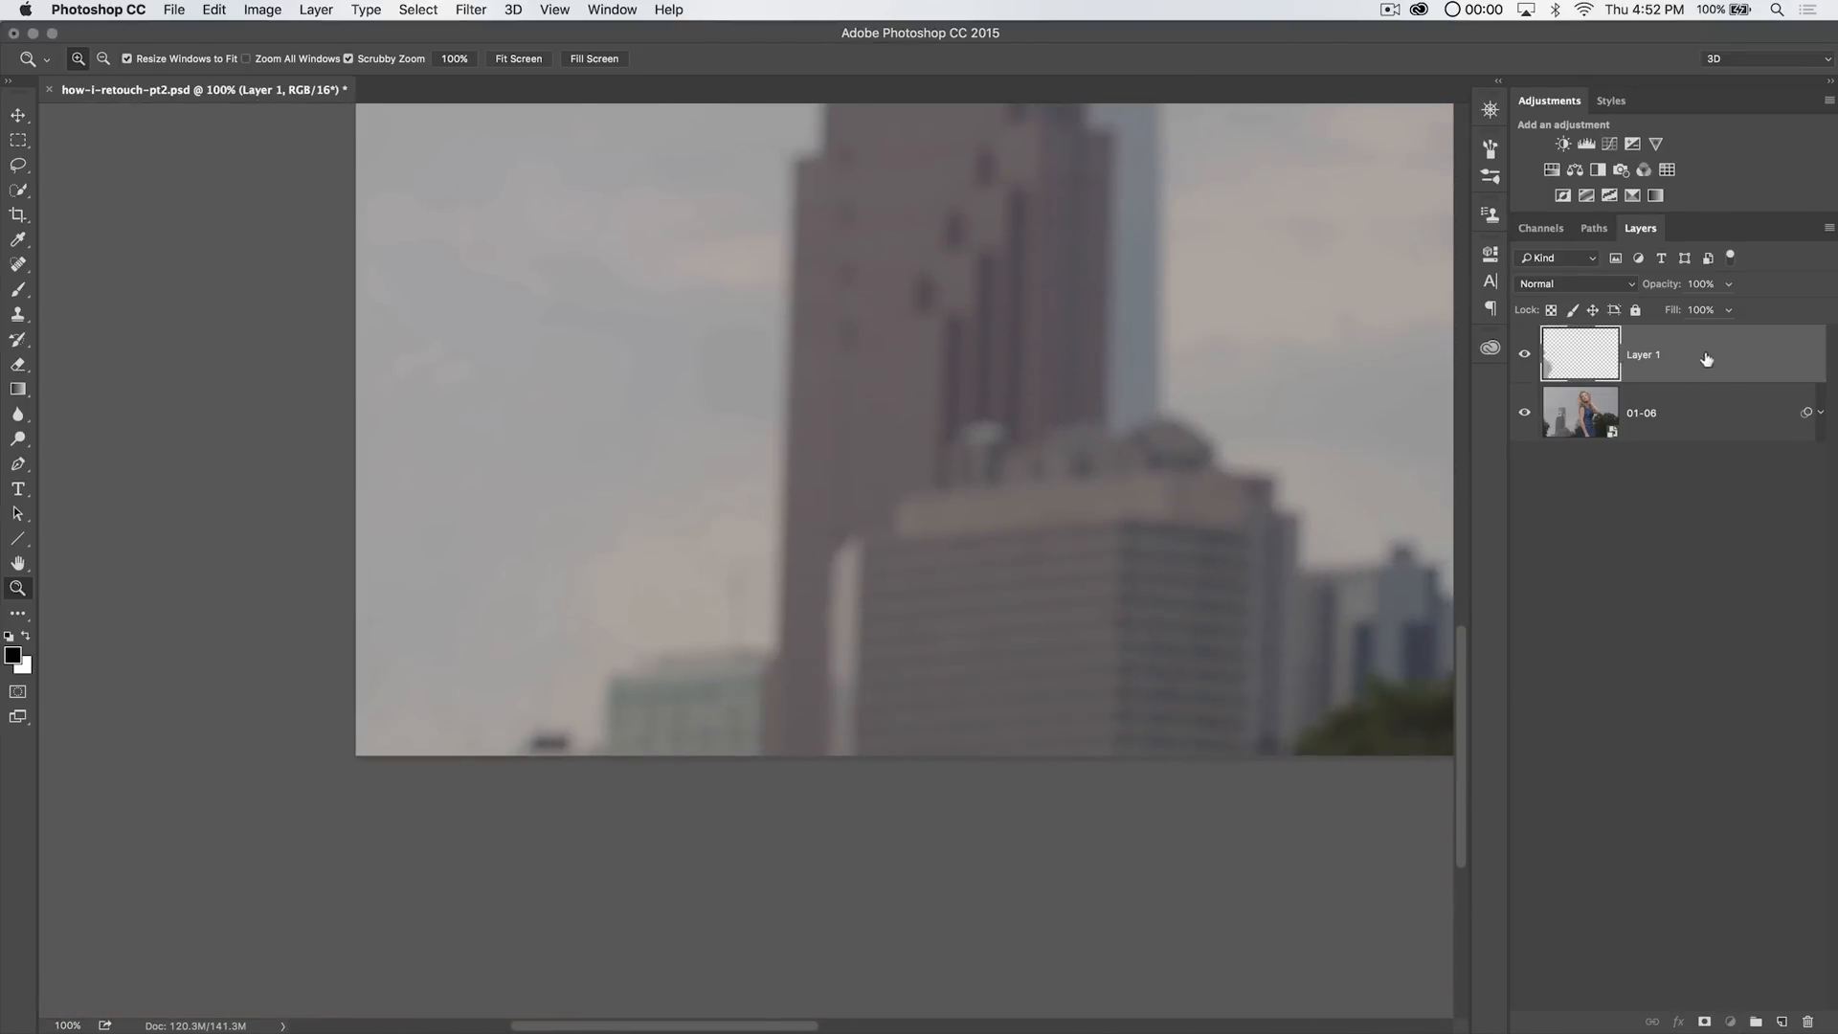
Reselect the Clone Stamp tool on Layer 1 and change its opacity value
click(20, 314)
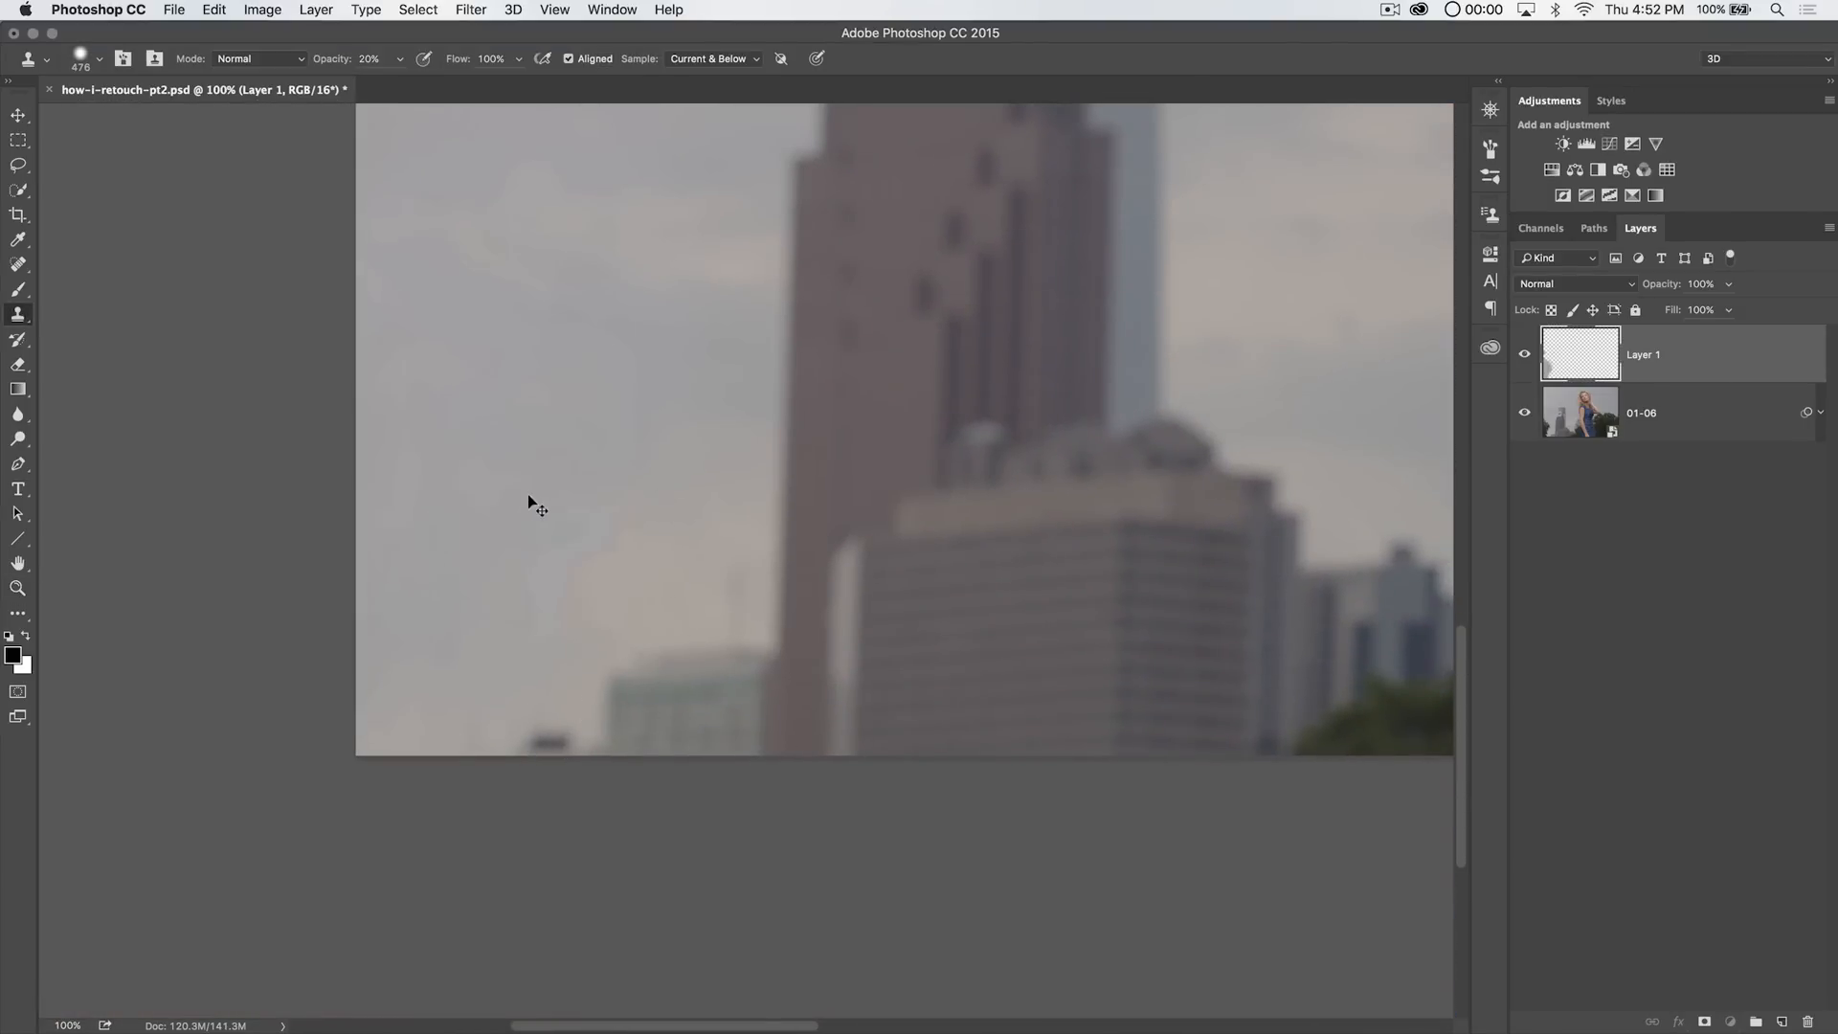
triple_click(372, 59)
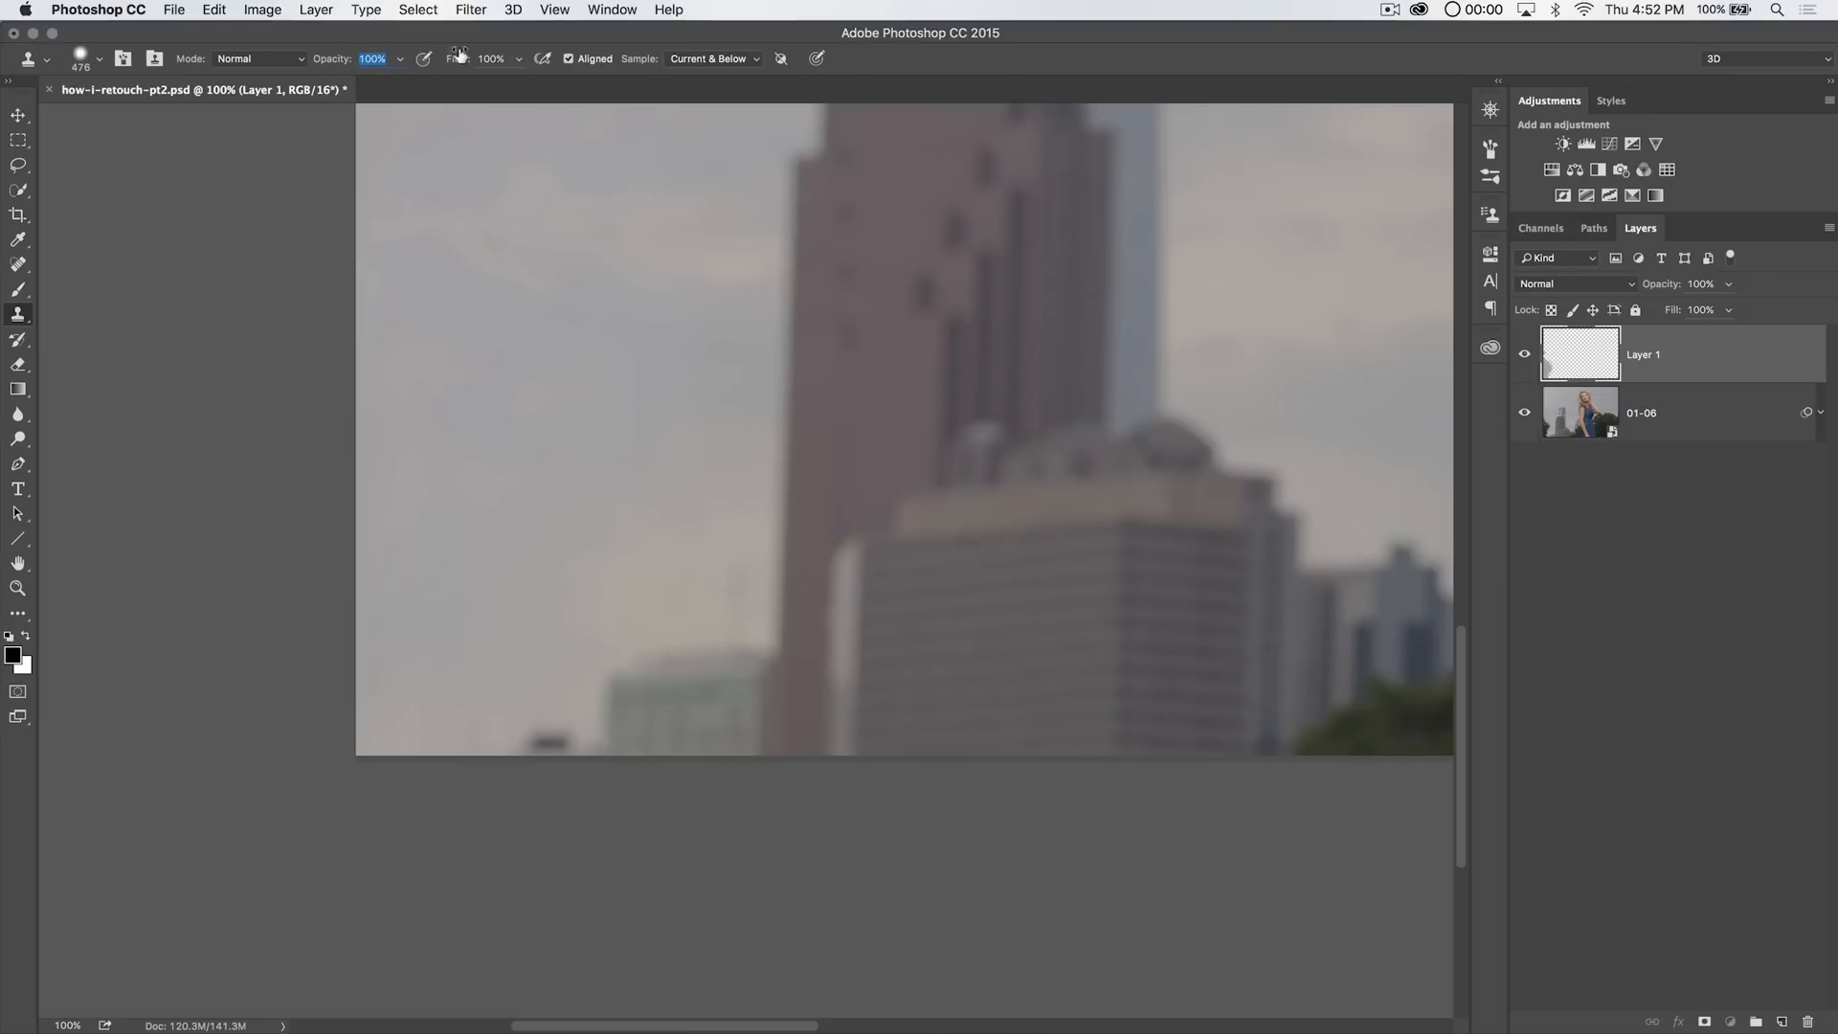
mouse_move(494, 534)
text(50)
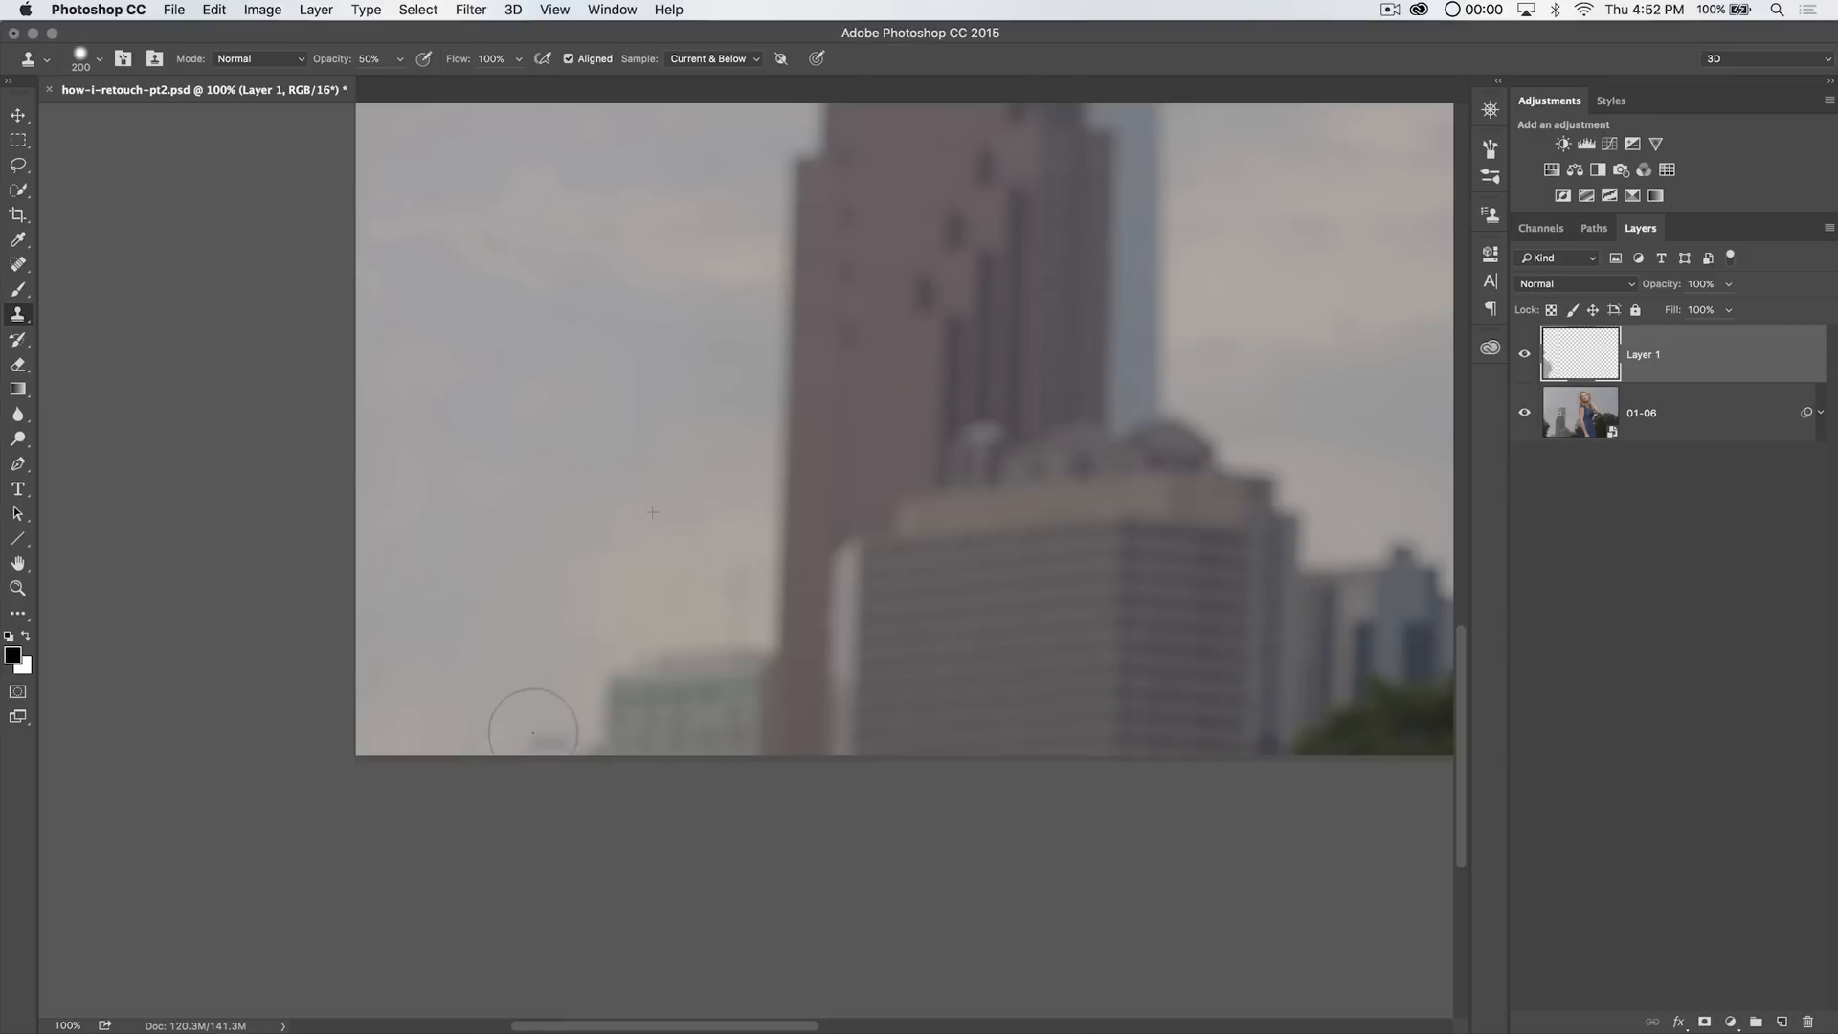
mouse_move(492, 721)
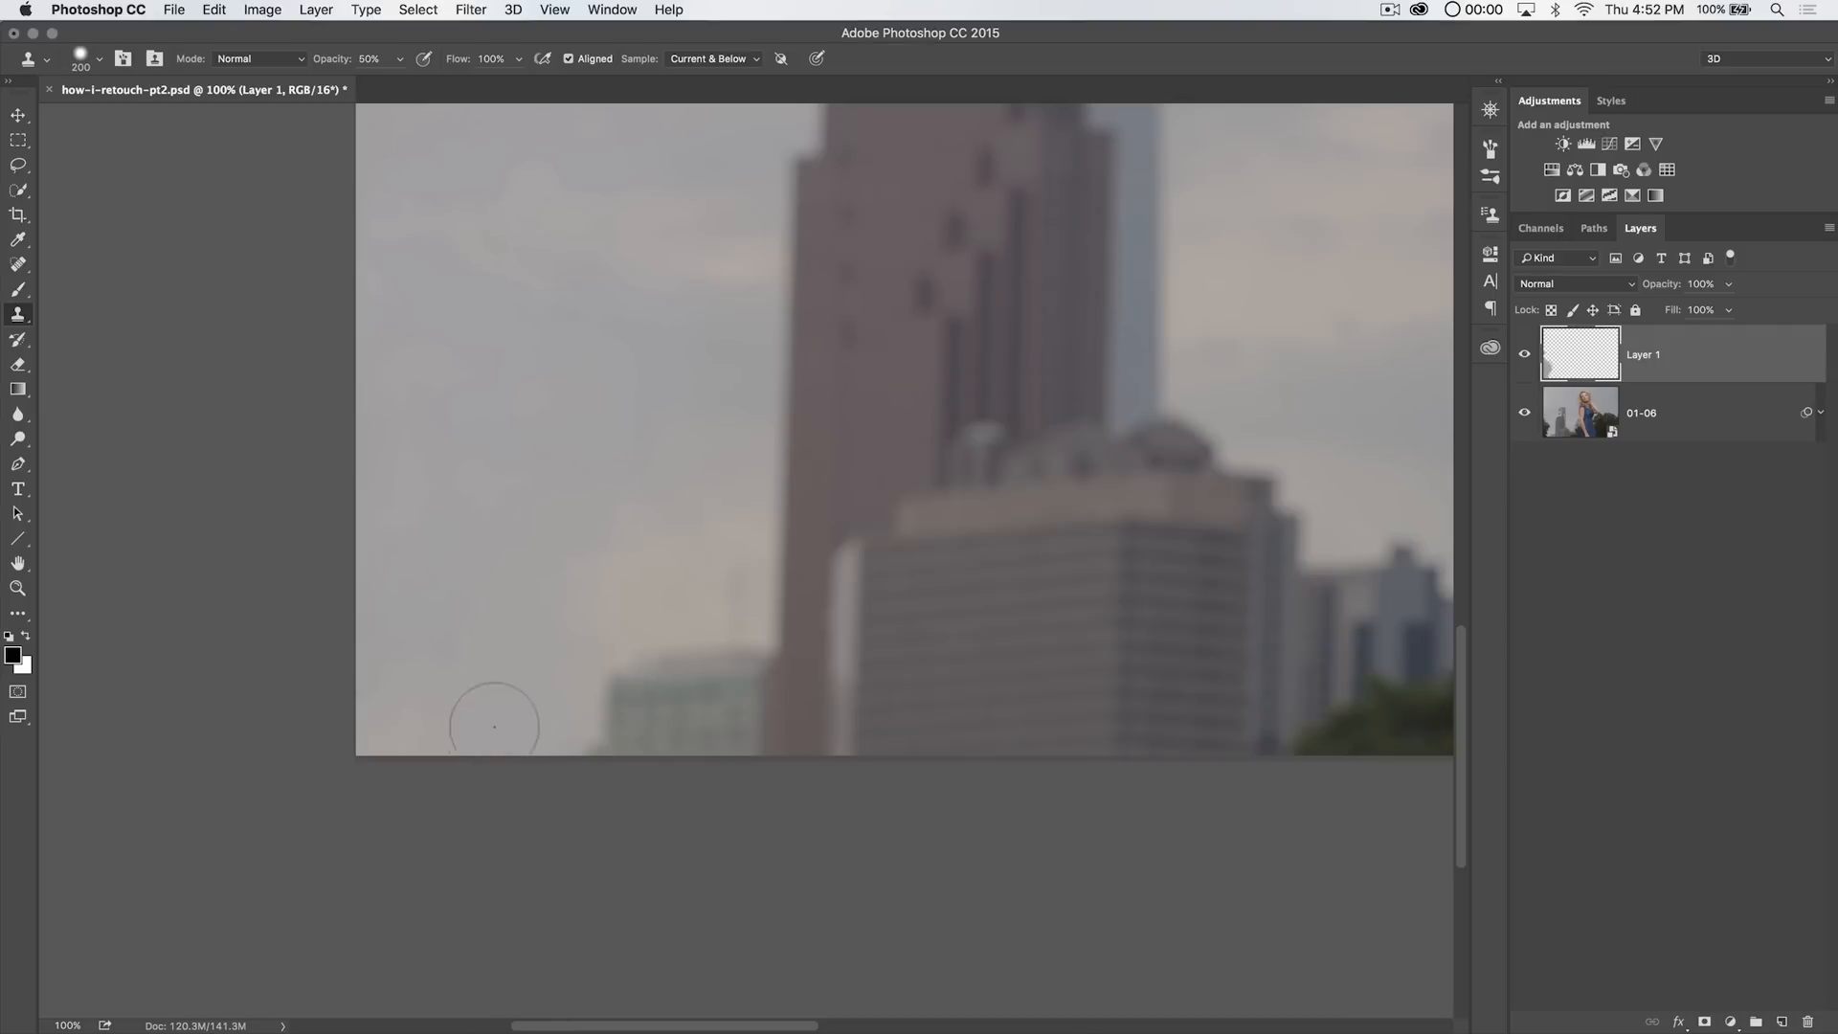
mouse_move(847, 387)
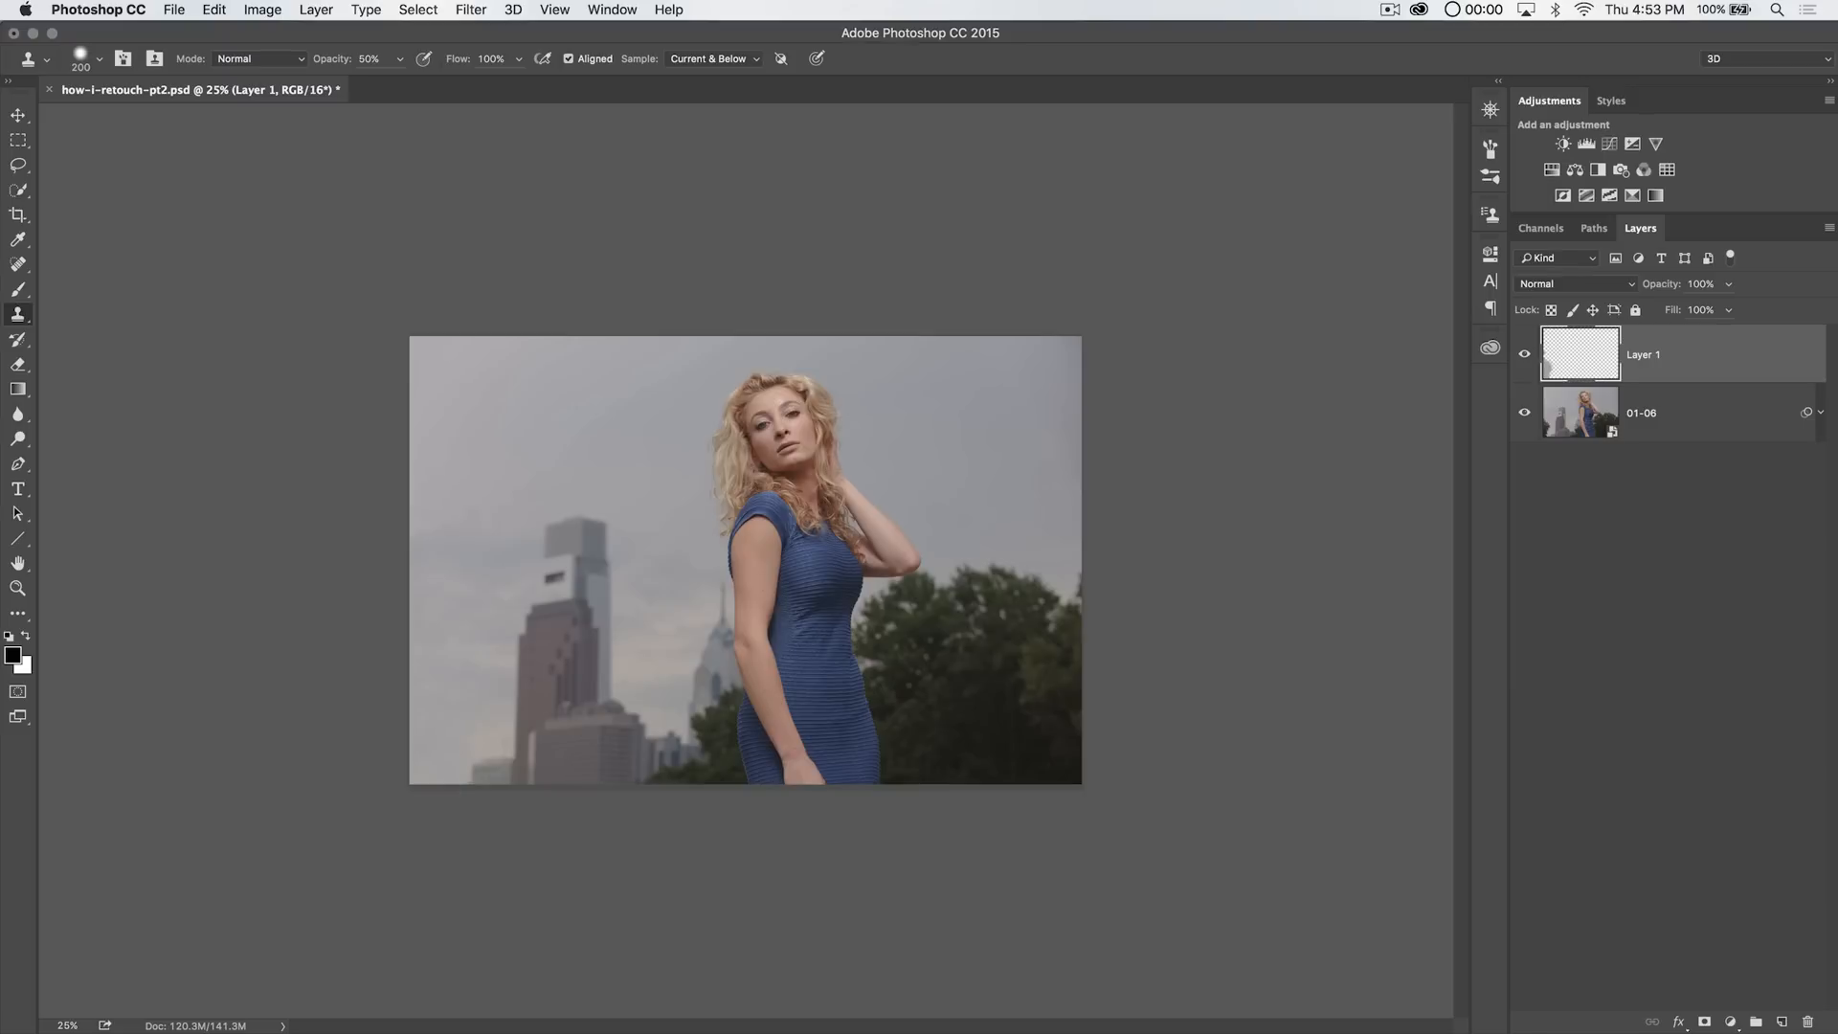
mouse_move(572, 465)
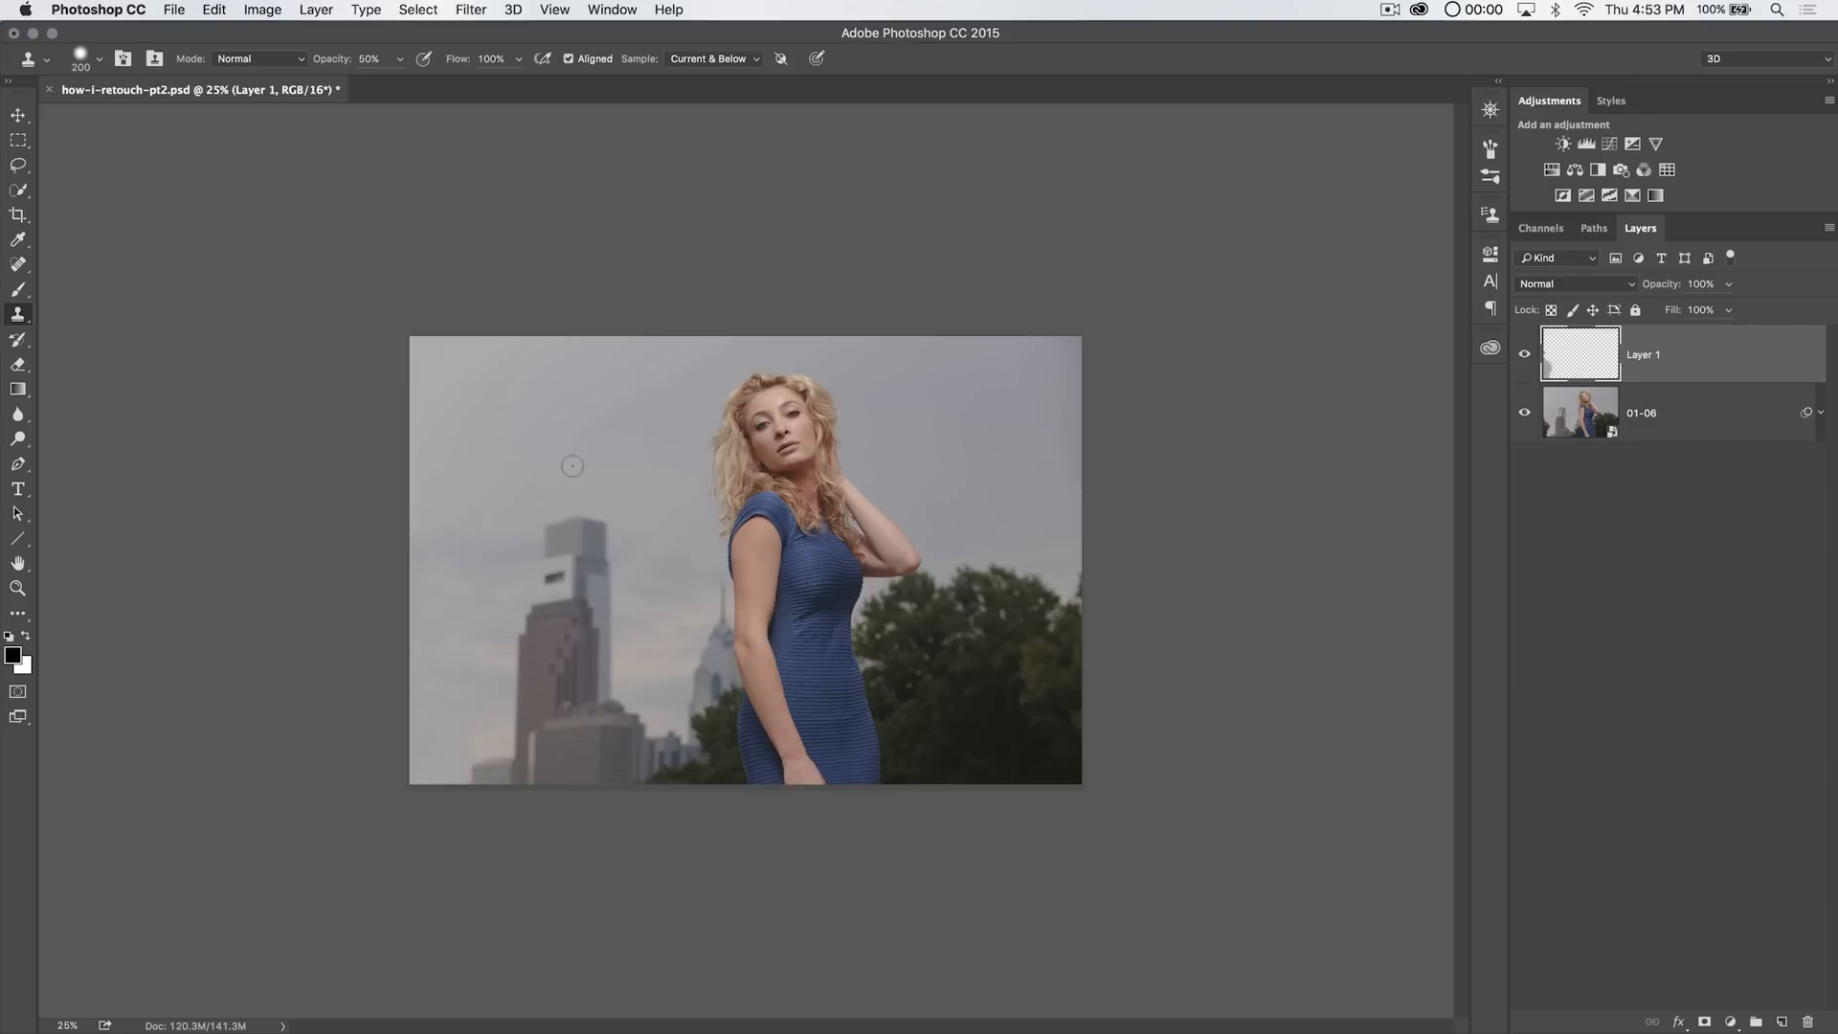